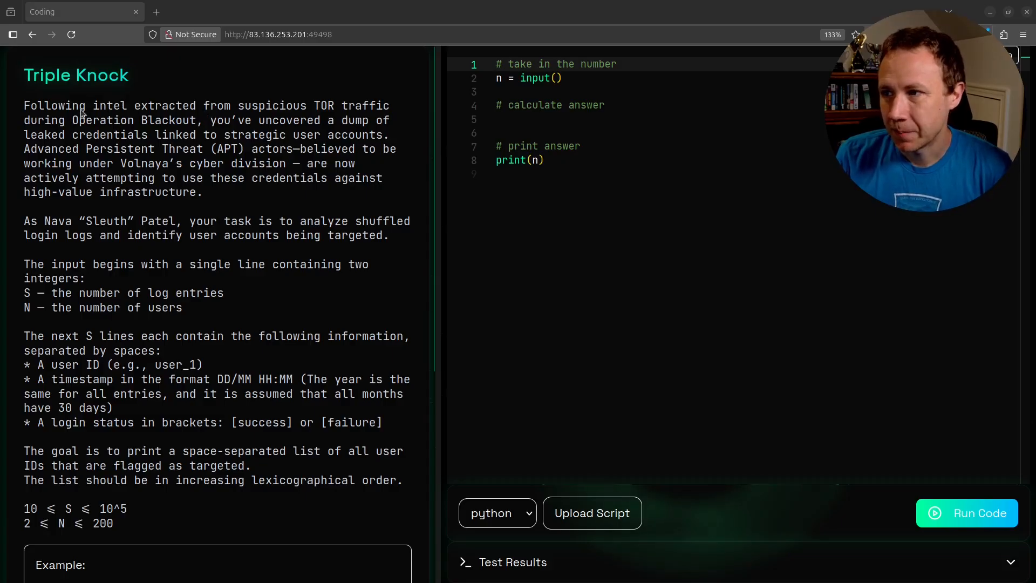
# Read the challenge example, highlighting the first log's 15:41 timestamp and success status
pyautogui.scroll(-3)
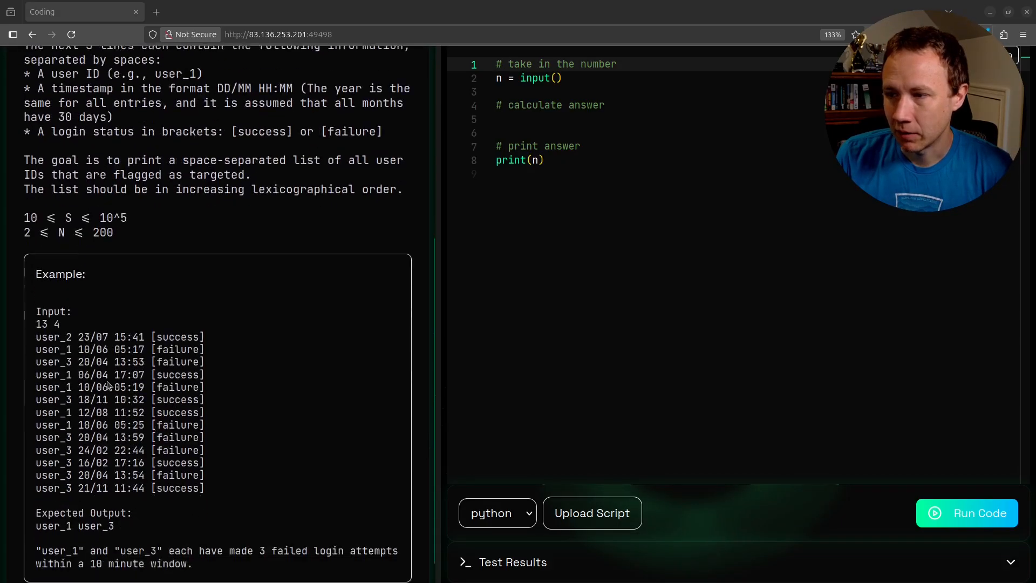
pyautogui.scroll(-3)
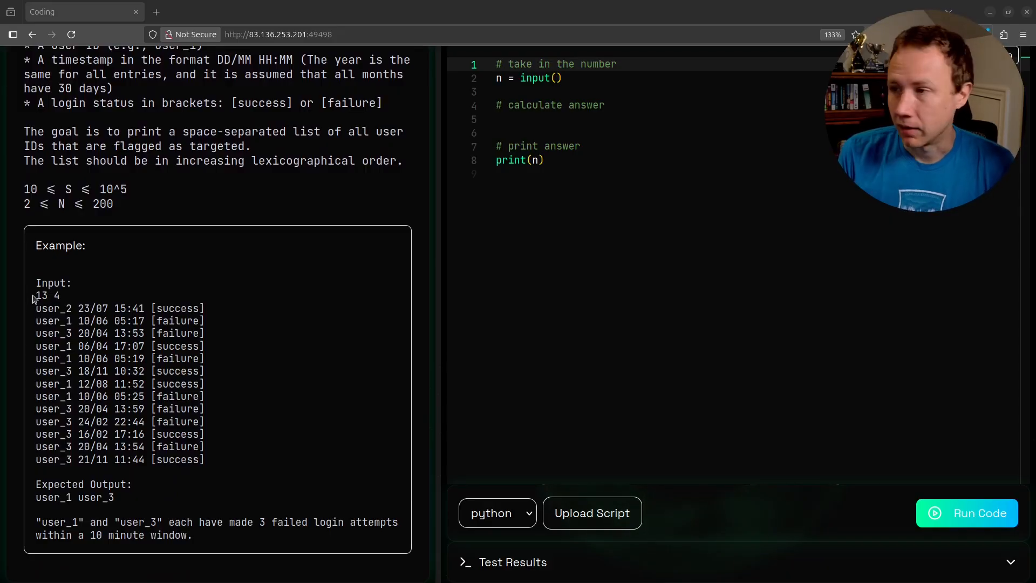
pyautogui.doubleClick(42, 295)
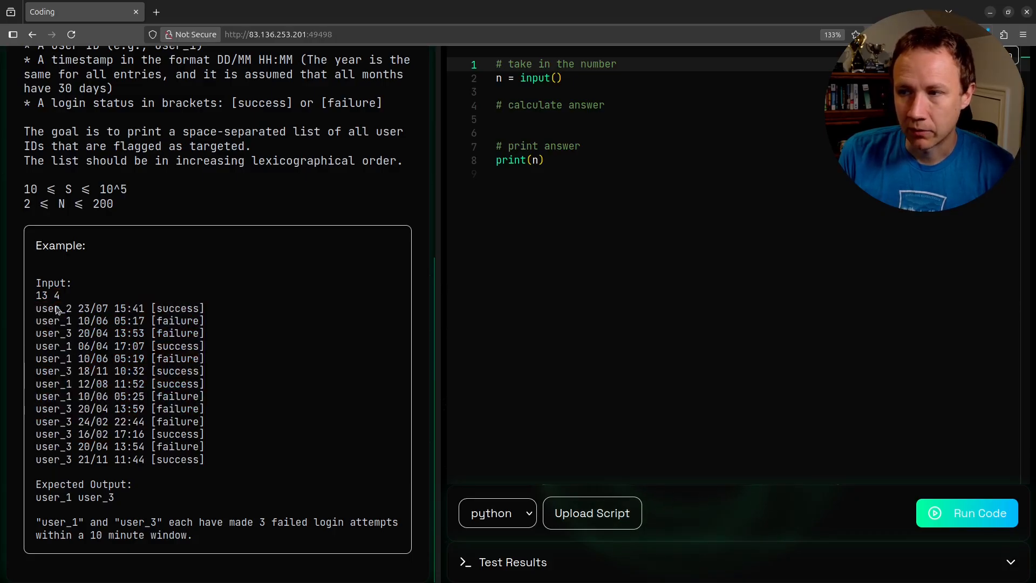
pyautogui.doubleClick(83, 308)
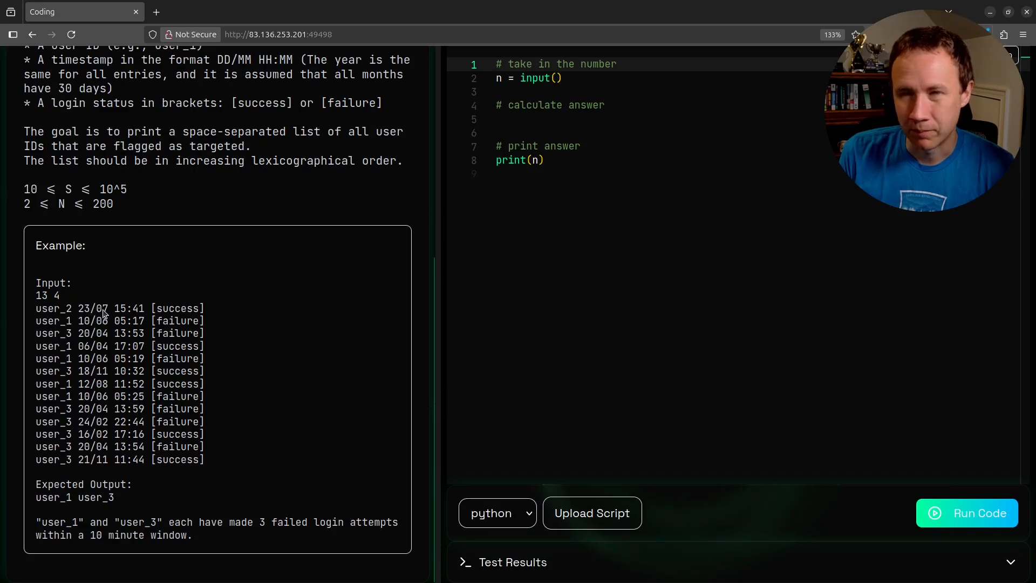
pyautogui.moveTo(118, 312)
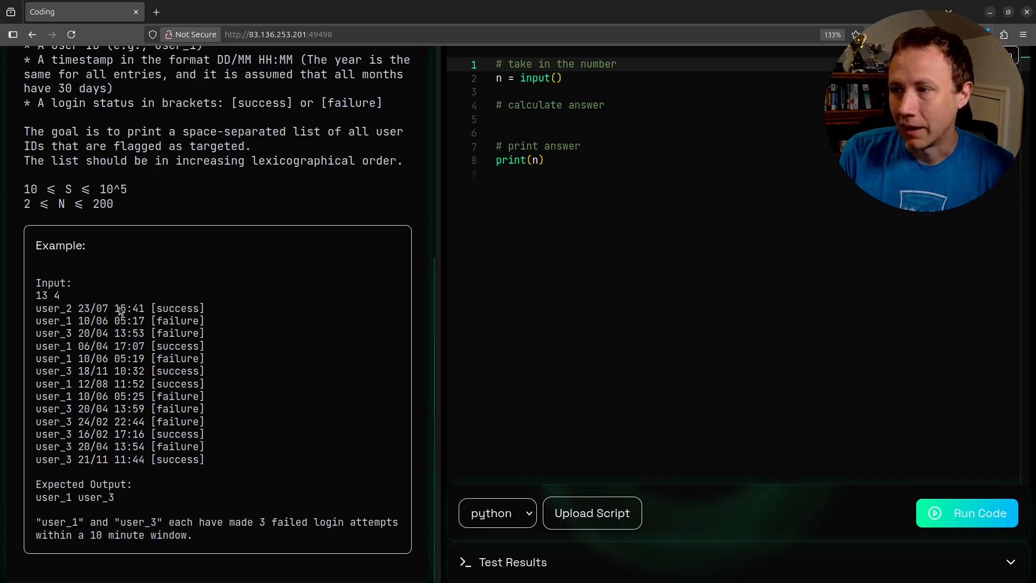
pyautogui.doubleClick(129, 307)
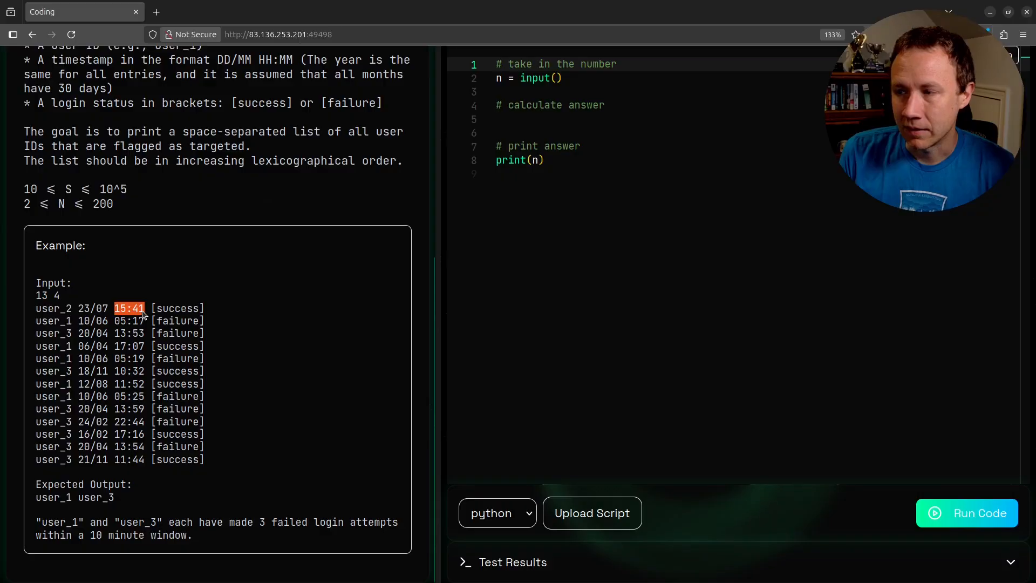
pyautogui.click(128, 308)
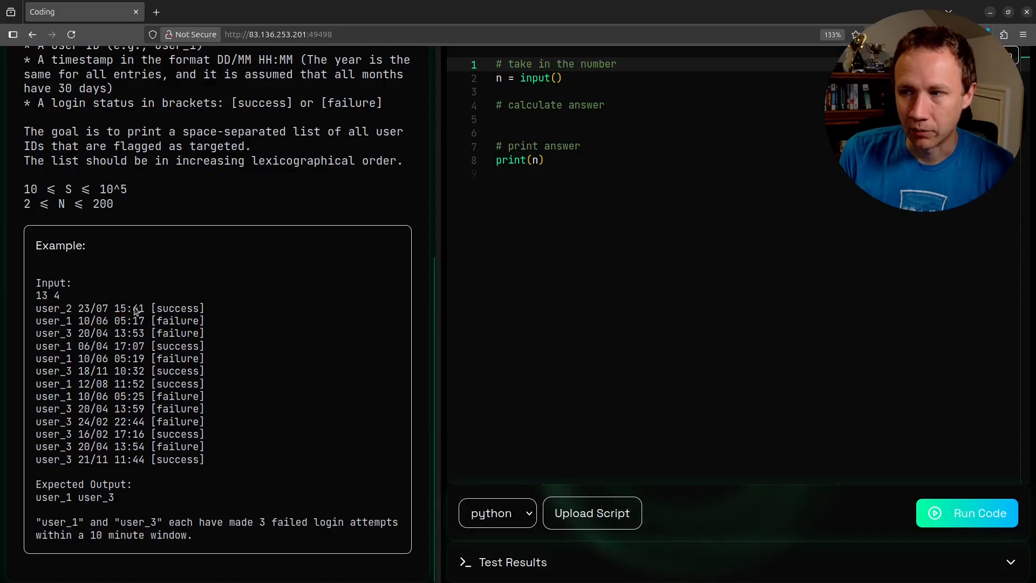
pyautogui.doubleClick(137, 307)
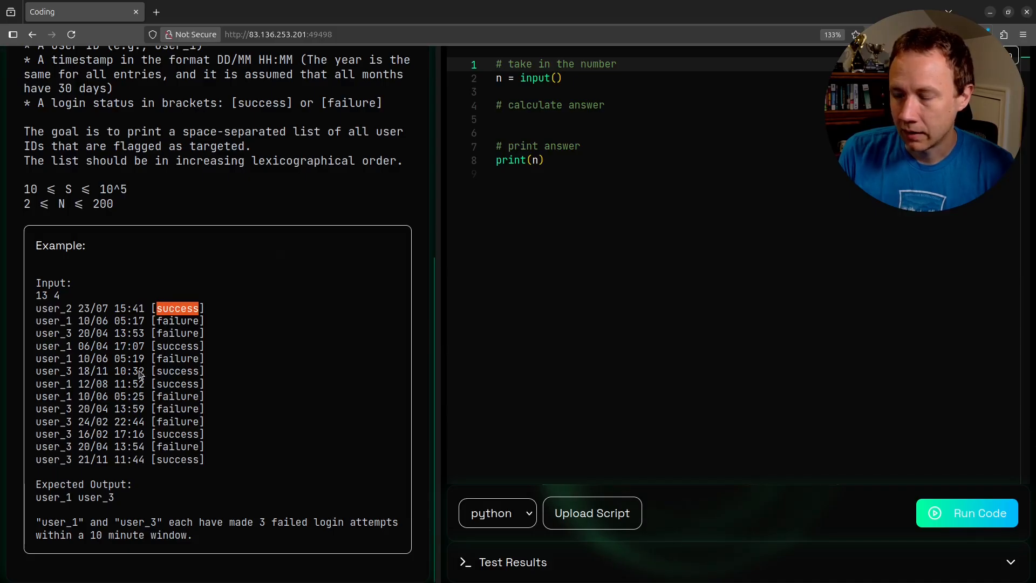
pyautogui.scroll(3)
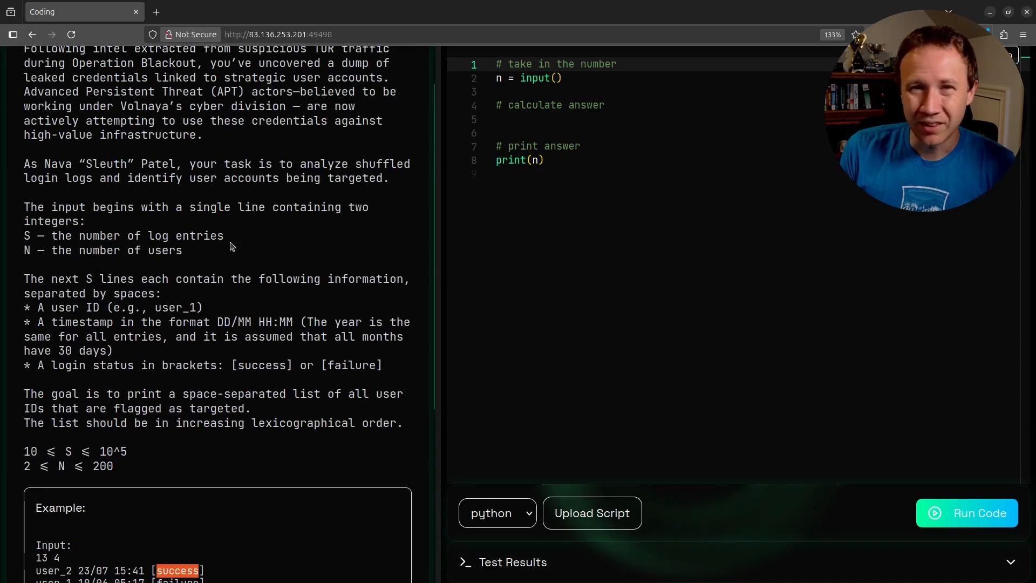
pyautogui.scroll(-3)
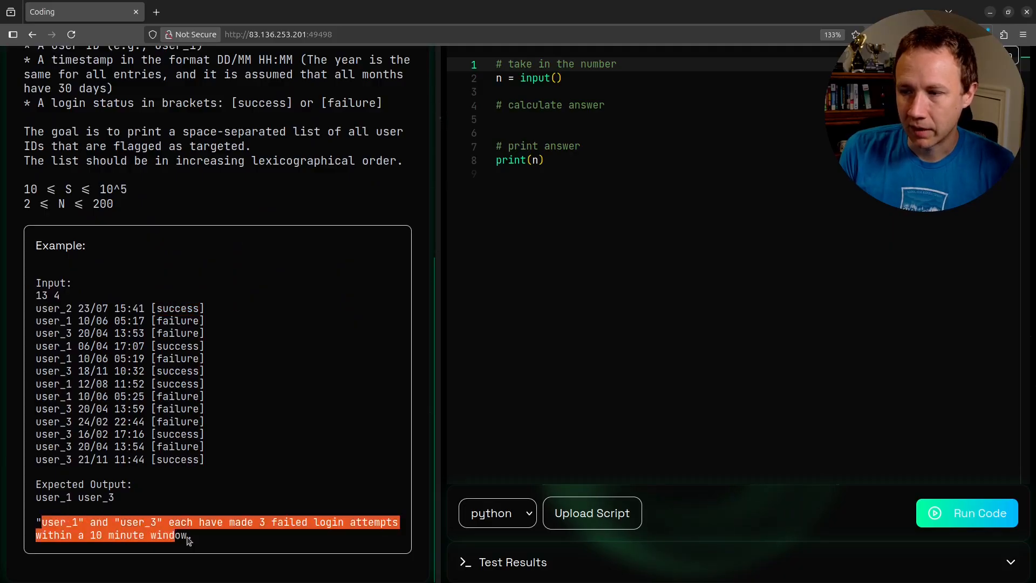
# Highlight the goal sentence and the explanation of why user_1 and user_3 are flagged
pyautogui.click(69, 488)
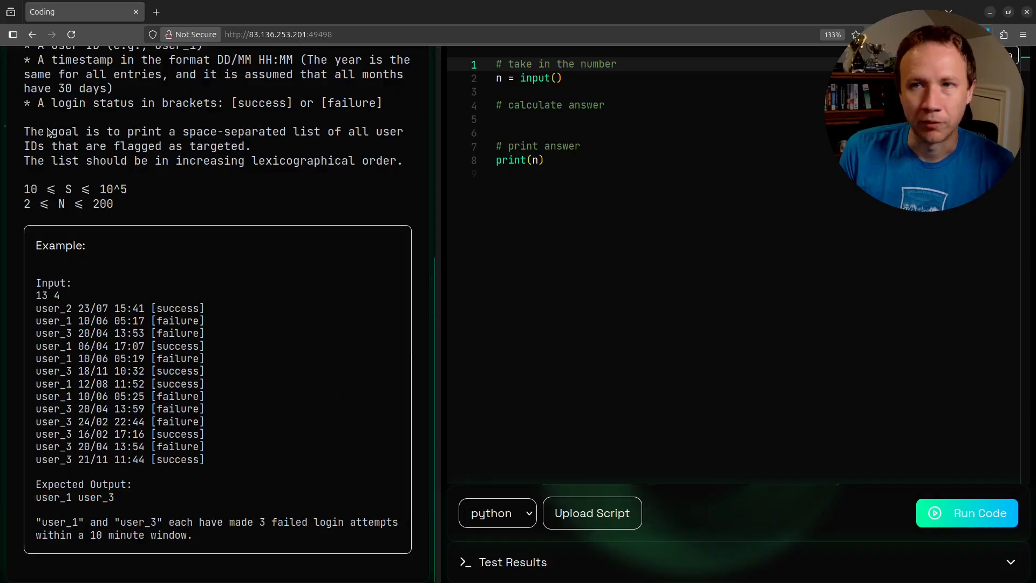
pyautogui.moveTo(37, 131); pyautogui.dragTo(280, 131)
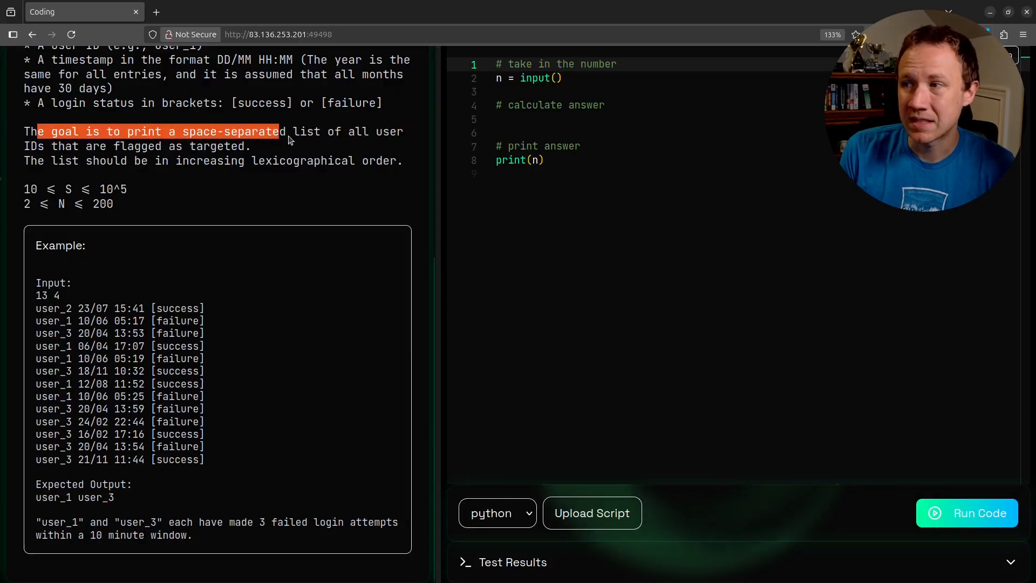
pyautogui.moveTo(280, 130); pyautogui.dragTo(199, 145)
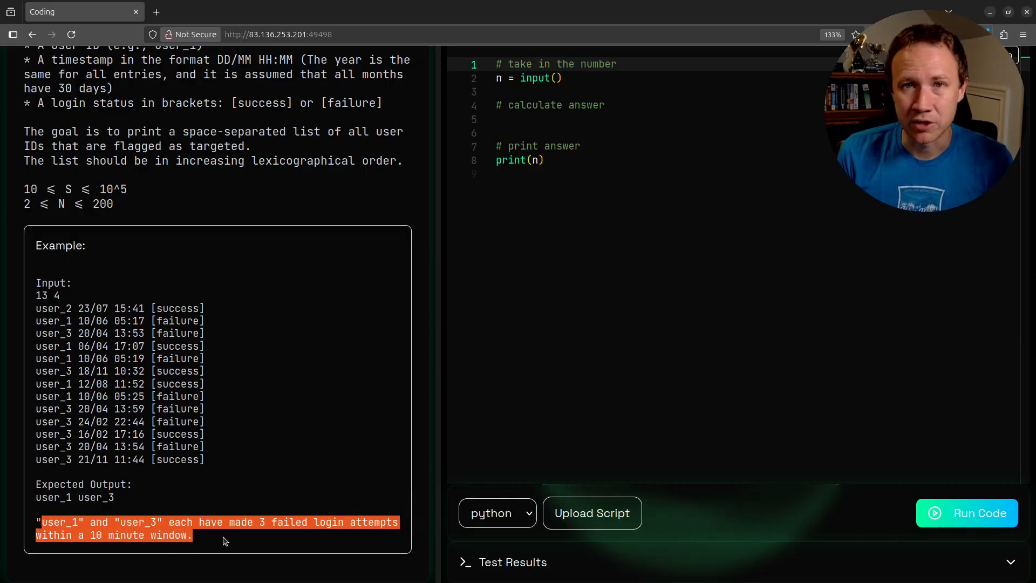
pyautogui.scroll(3)
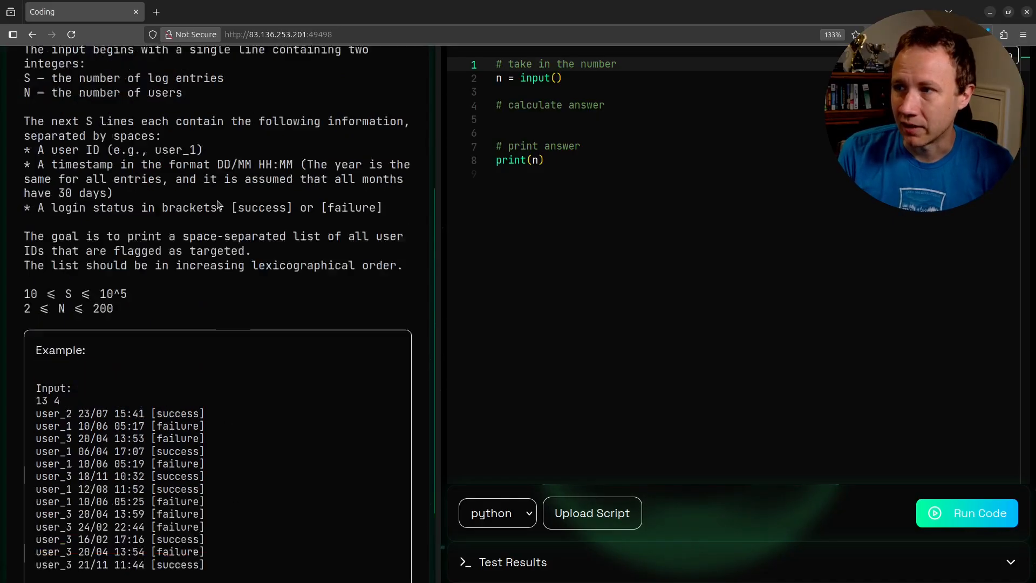
pyautogui.scroll(3)
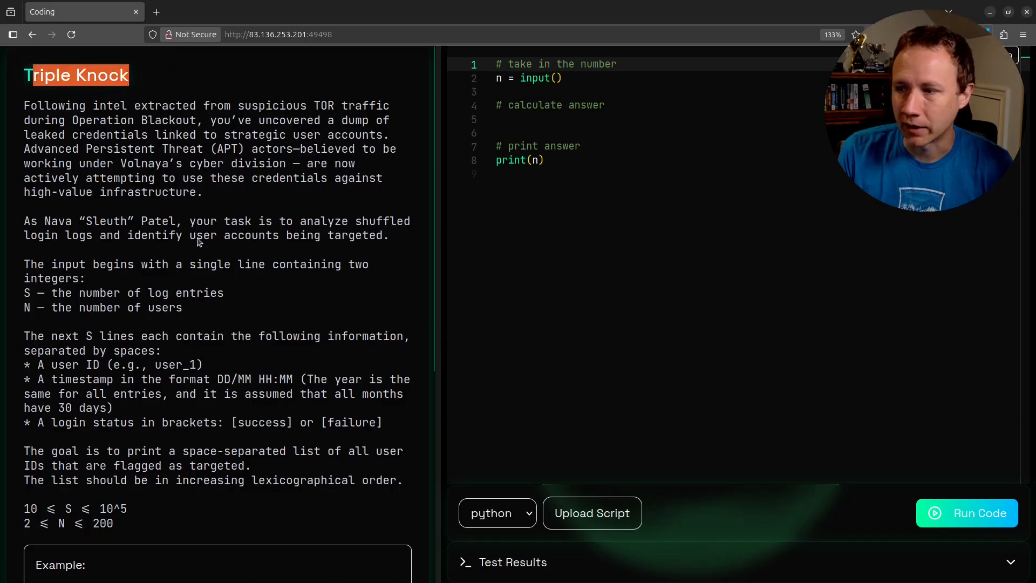
pyautogui.scroll(-3)
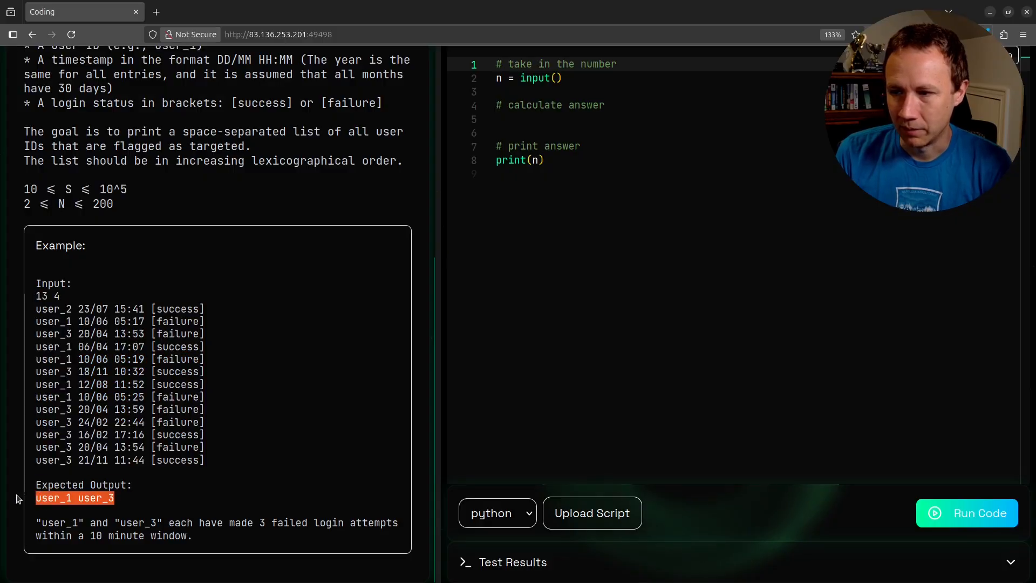
pyautogui.moveTo(156, 541)
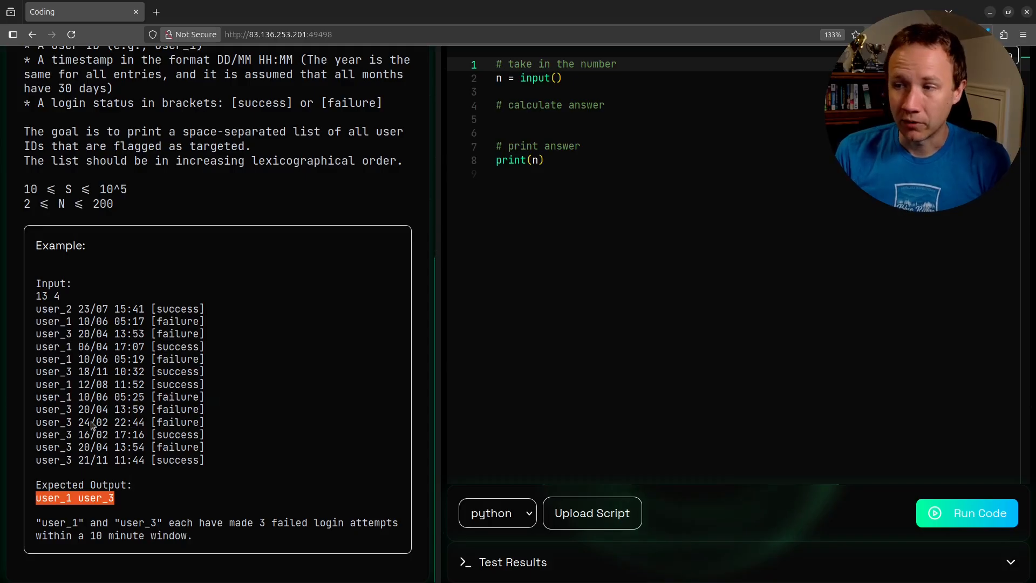
pyautogui.moveTo(60, 380)
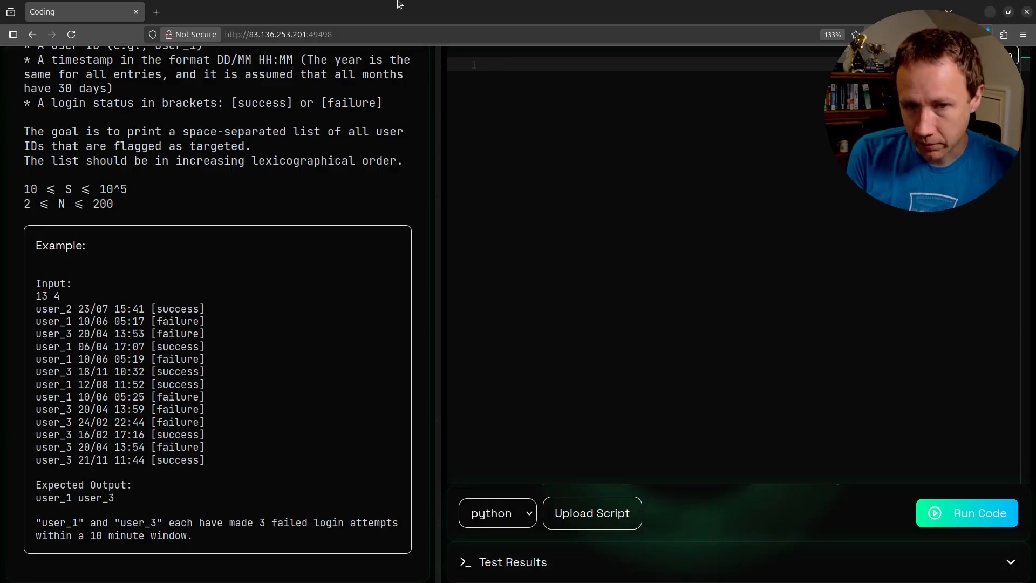
# Replace the starter code with S, N = (int(x) for x in input().split(' '))
pyautogui.write('S')
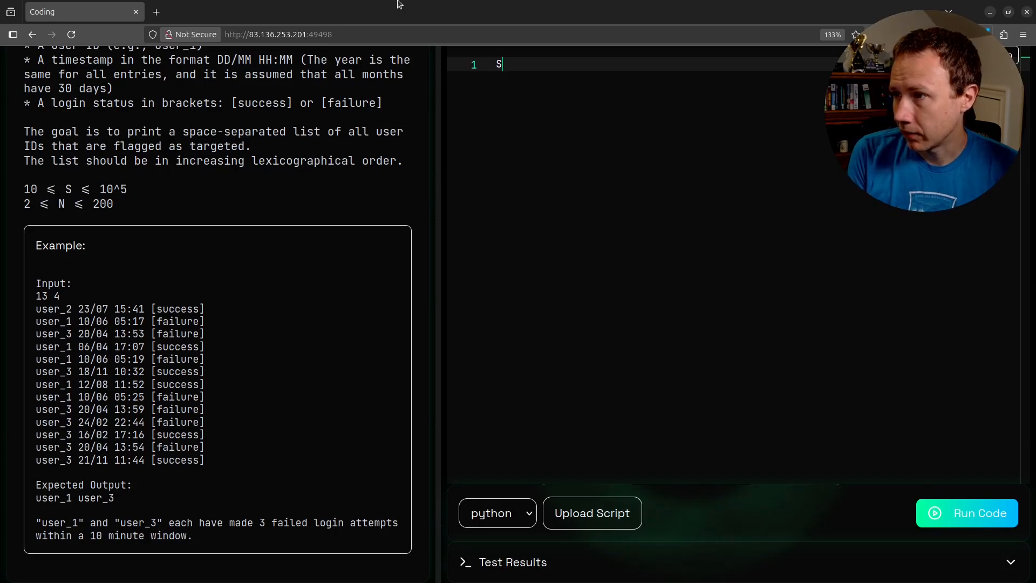
pyautogui.write(', N =-')
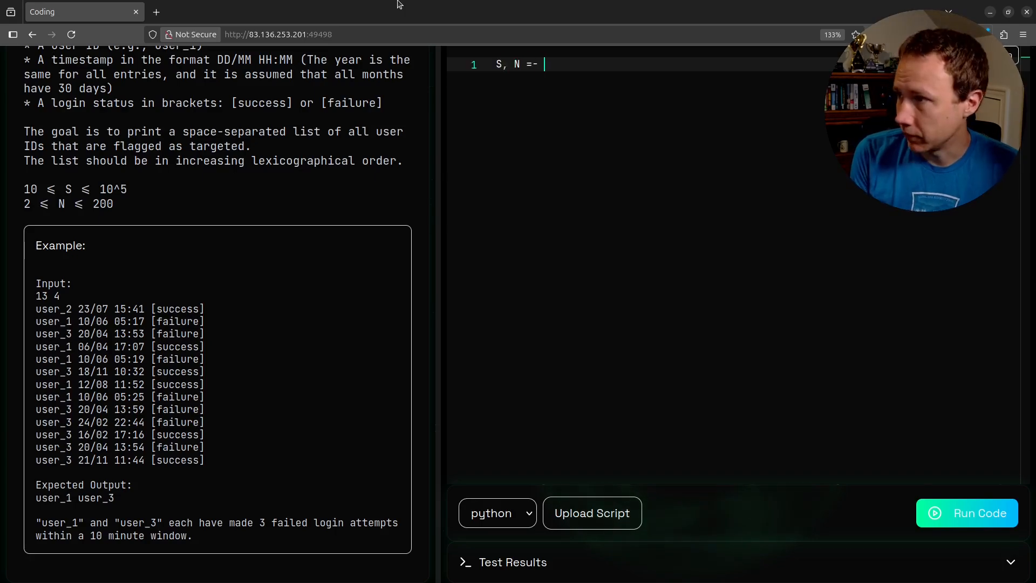
pyautogui.write('input.p')
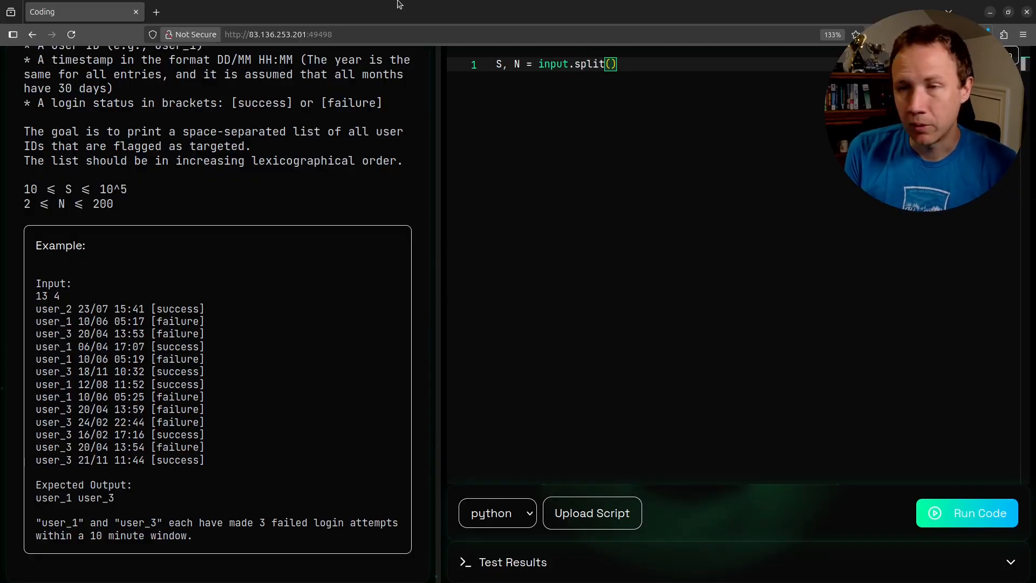
pyautogui.write("' '")
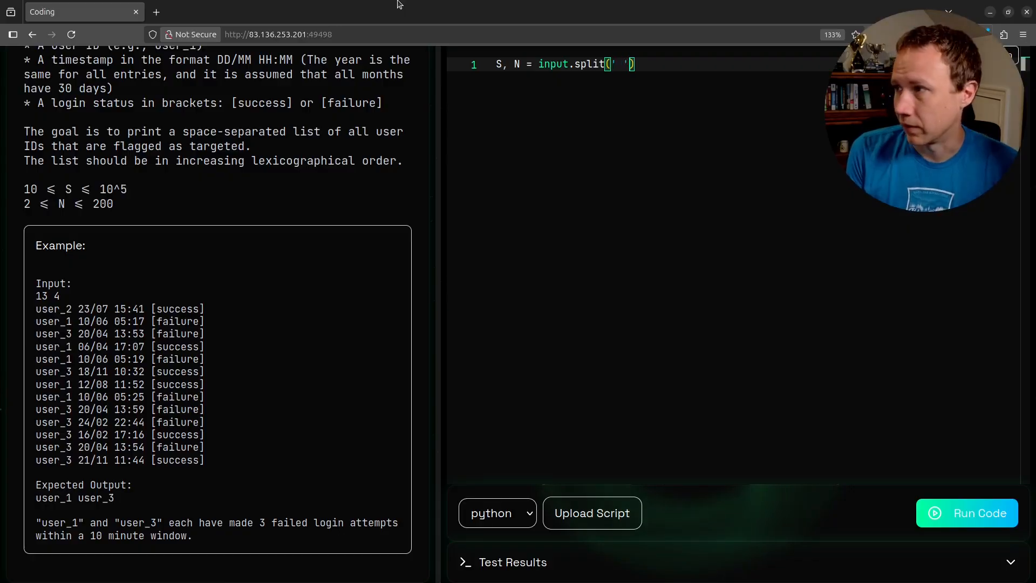
pyautogui.press('Backspace')
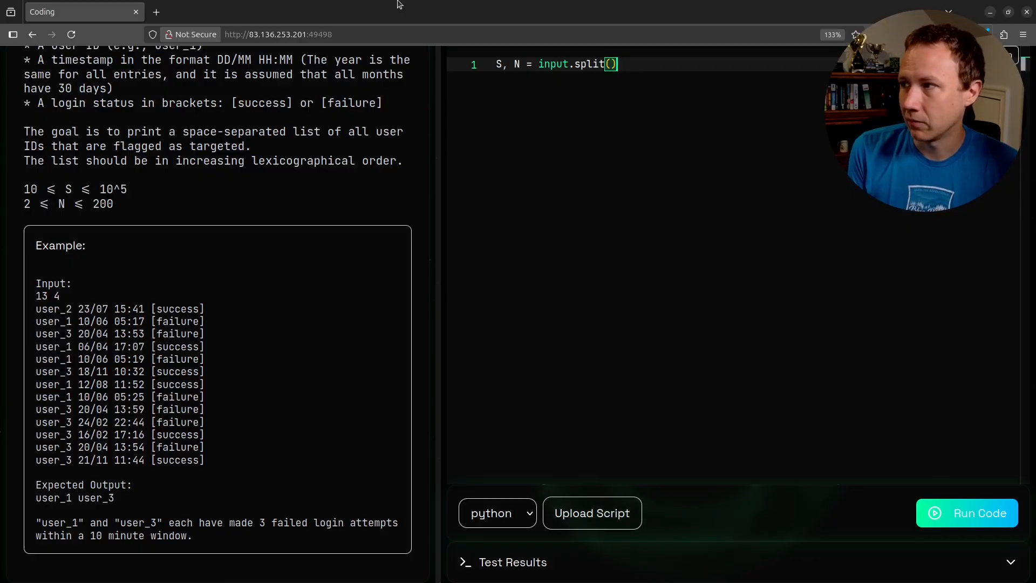
pyautogui.write("' '")
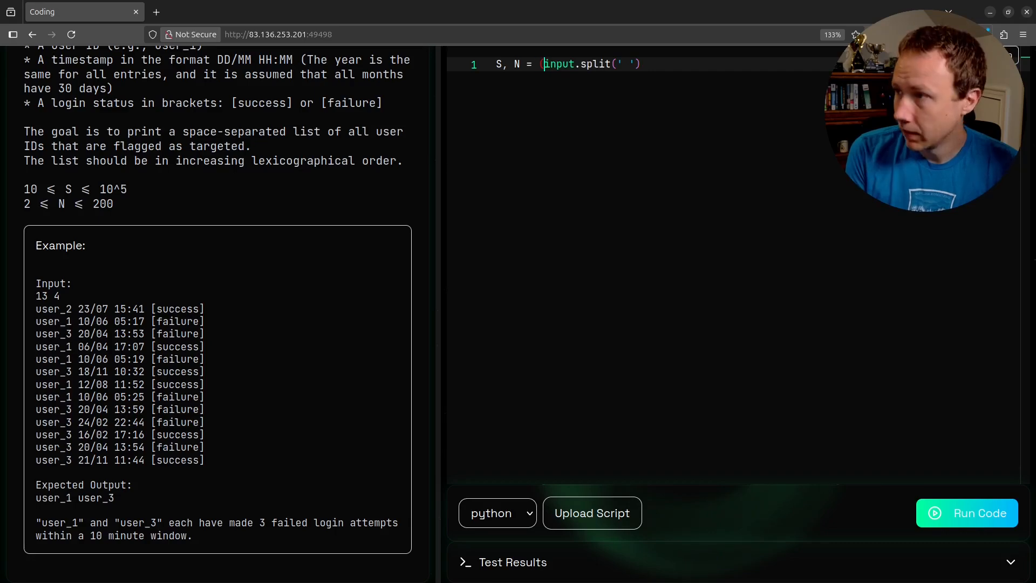
pyautogui.write('(int(x) for x in')
pyautogui.write('print(S, N)')
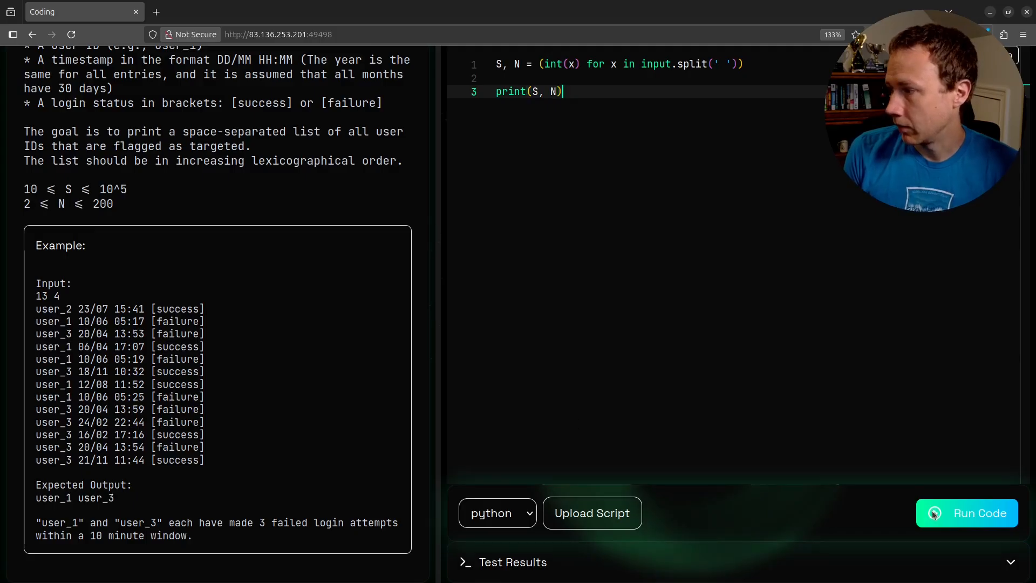
# Run the tests, fix the missing input() parentheses, and run again
pyautogui.click(967, 513)
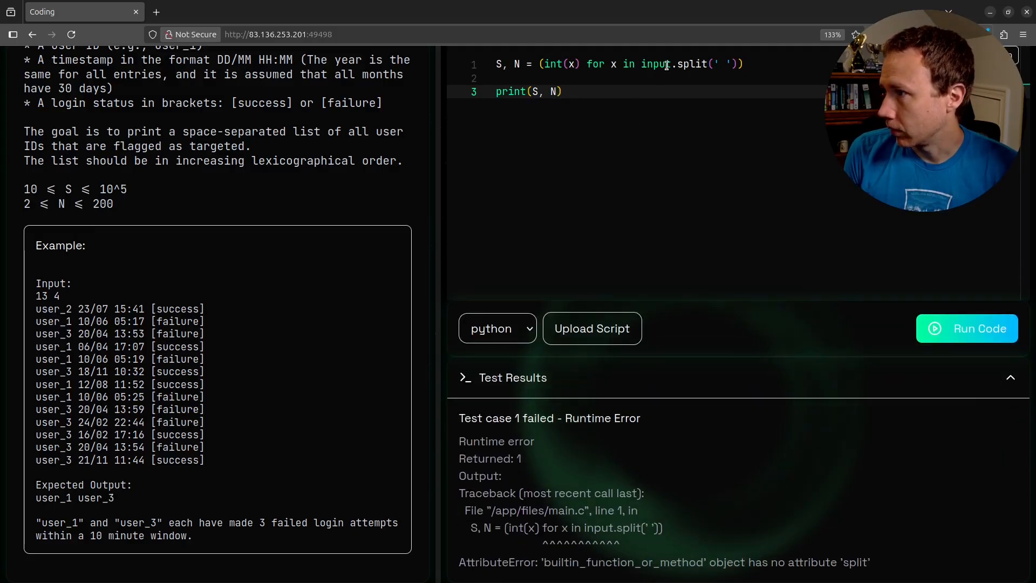
pyautogui.write('()')
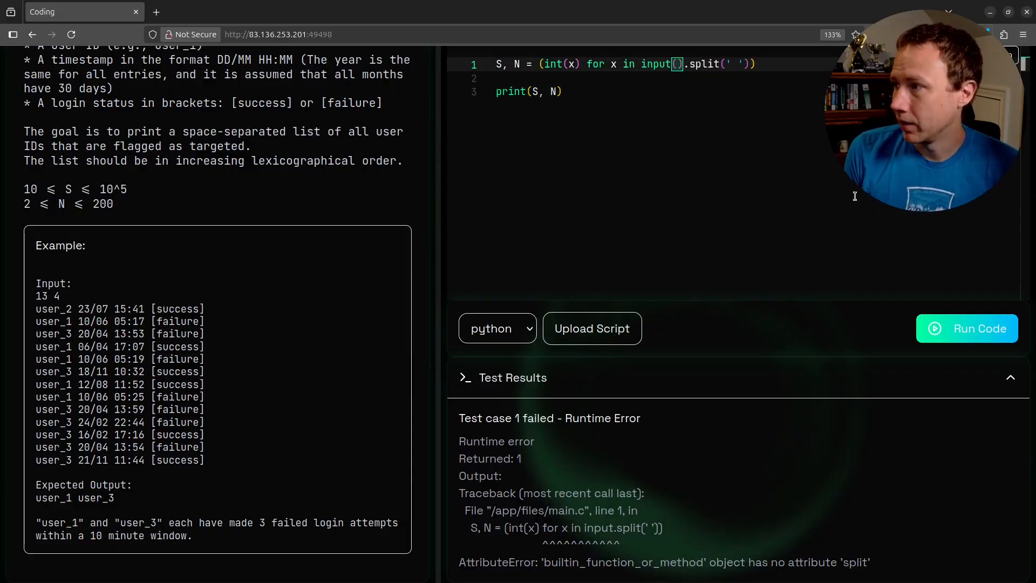
pyautogui.click(967, 328)
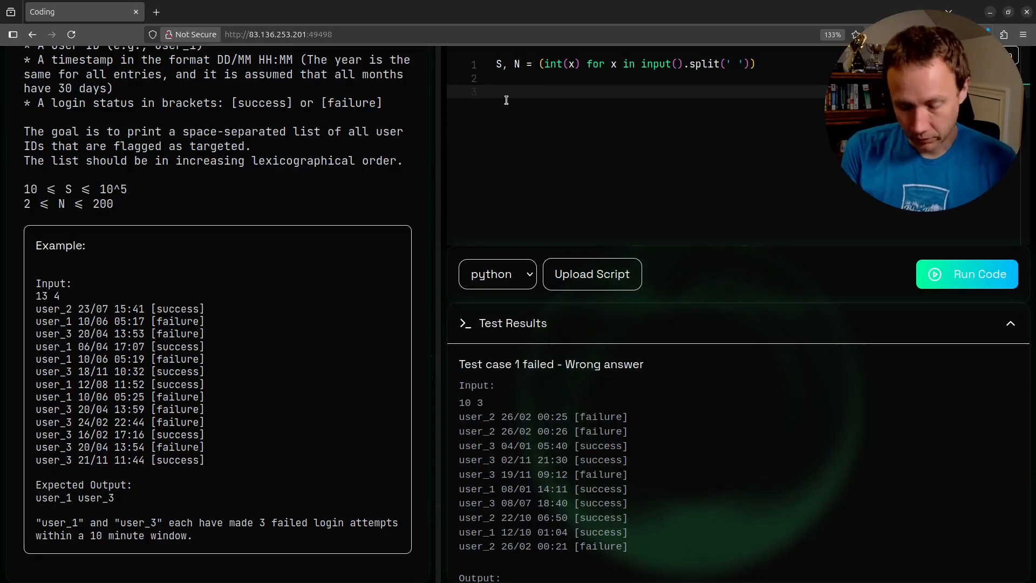
# Add a for _ in range(S): loop whose body reads each log line with input()
pyautogui.write('for _ in range(')
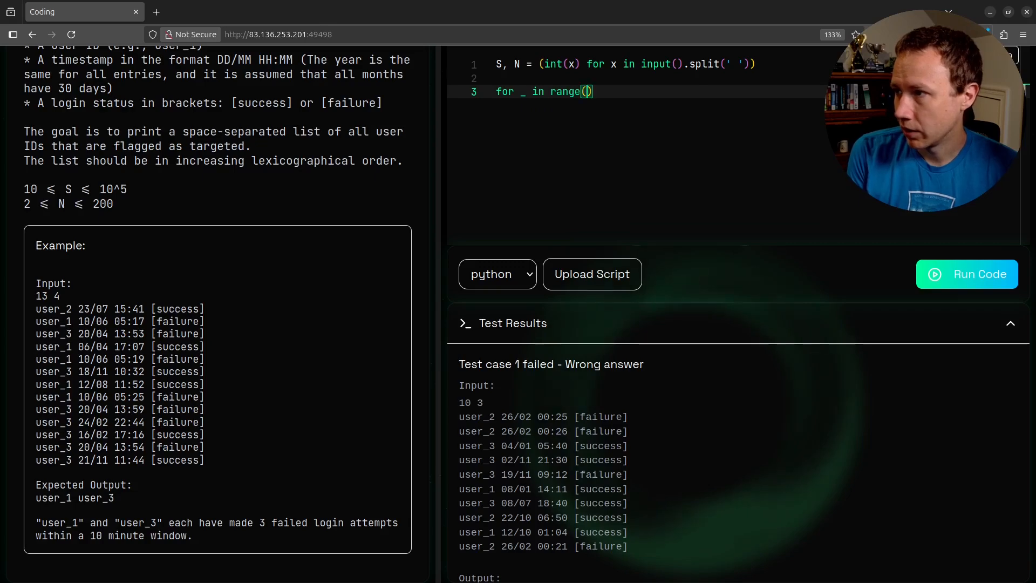
pyautogui.write('S')
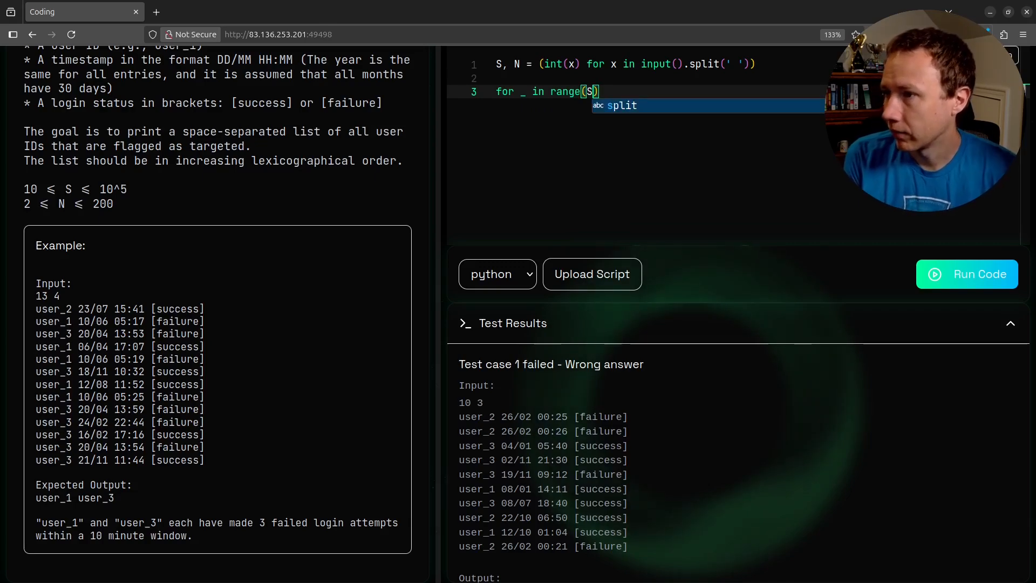
pyautogui.press('Escape')
pyautogui.write(':')
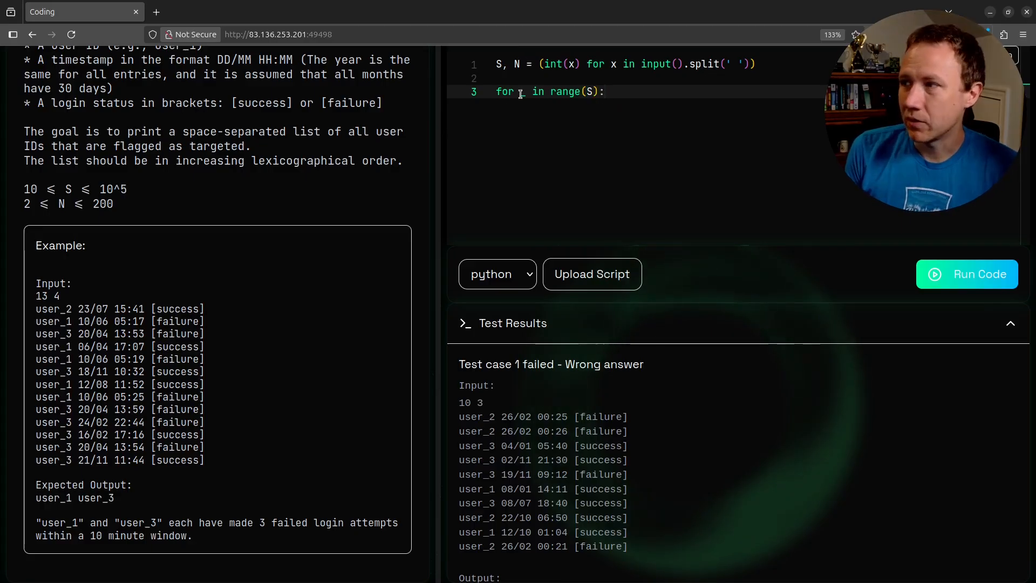
pyautogui.write('_')
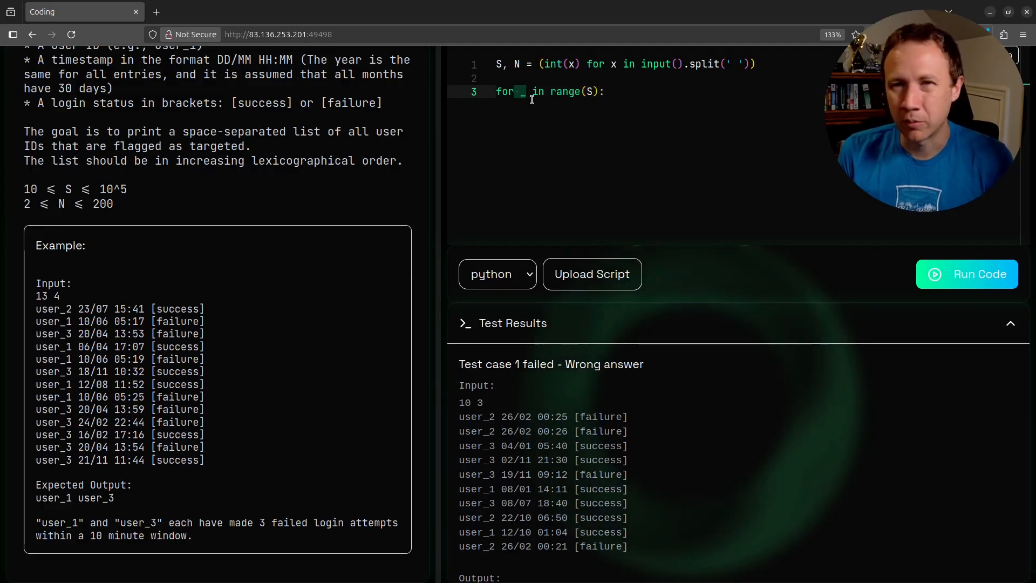
pyautogui.click(604, 91)
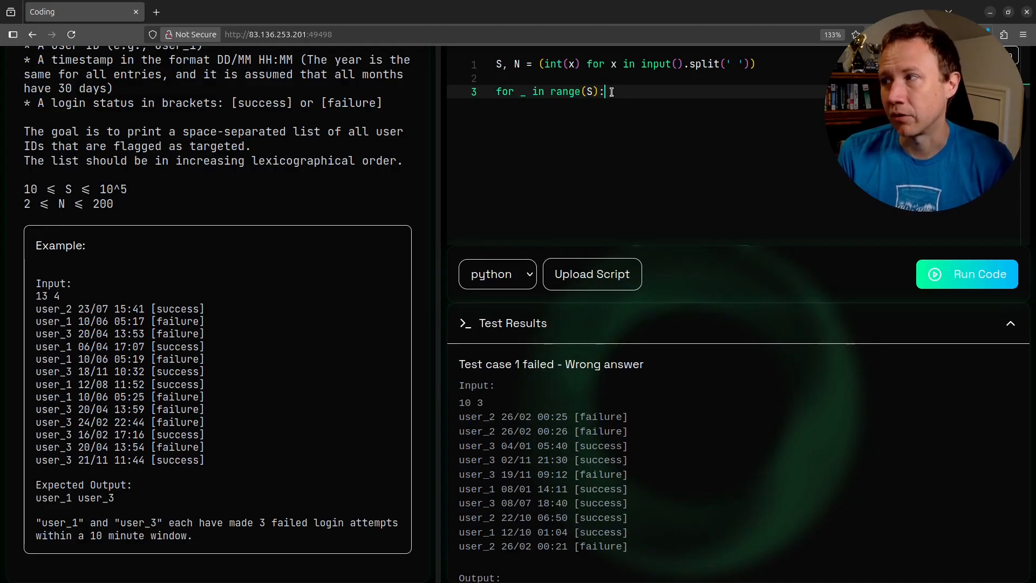
pyautogui.press('Return')
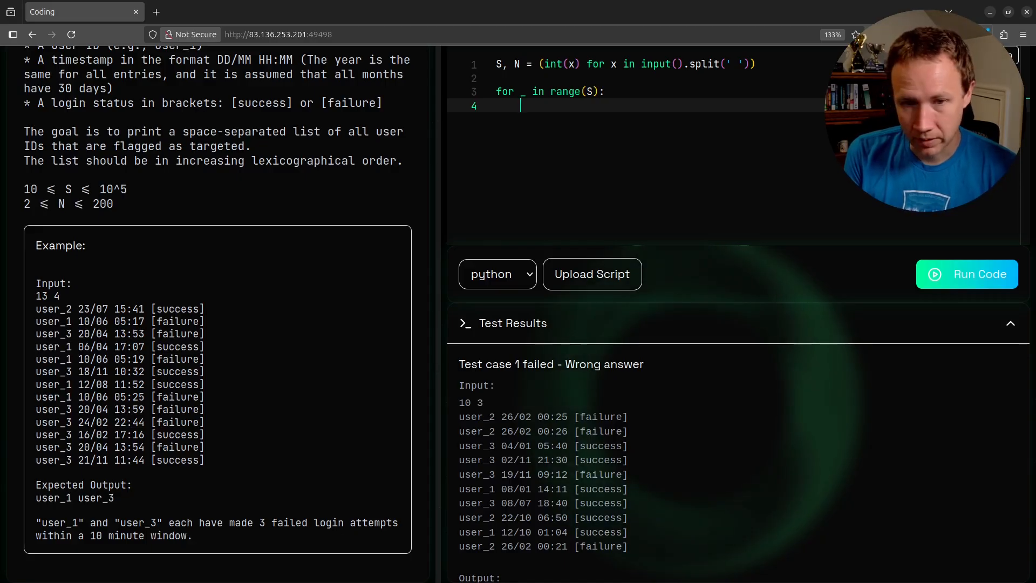
pyautogui.write('intput(')
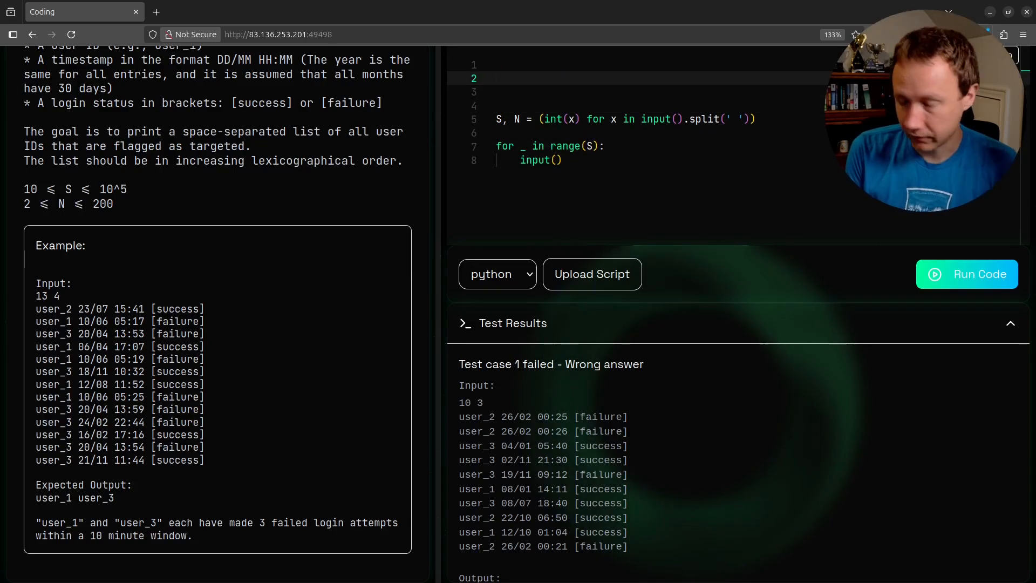
# Declare class Event with def __init__(self, line: str) -> "Event":
pyautogui.write('class Event:')
pyautogui.write('def')
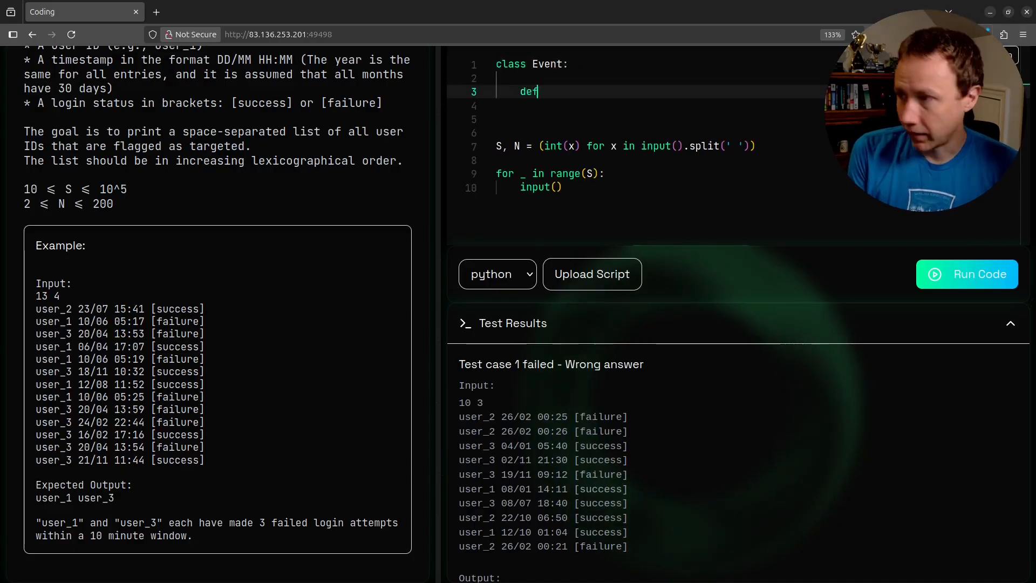
pyautogui.write('__init_')
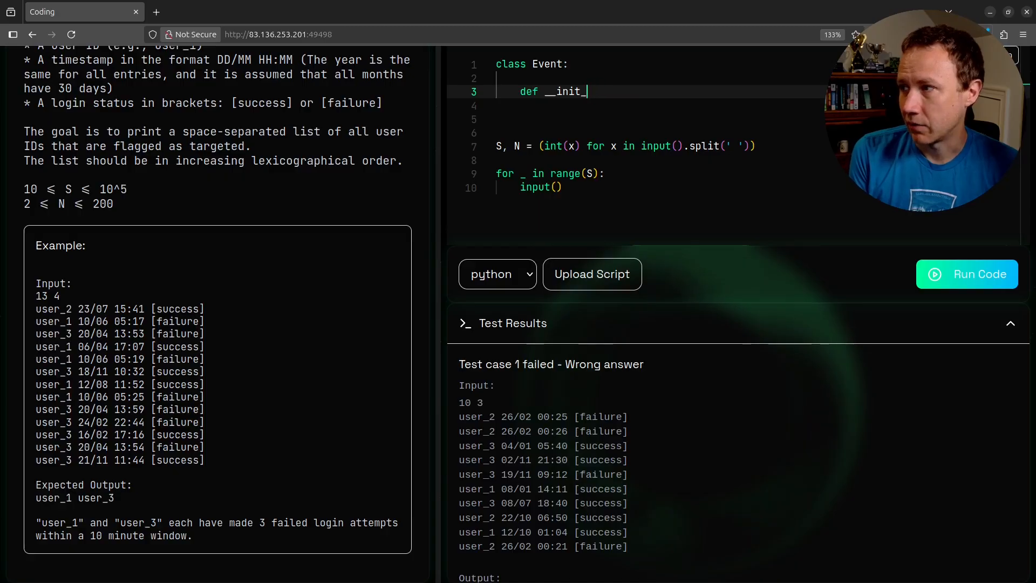
pyautogui.write('_(self, )')
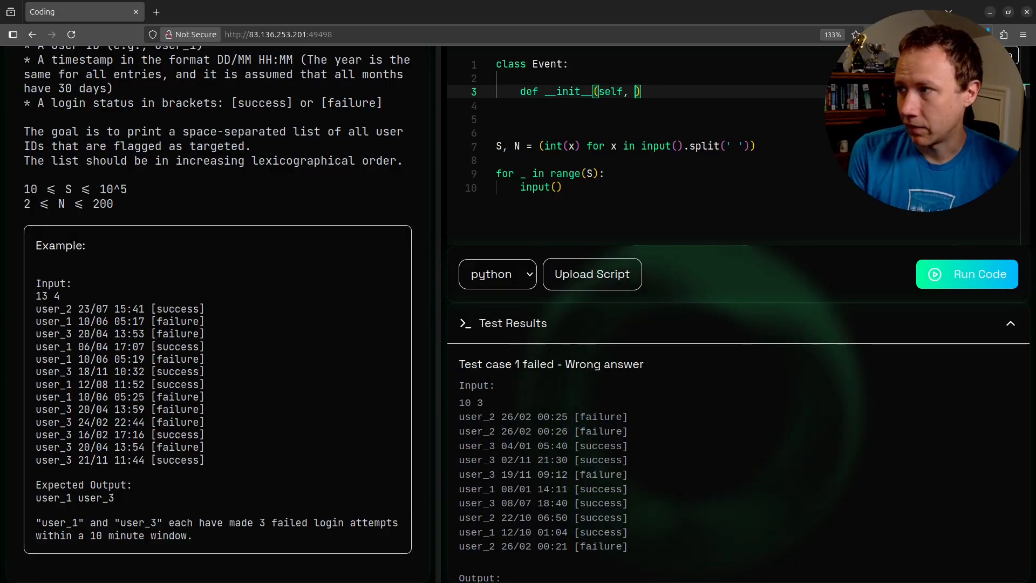
pyautogui.write('line):')
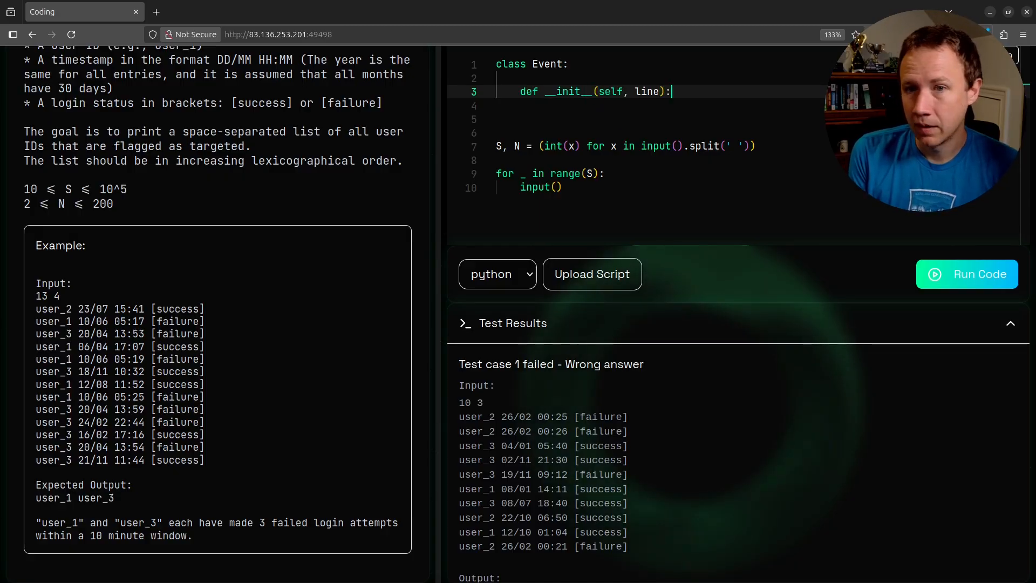
pyautogui.write('st')
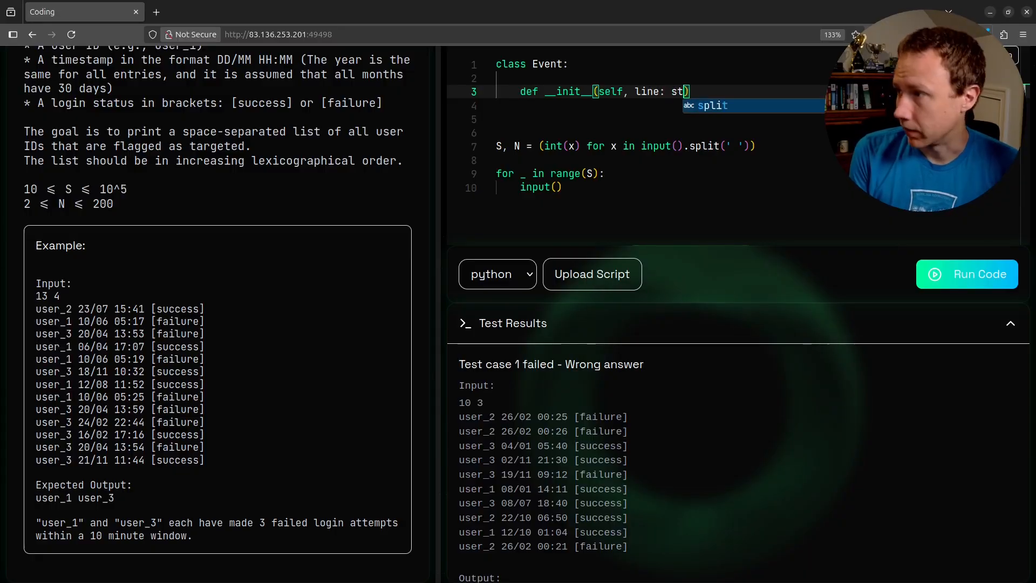
pyautogui.write('r')
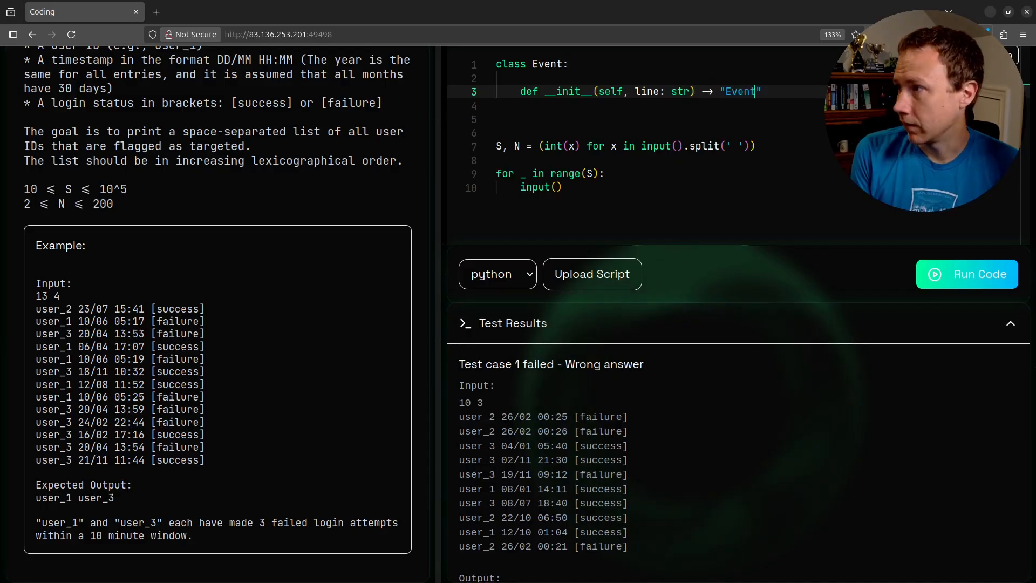
pyautogui.write(':')
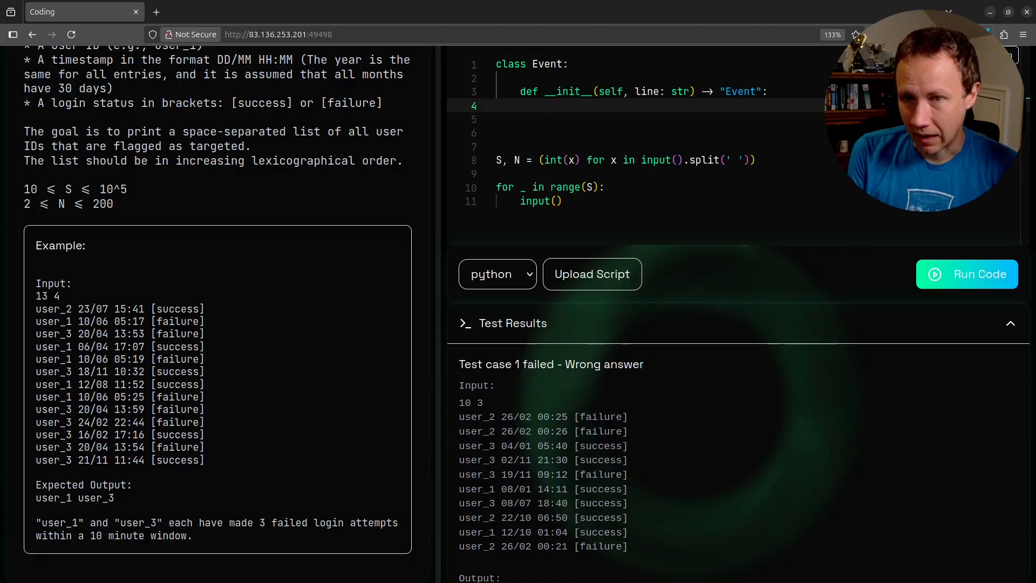
# Set self.user, date, time, success = line.strip().split(' ') in the constructor
pyautogui.write('line.split()')
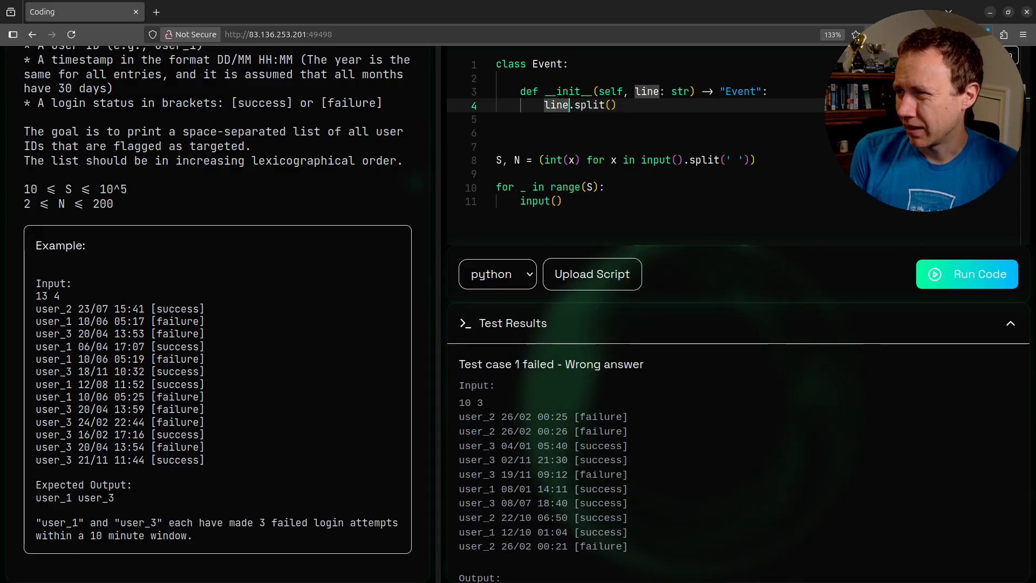
pyautogui.write('.strip()')
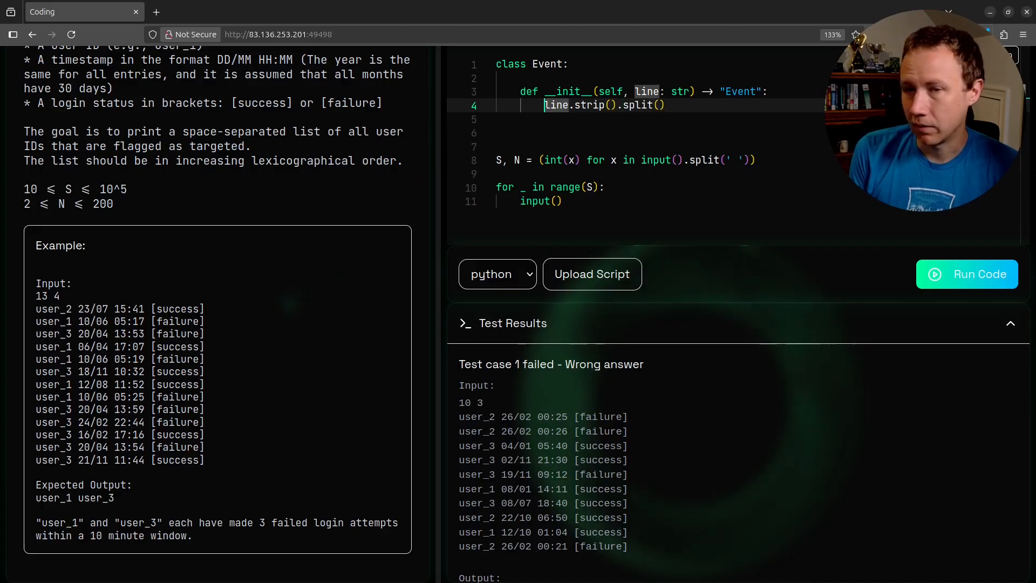
pyautogui.write("' '")
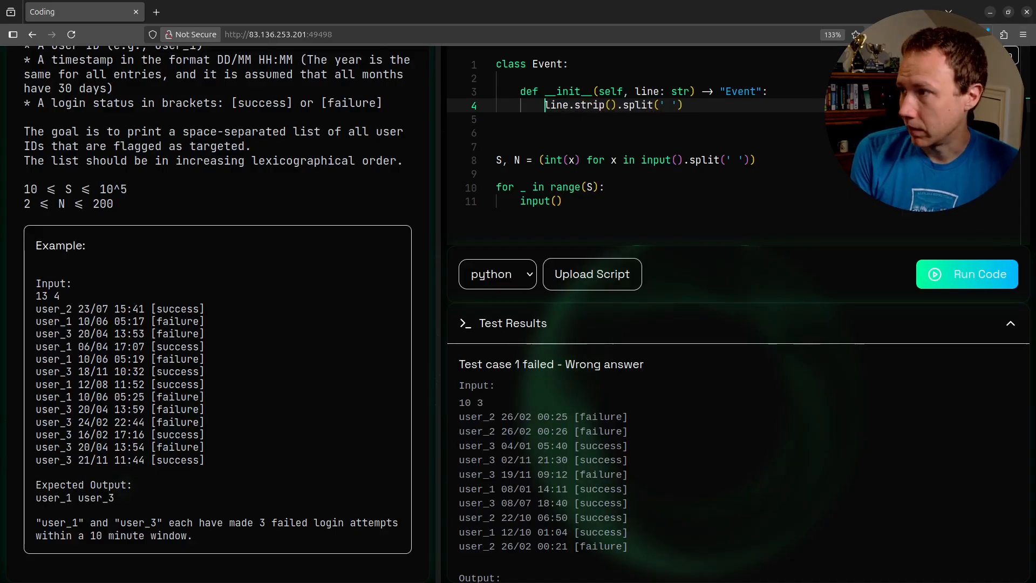
pyautogui.write('self.user, date, time')
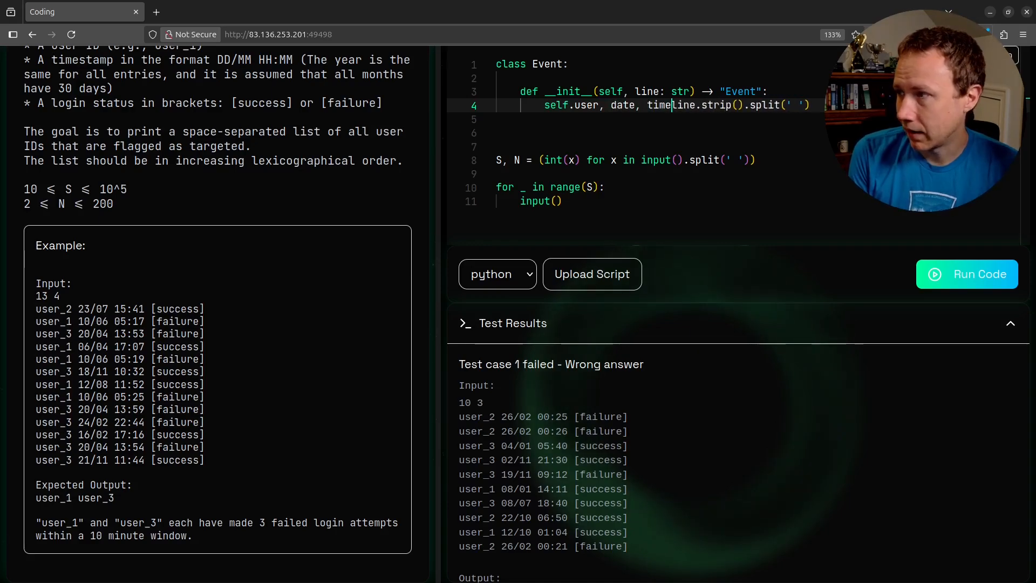
pyautogui.write(', success =')
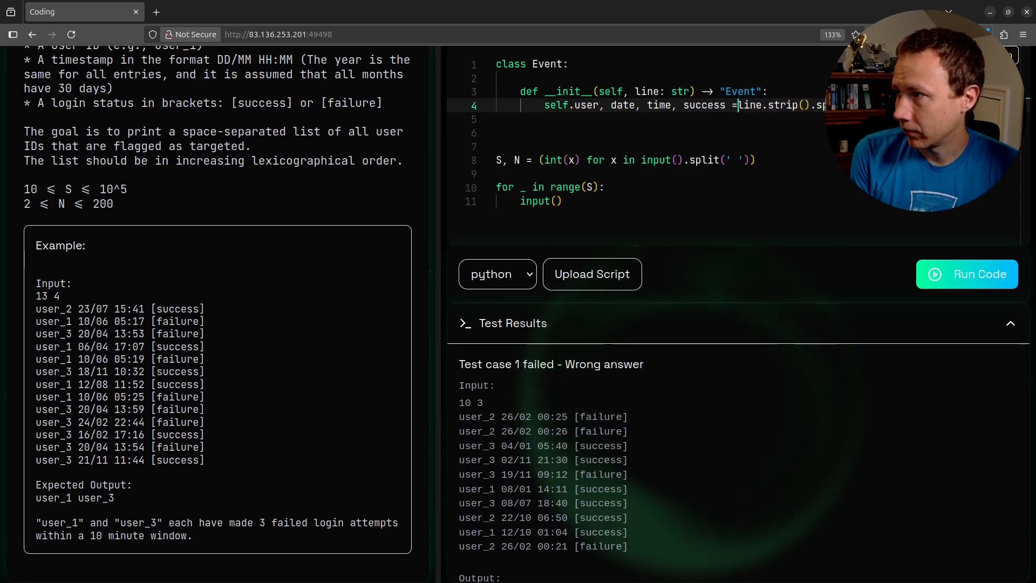
pyautogui.press('Enter')
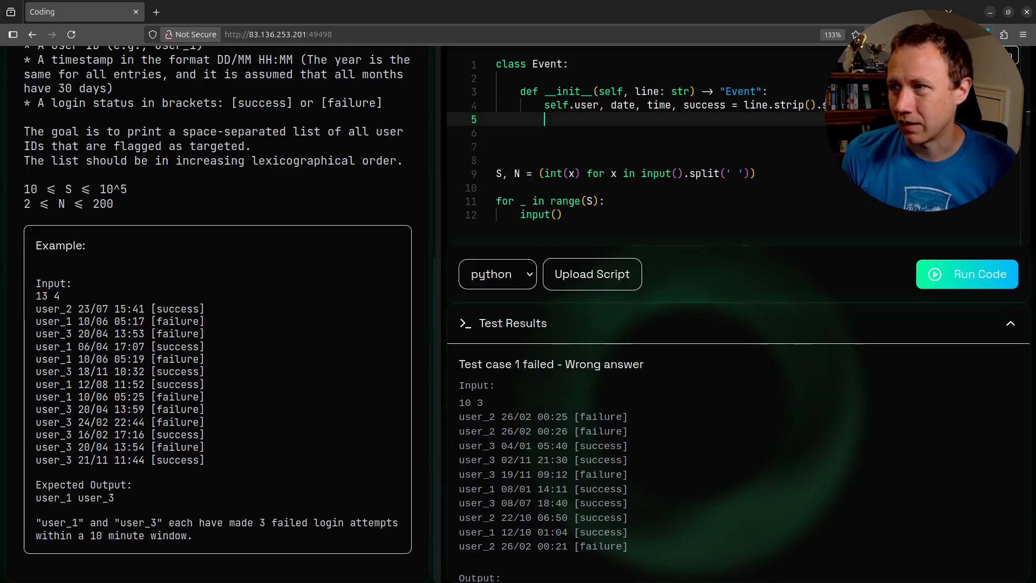
# Add day, month = (int(x) for x in date.split('/')) to the constructor
pyautogui.scroll(3)
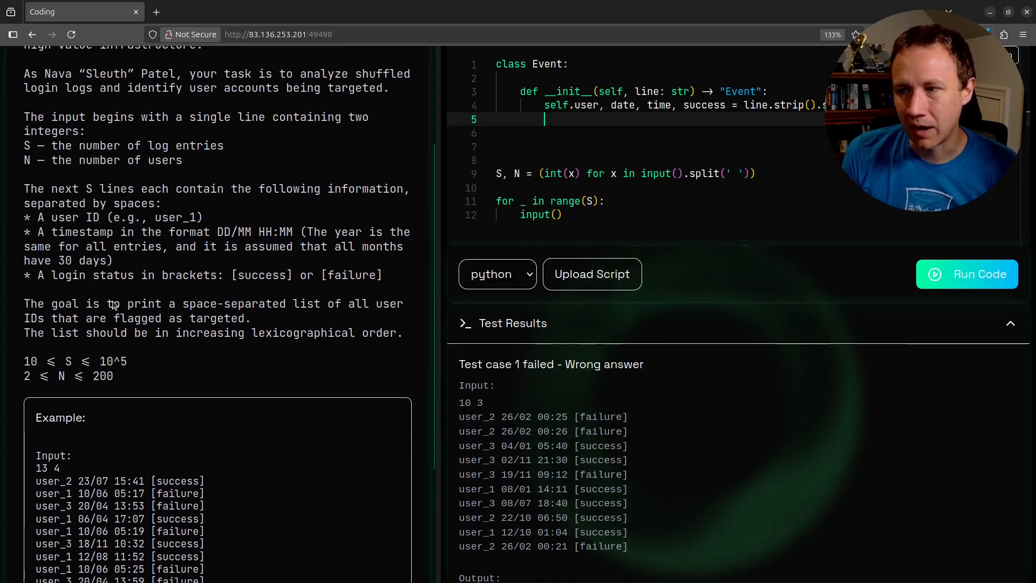
pyautogui.scroll(-3)
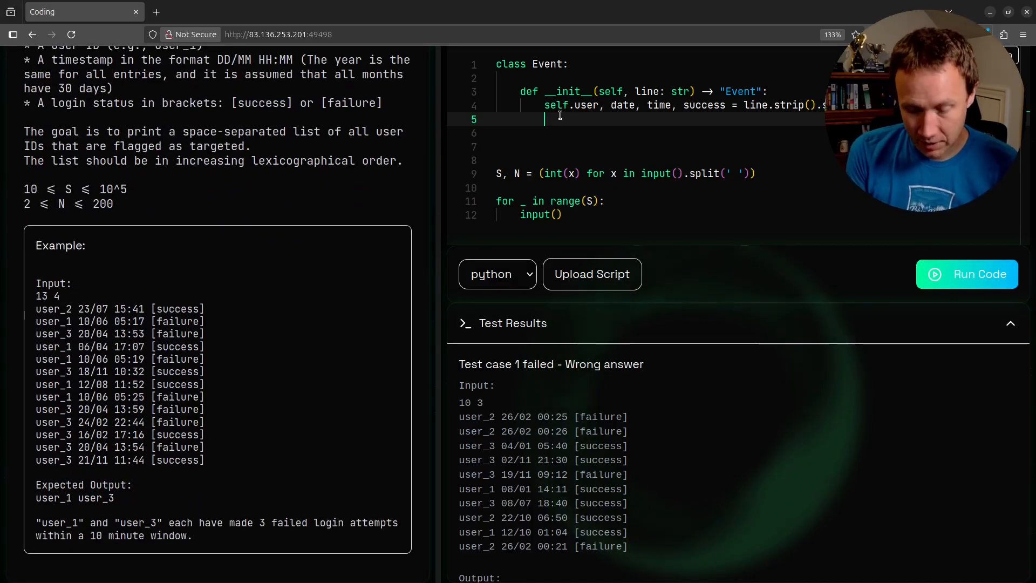
pyautogui.write('day')
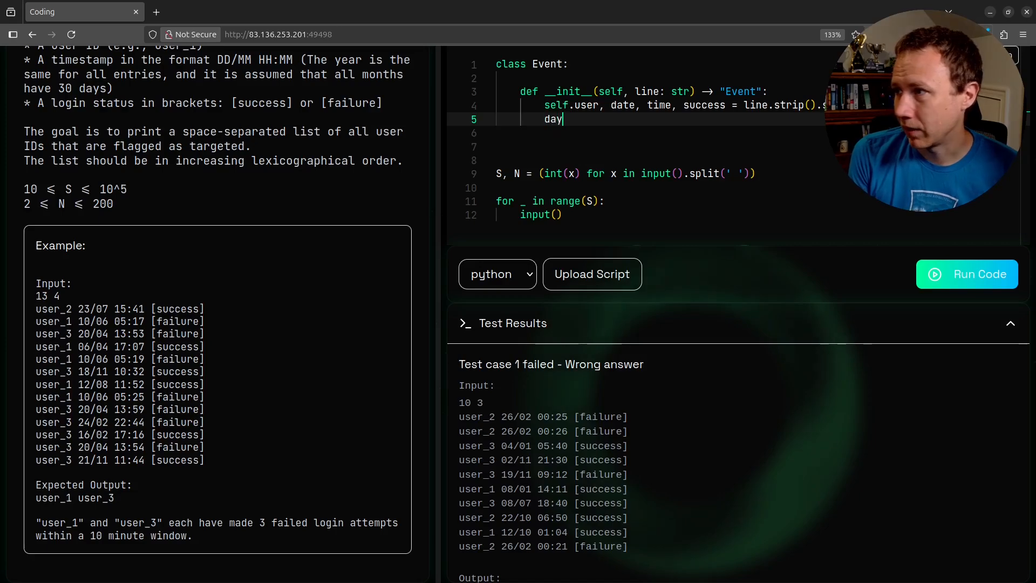
pyautogui.write(', month')
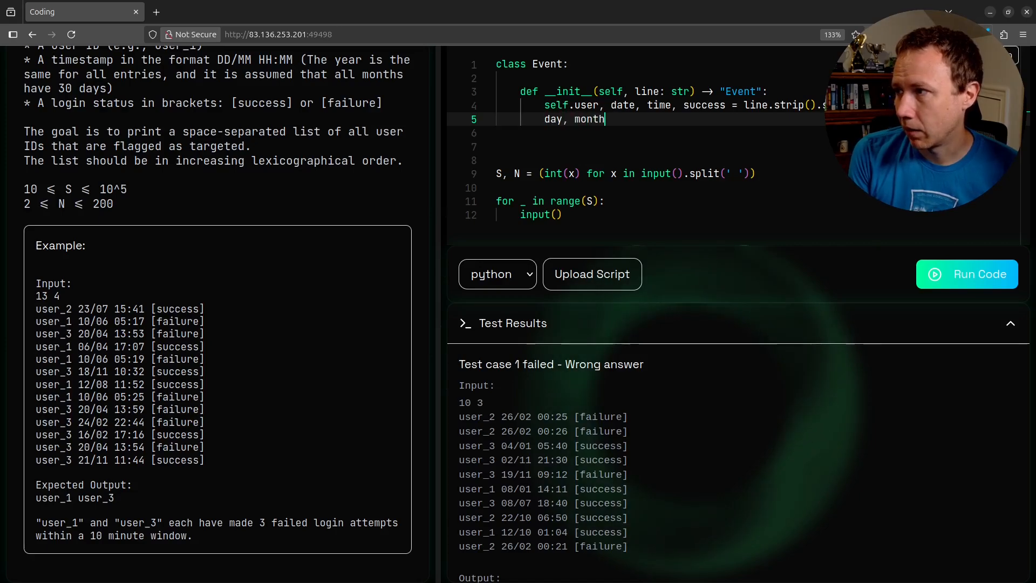
pyautogui.write('=')
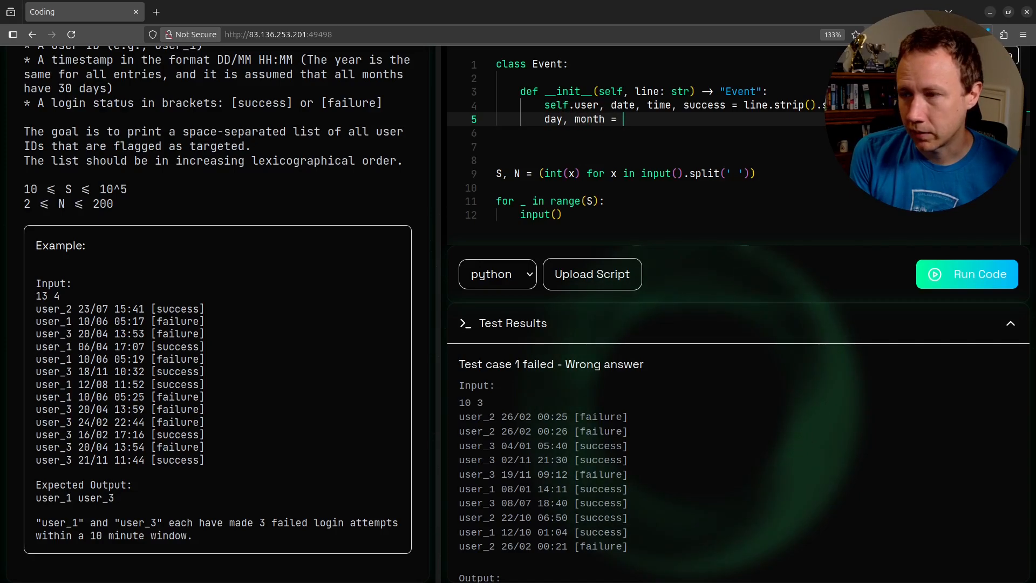
pyautogui.write('d')
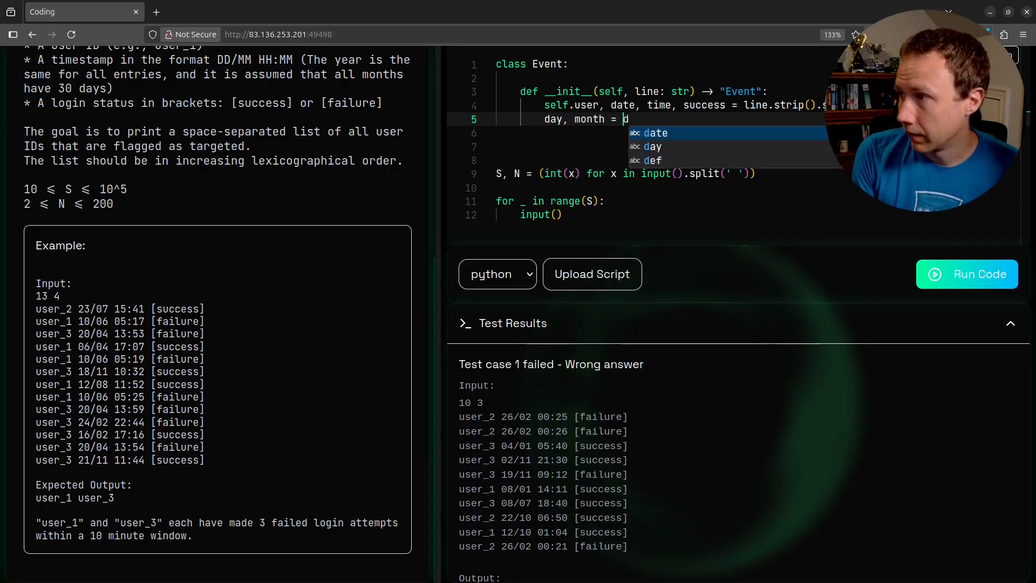
pyautogui.write("ate.split('/')")
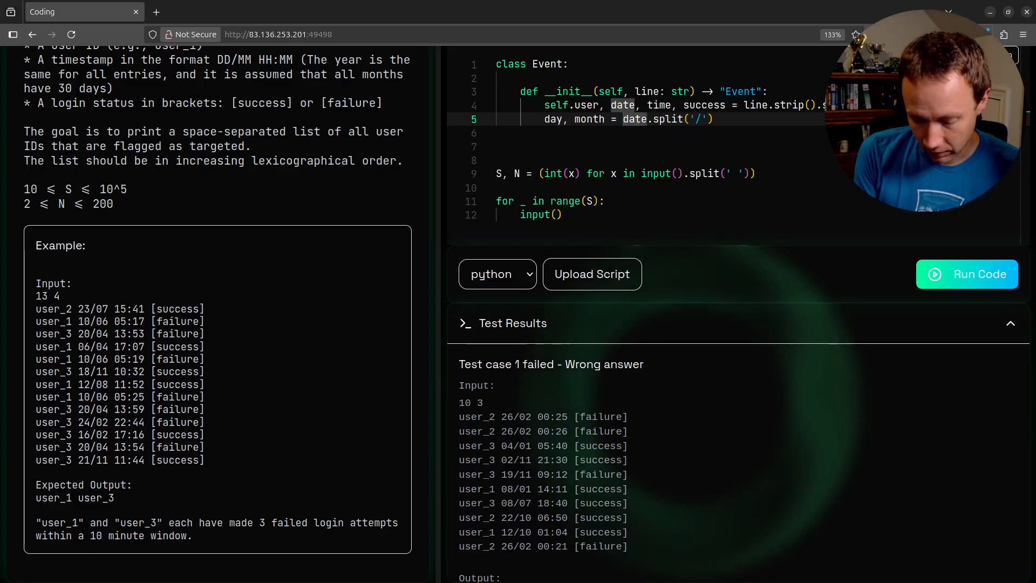
pyautogui.write('(int(x) for x in')
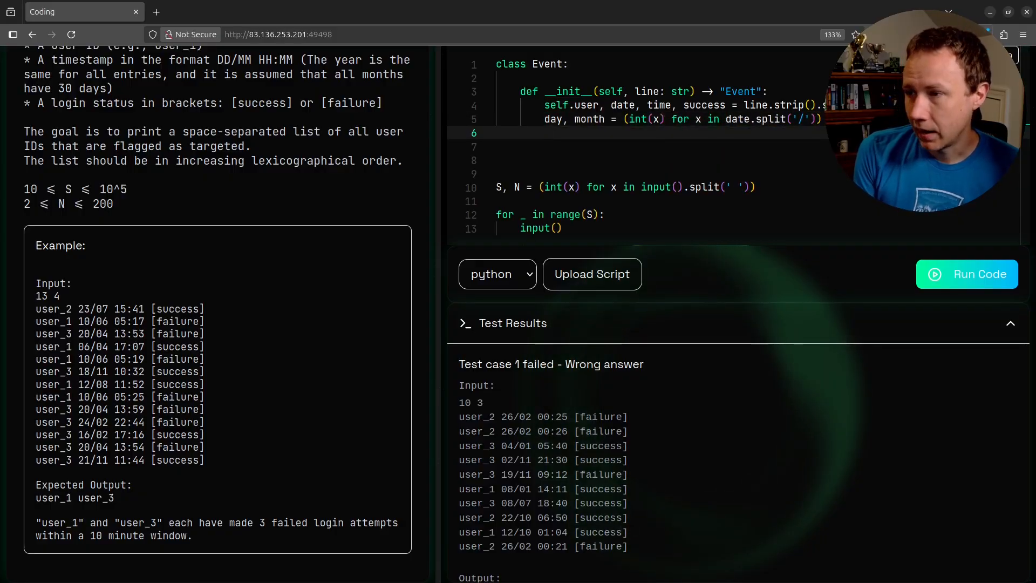
# Add hours, mins = (int(x) for x in time.split(':')) to the constructor
pyautogui.write('hours')
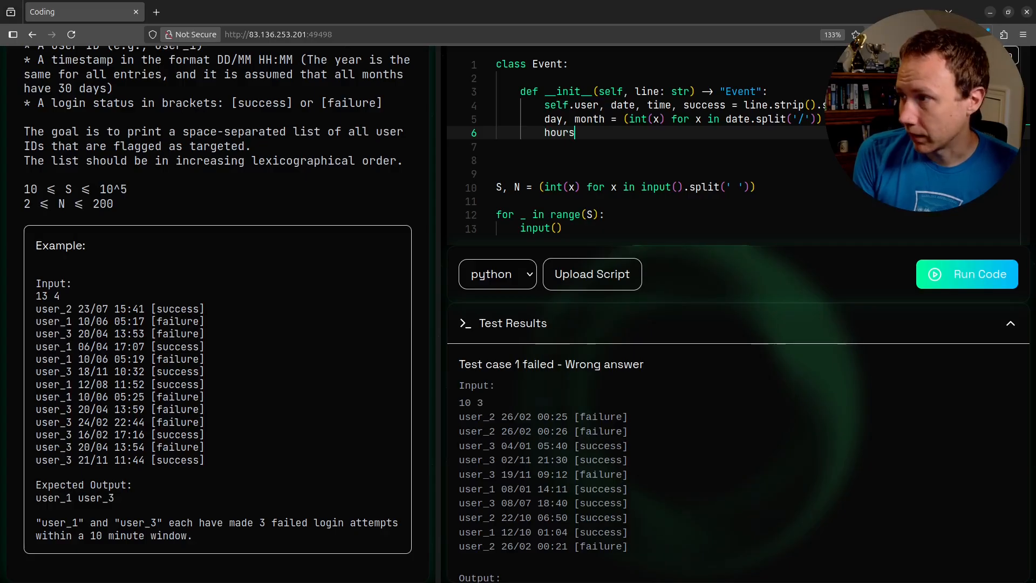
pyautogui.write(', mins =')
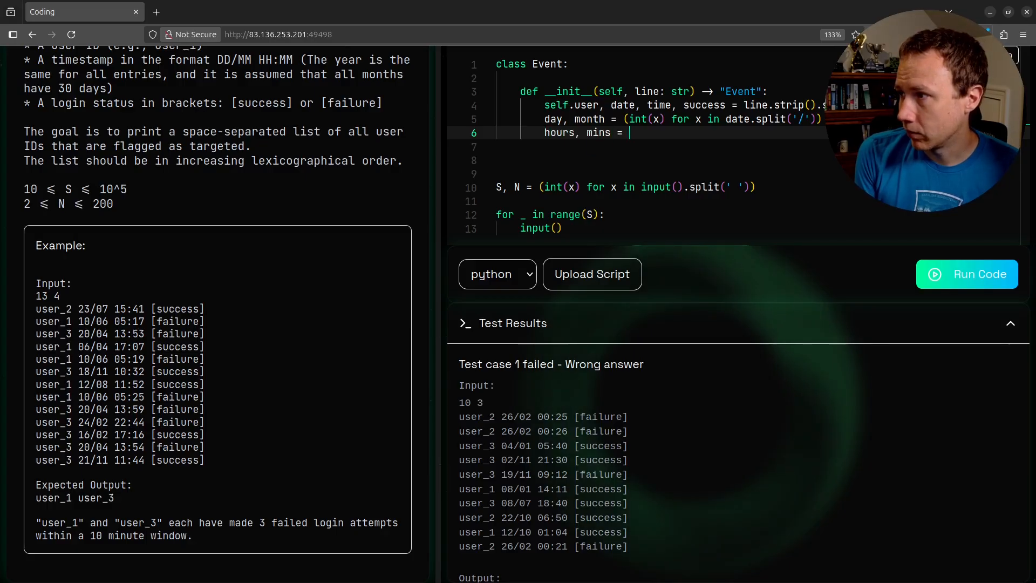
pyautogui.write('(int(x) for x in')
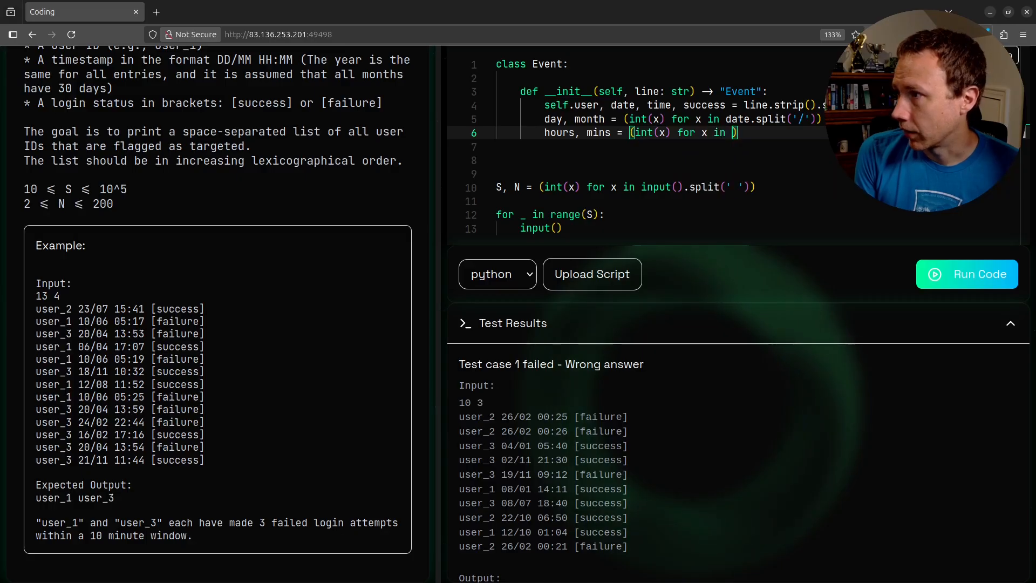
pyautogui.write("time.split(':')")
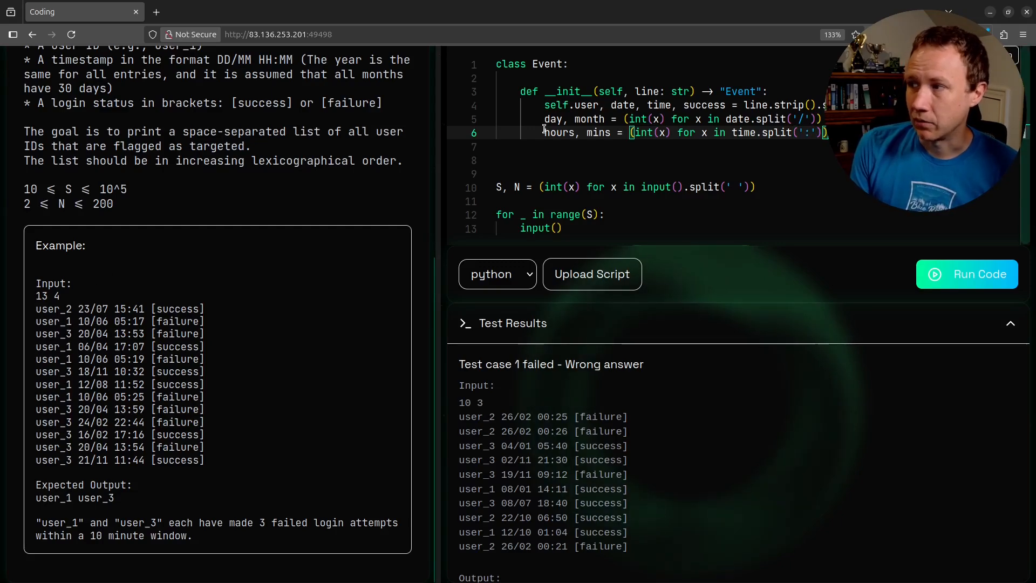
pyautogui.press('Enter')
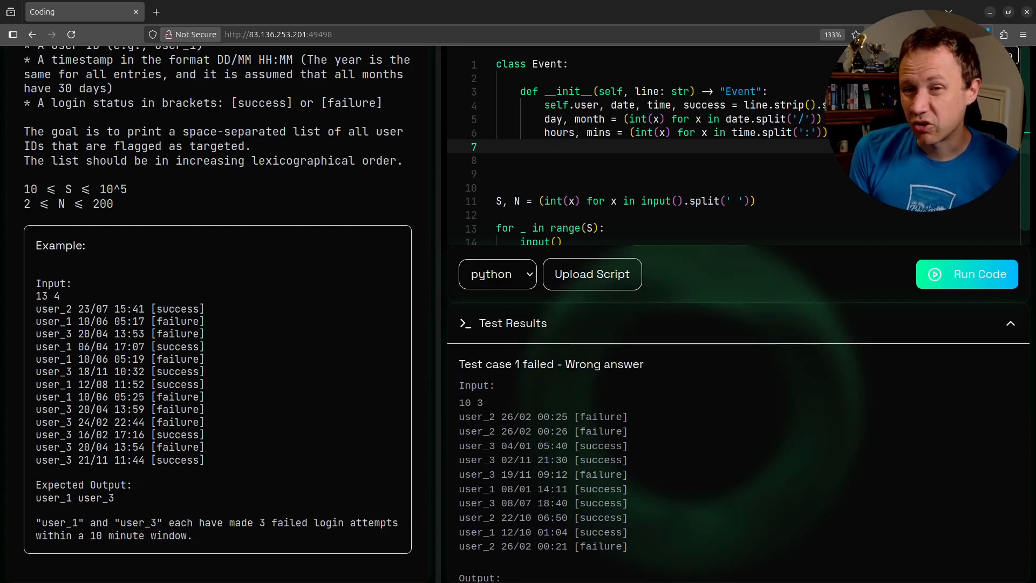
# Compute self.timestamp = (((month * 30) + day) * 24 + hours) * 60 + mins
pyautogui.write('self.timestamp')
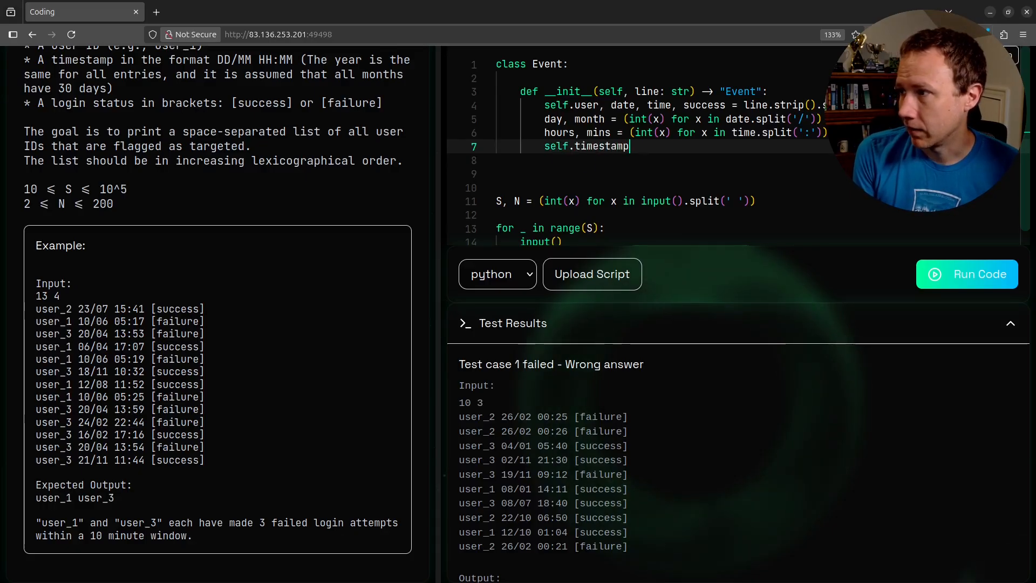
pyautogui.write('=')
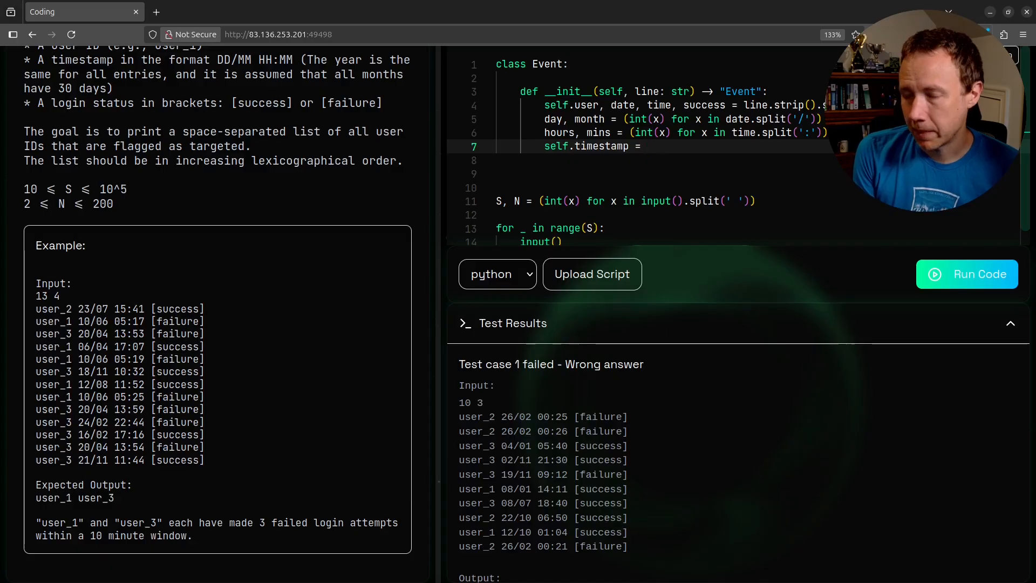
pyautogui.write('month')
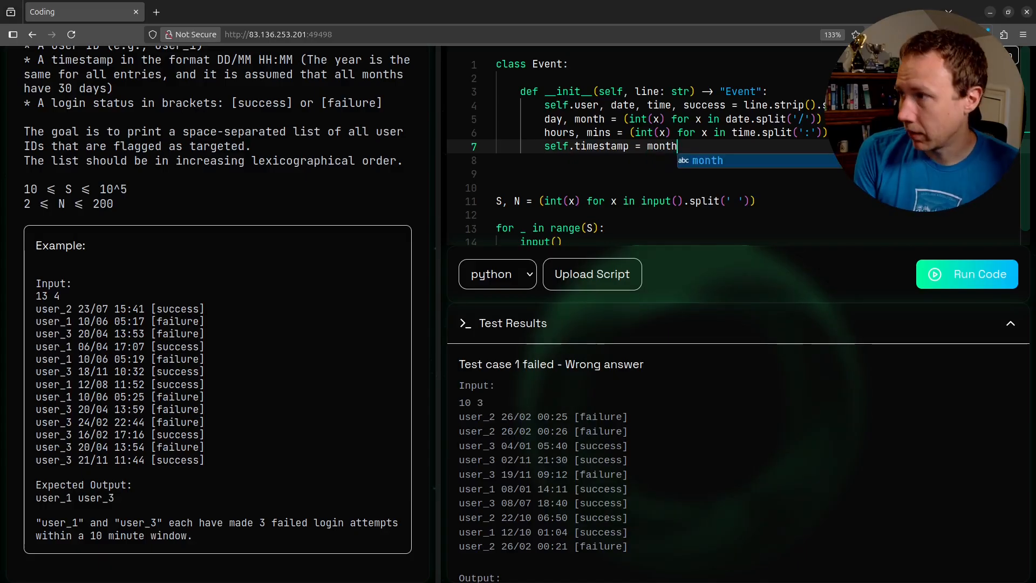
pyautogui.write('* 30)')
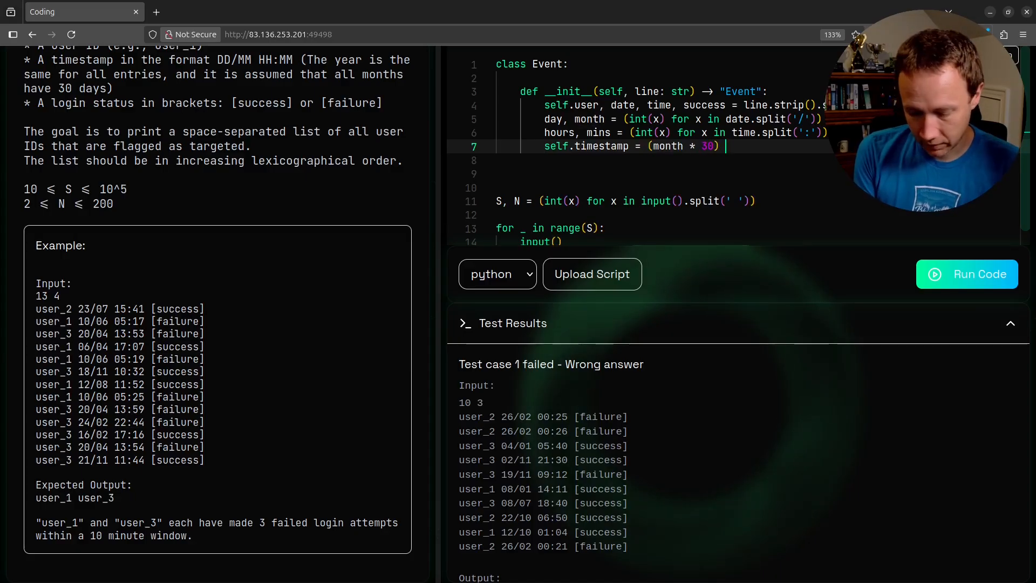
pyautogui.write('+ day)')
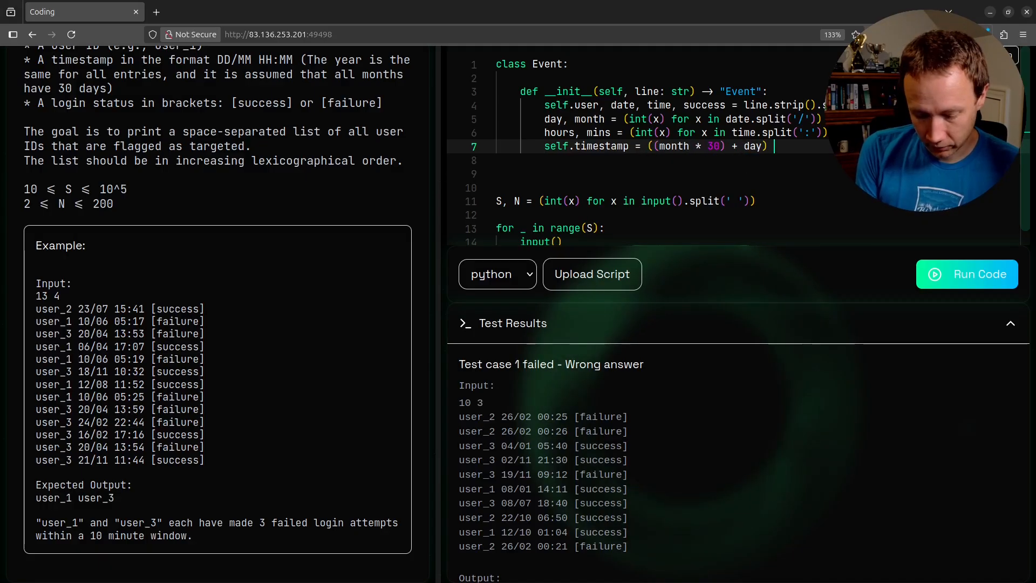
pyautogui.write('* 24')
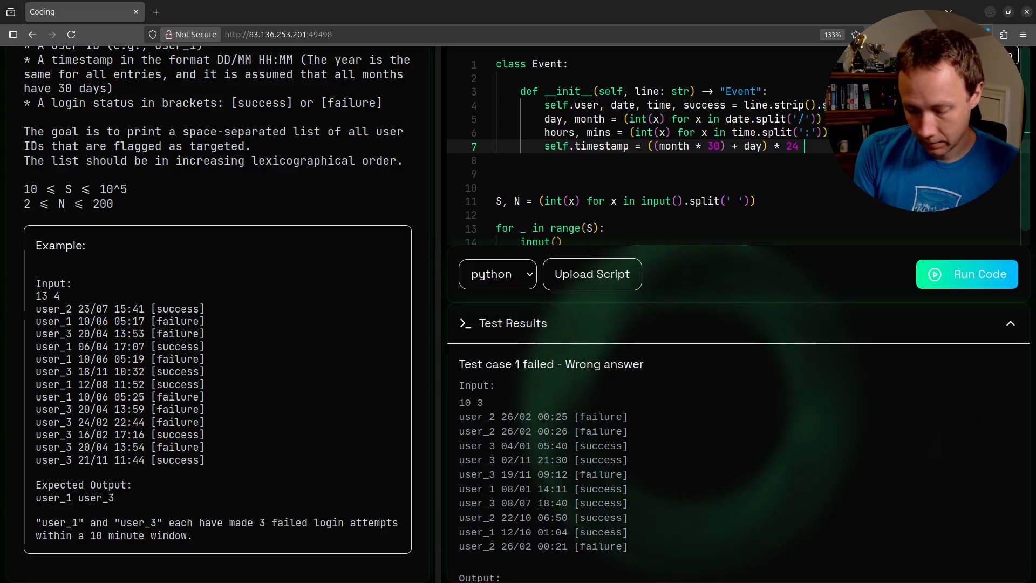
pyautogui.write('+ hours) * 60 + mins')
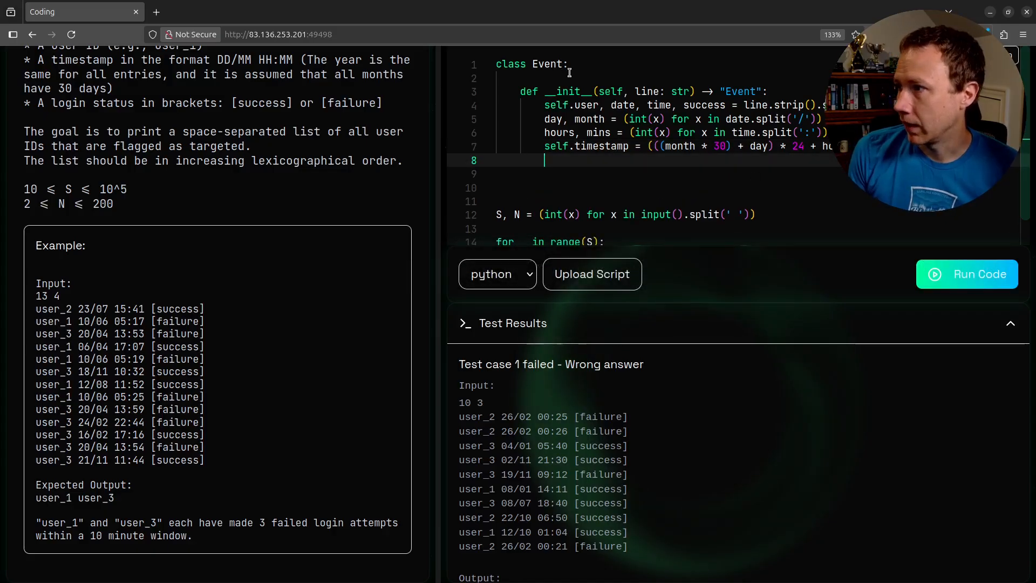
# Set self.failed = (success == "[failure]")
pyautogui.write('self')
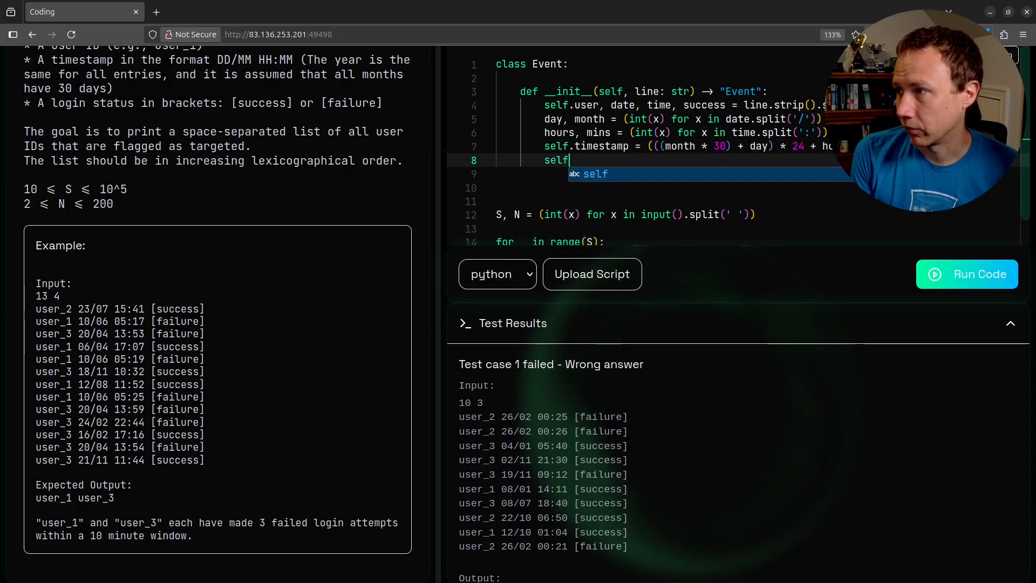
pyautogui.write('.failed = (suvc)')
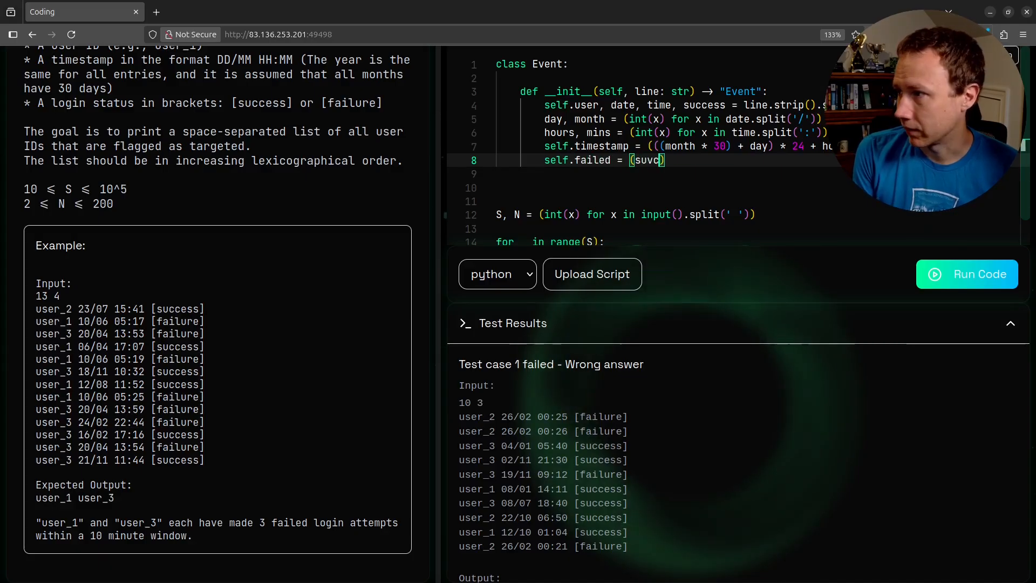
pyautogui.write('success ==')
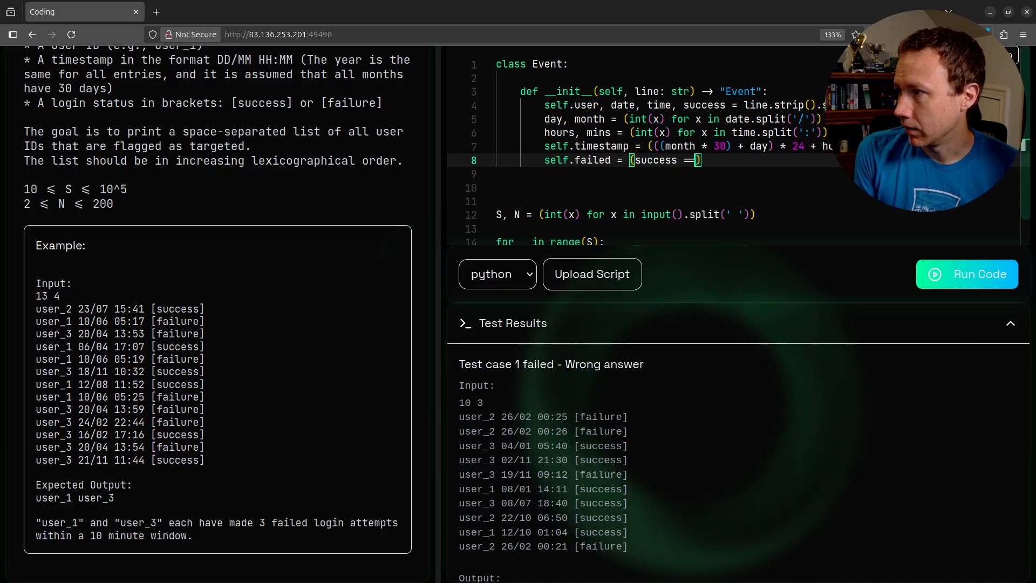
pyautogui.write('"[]"')
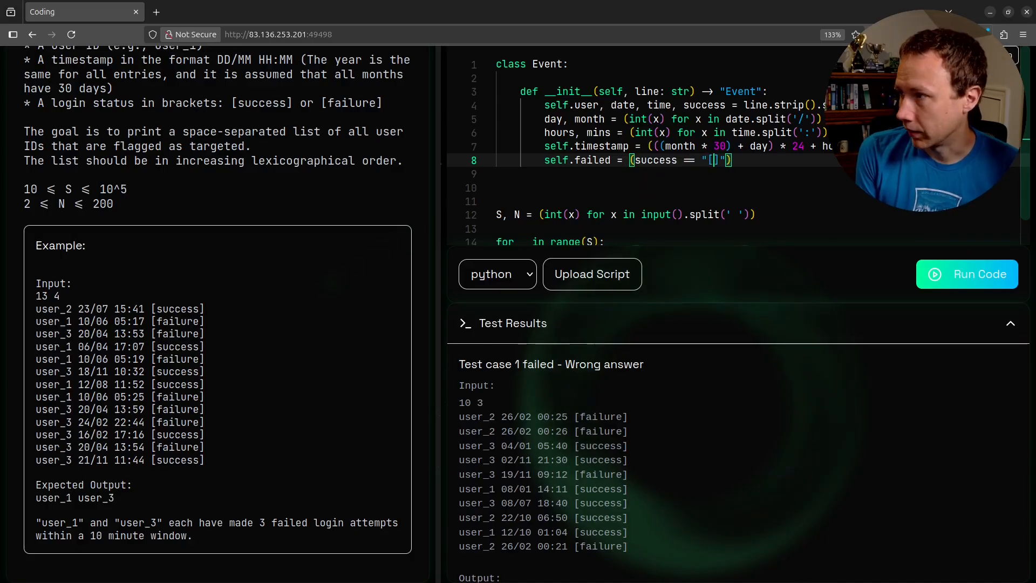
pyautogui.write('failure')
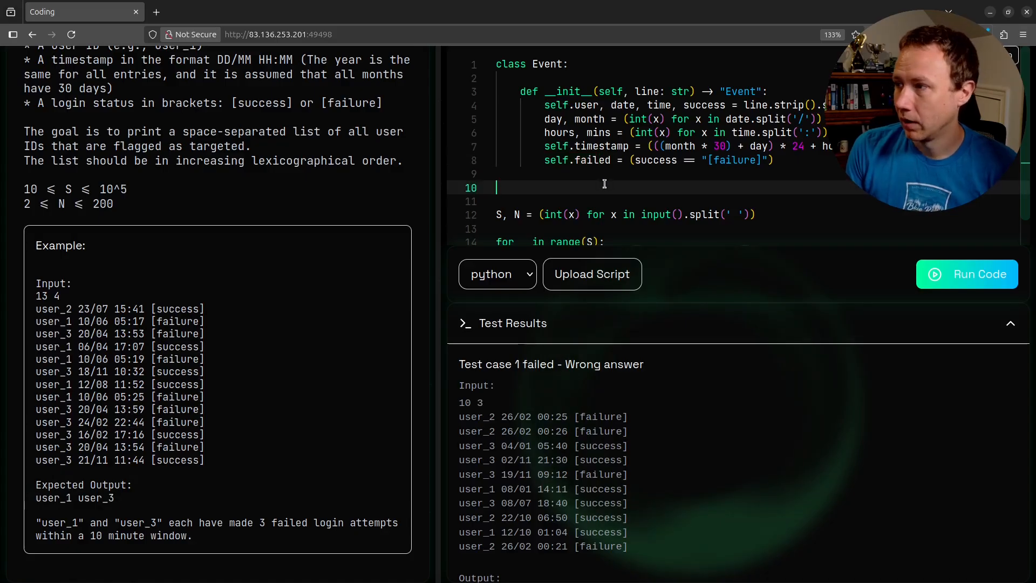
# Build event = Event(input()) in the loop, print it, and run to see Event object output
pyautogui.write('input()')
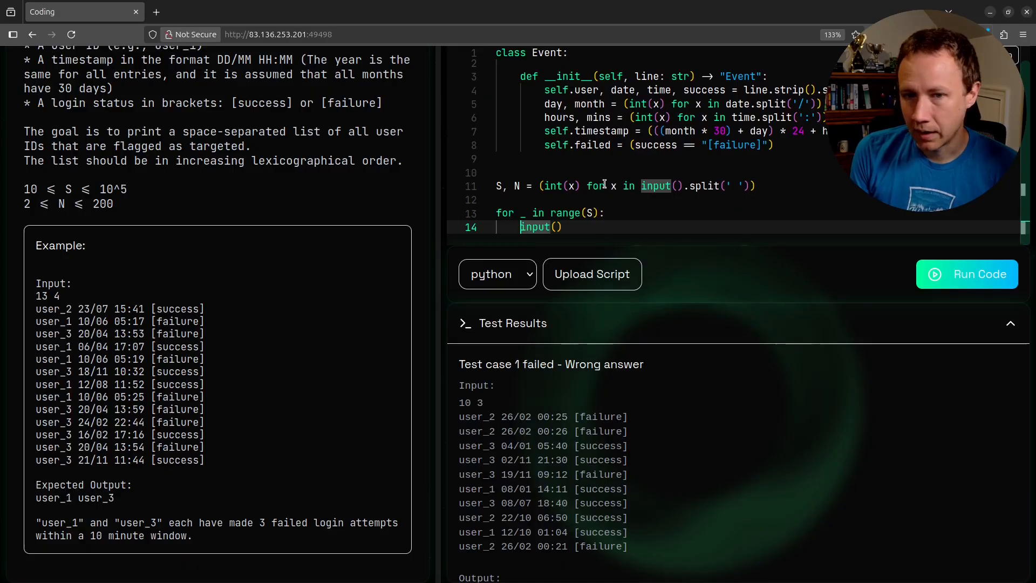
pyautogui.write('er')
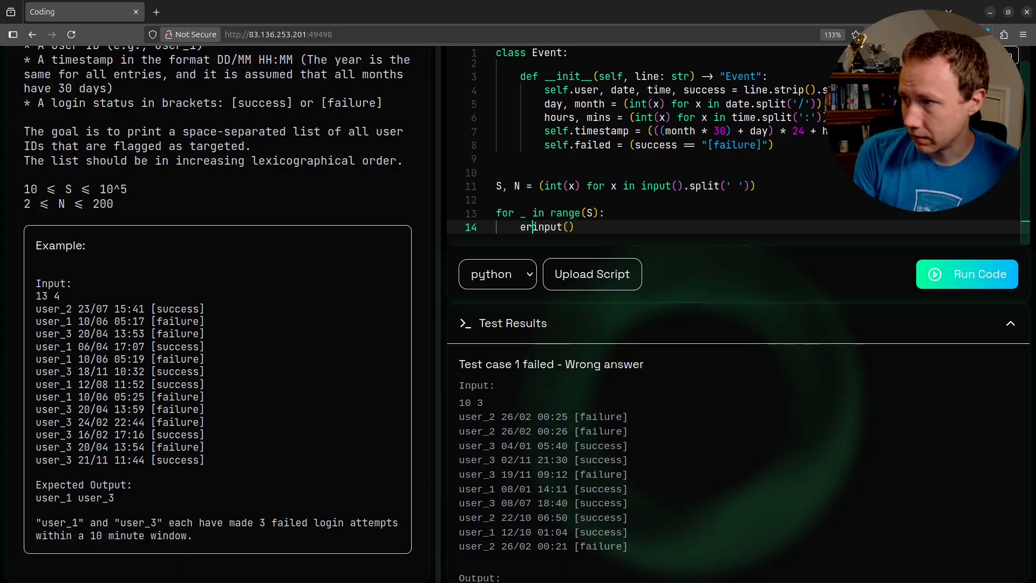
pyautogui.write('event = Event(')
pyautogui.write('print(event)')
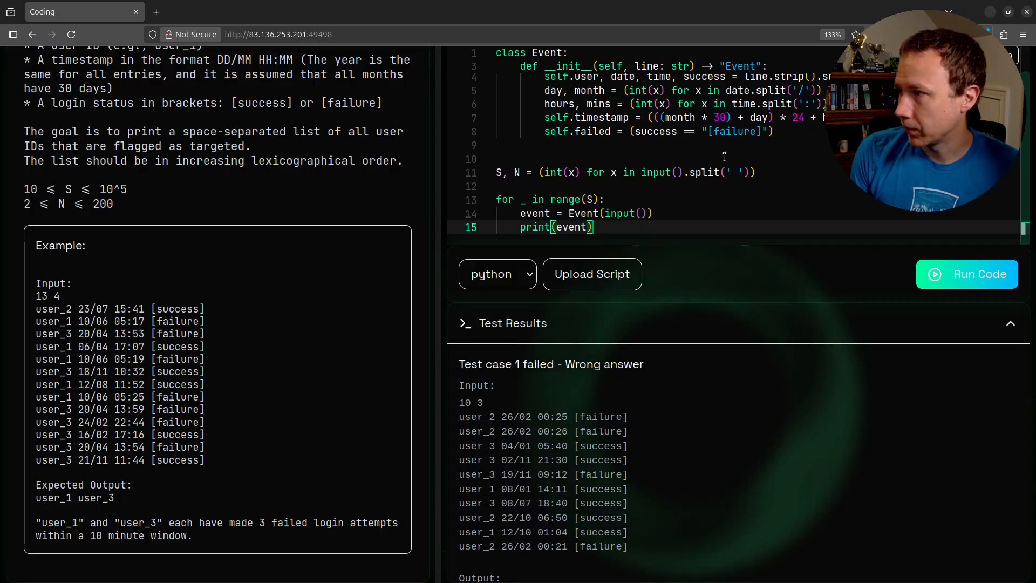
pyautogui.click(966, 273)
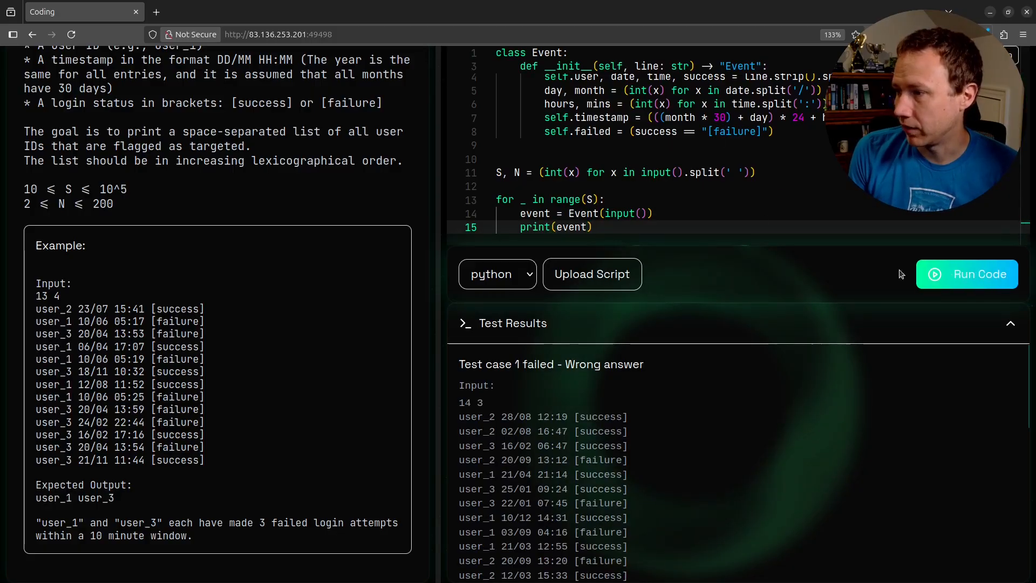
pyautogui.click(967, 273)
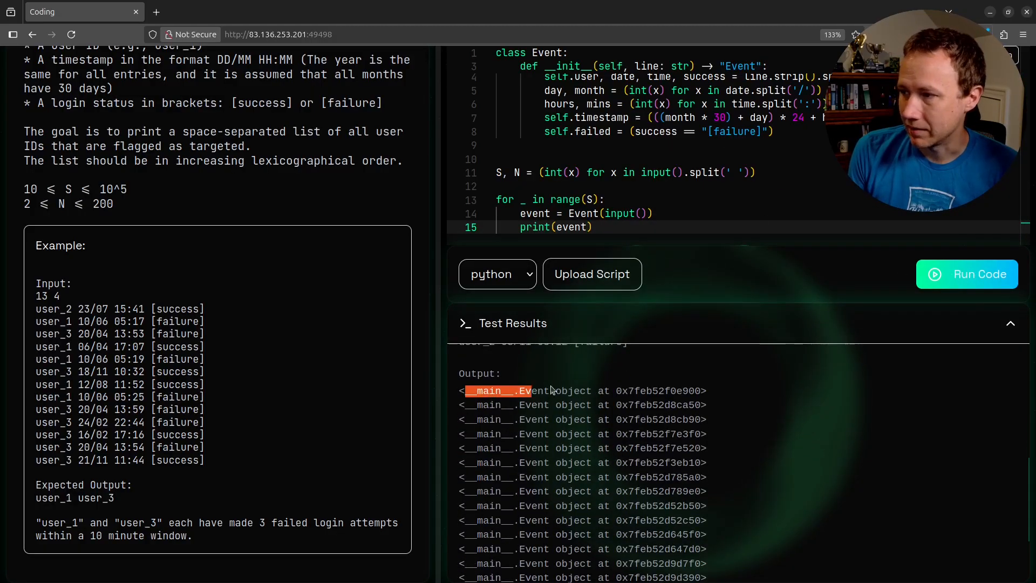
pyautogui.scroll(-3)
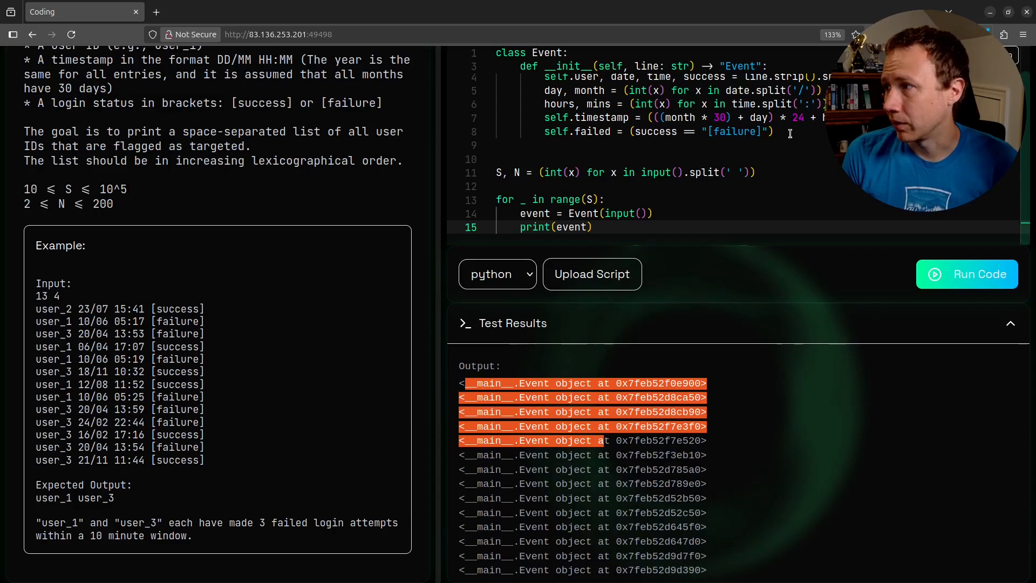
pyautogui.press('enter')
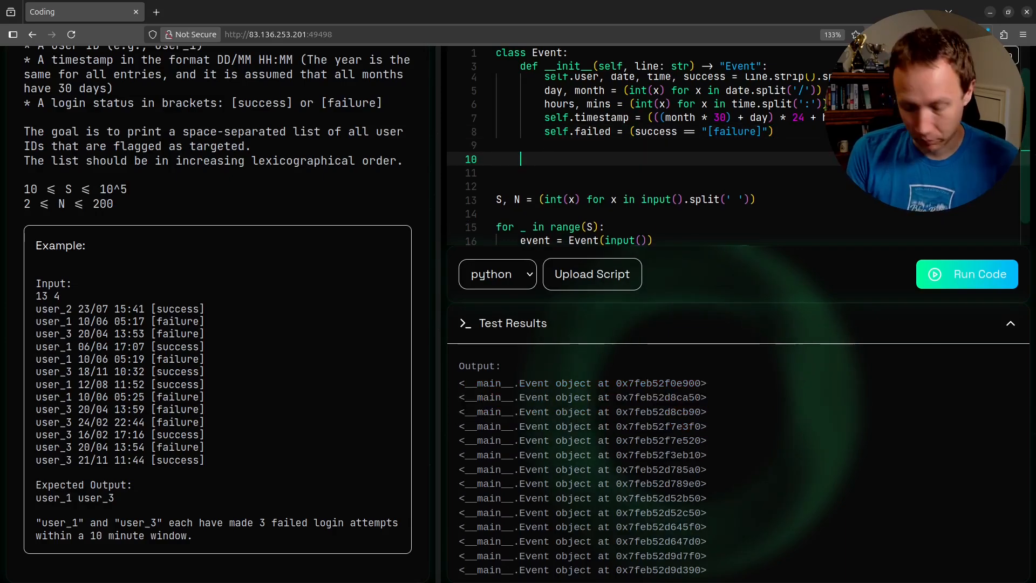
# Add def __repr__(self) -> str returning an f-string with self.user and self.timestamp
pyautogui.write('def __repr__(self) -> str:')
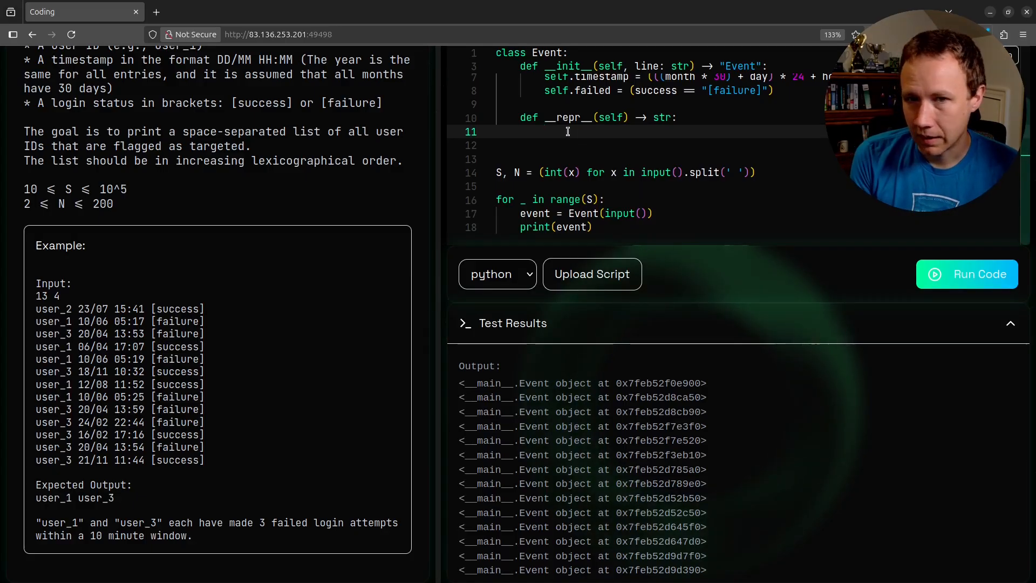
pyautogui.write('retur')
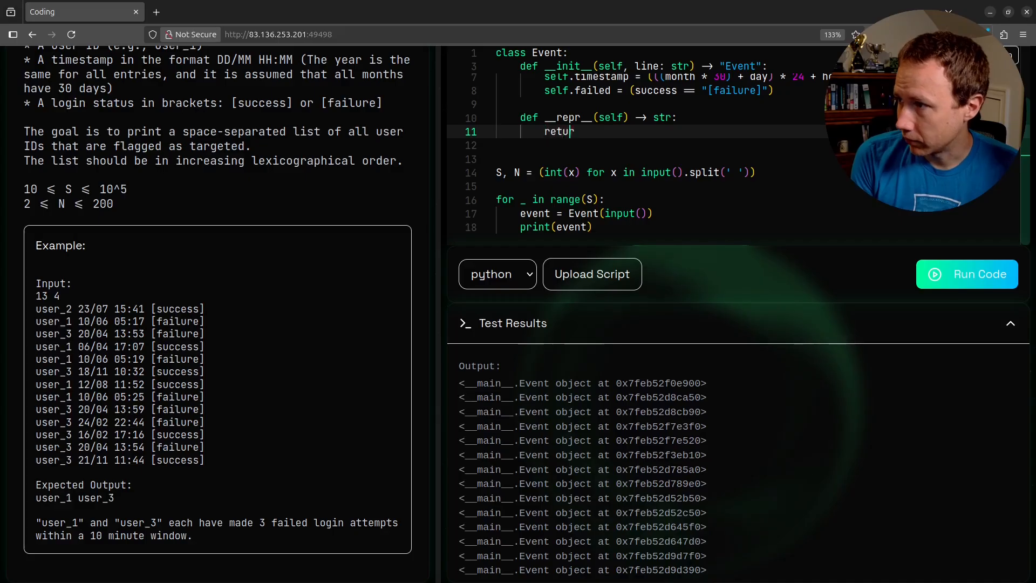
pyautogui.write("n f'{")
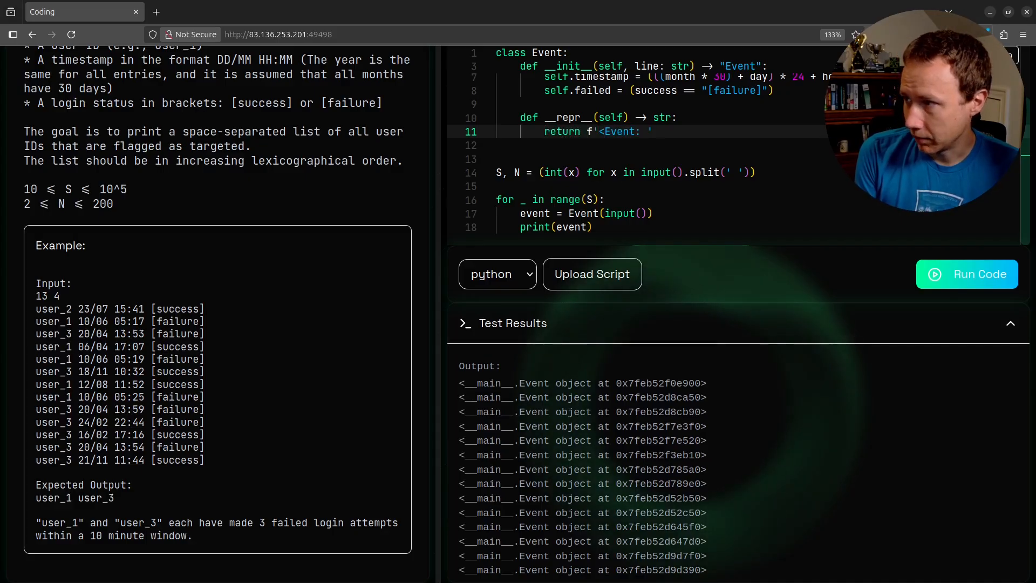
pyautogui.write('{self.}')
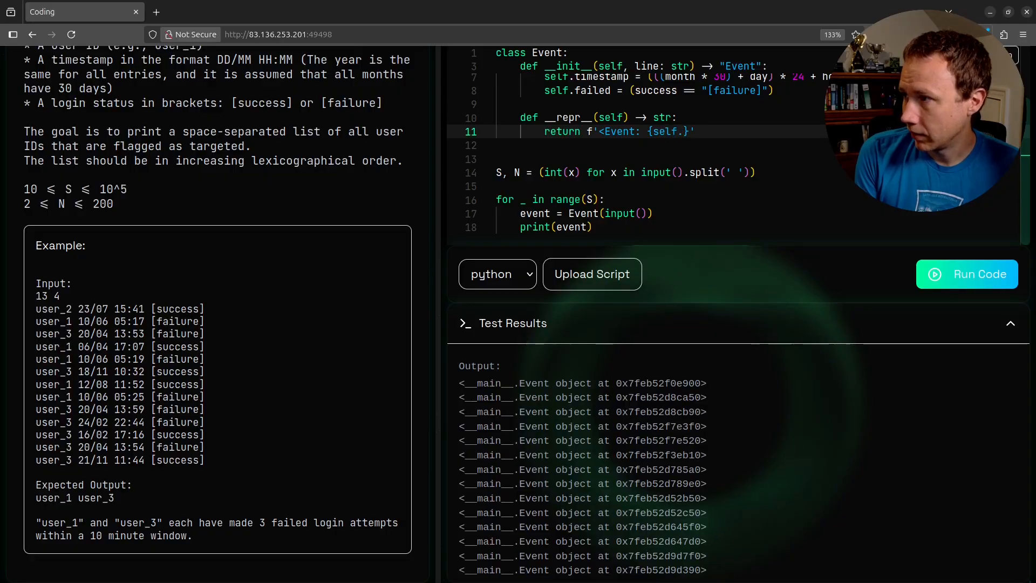
pyautogui.write('user} {self.timestam')
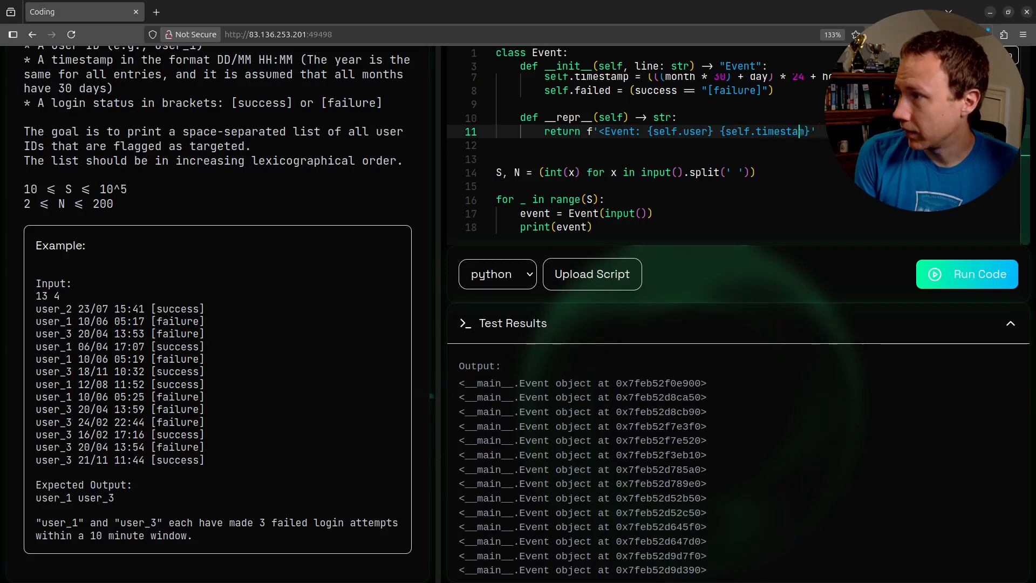
pyautogui.write('{')
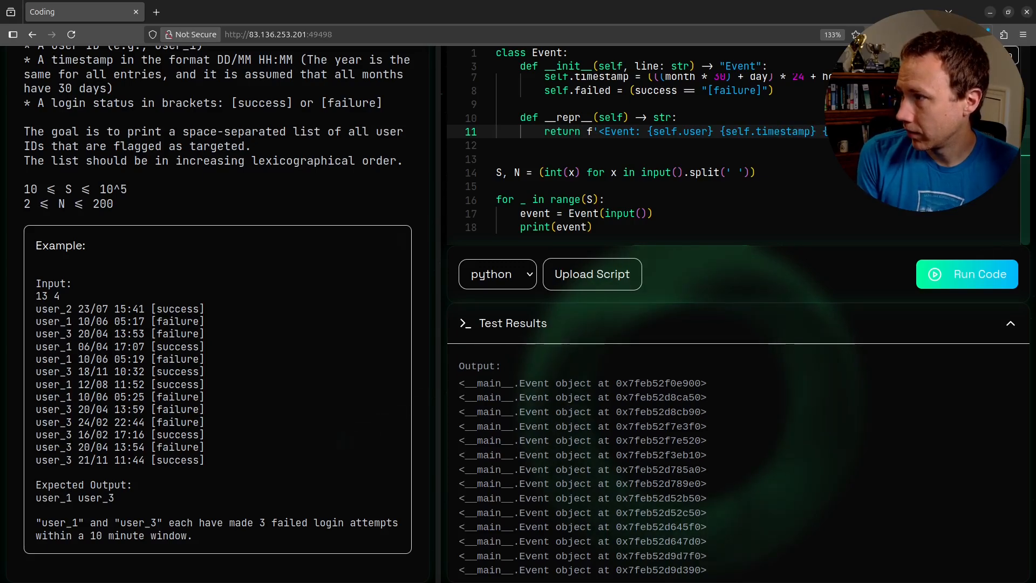
# Run the code and see the missing-attribute error from the __repr__ f-string
pyautogui.click(967, 273)
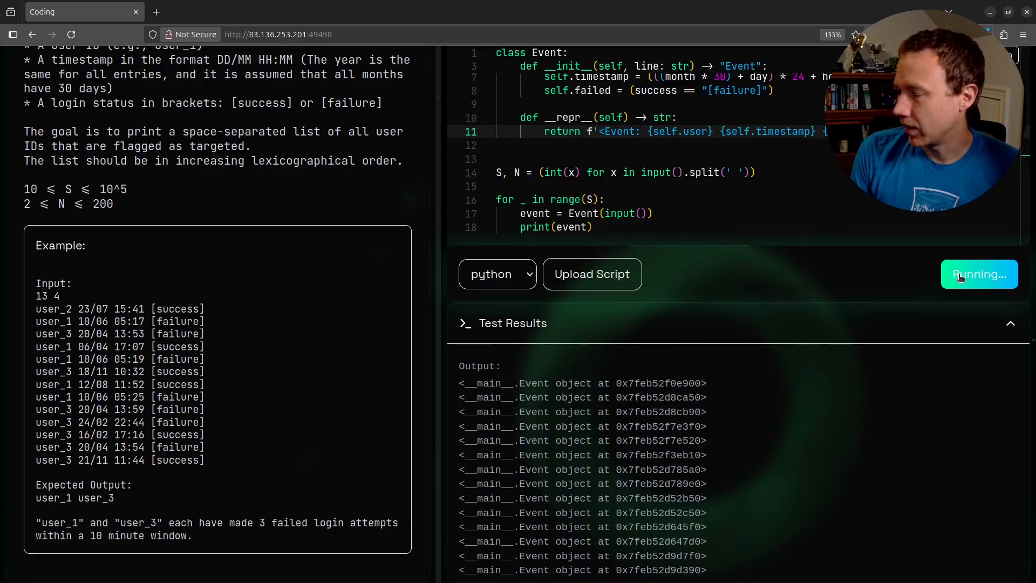
pyautogui.click(979, 274)
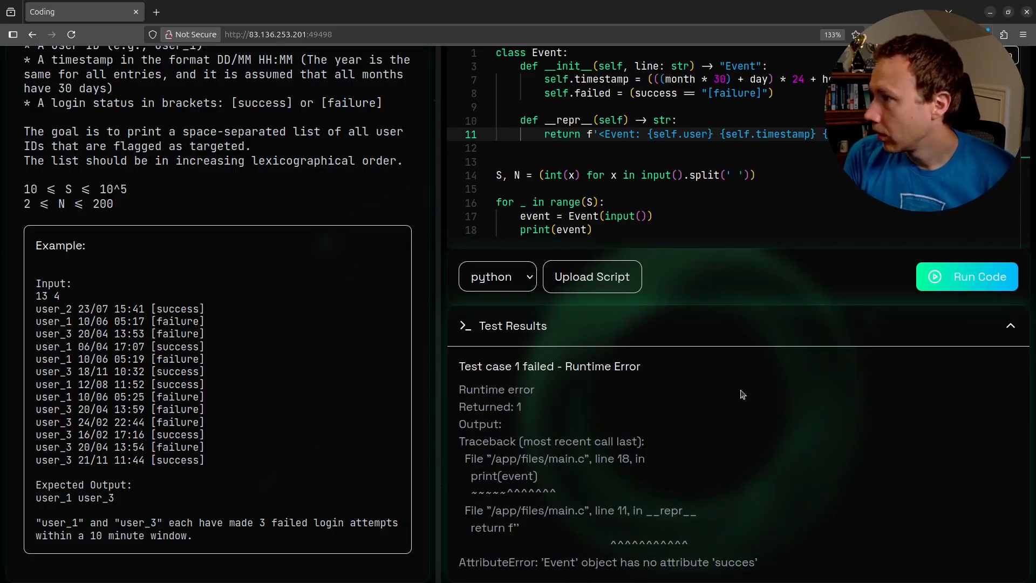
pyautogui.moveTo(648, 377)
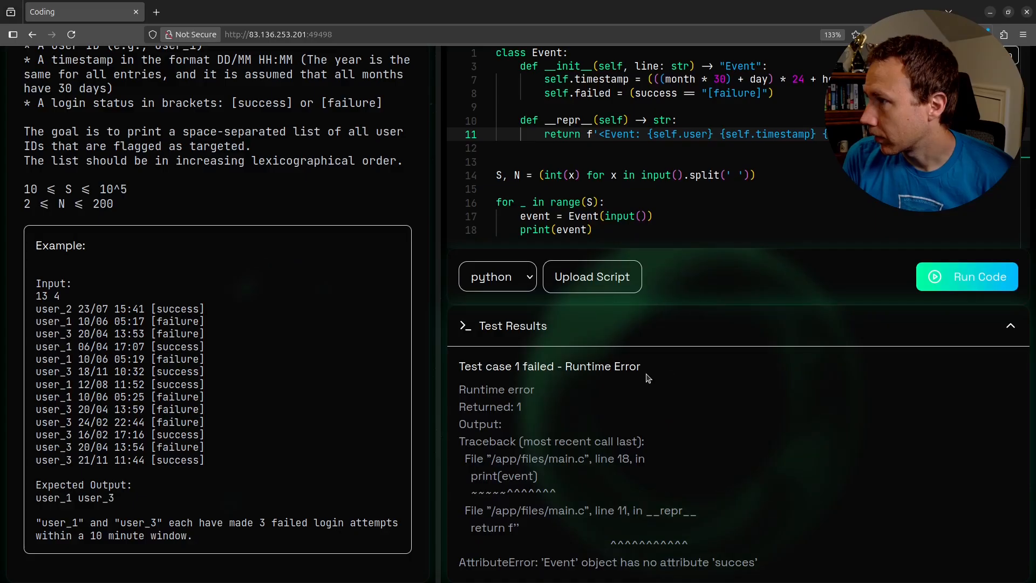
pyautogui.scroll(3)
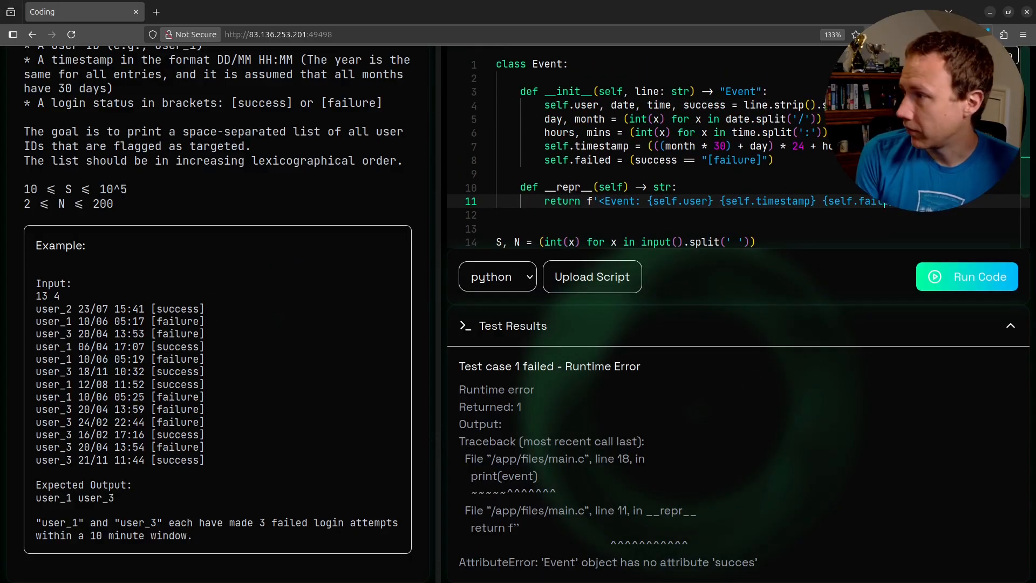
# Rerun with self.failed in __repr__ and inspect the empty output's page markup
pyautogui.click(966, 276)
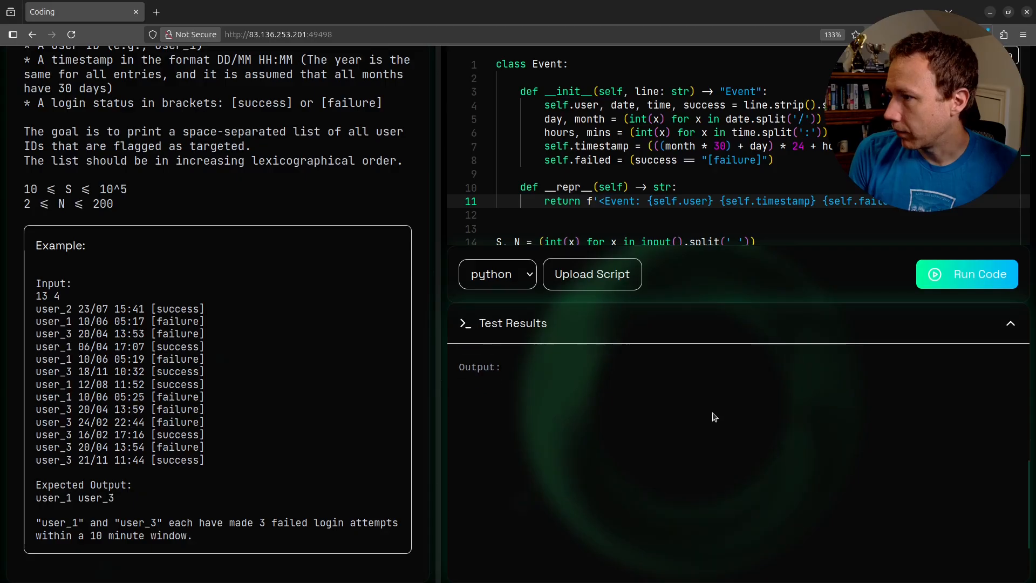
pyautogui.click(967, 273)
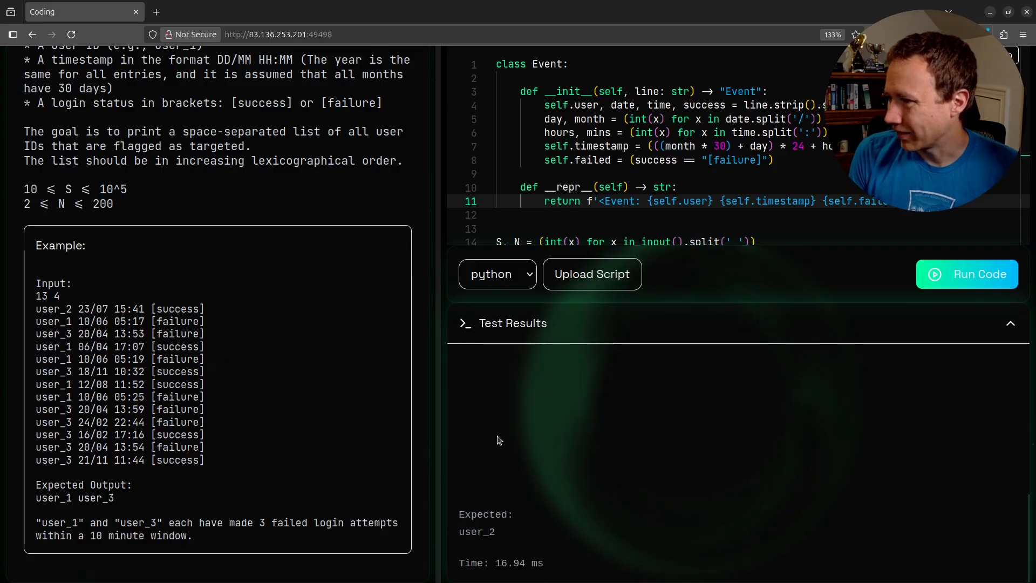
pyautogui.rightClick(499, 439)
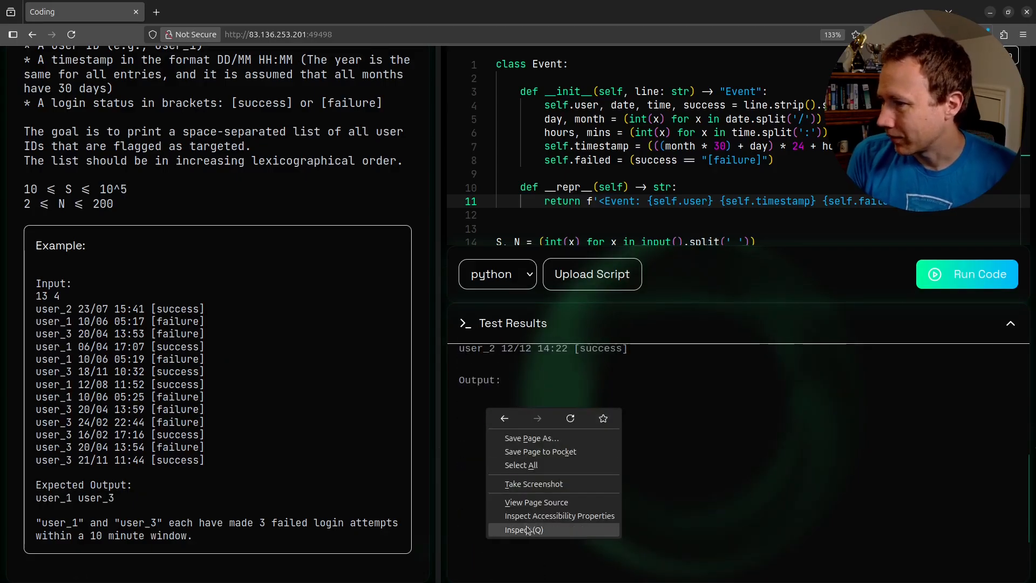
pyautogui.click(523, 528)
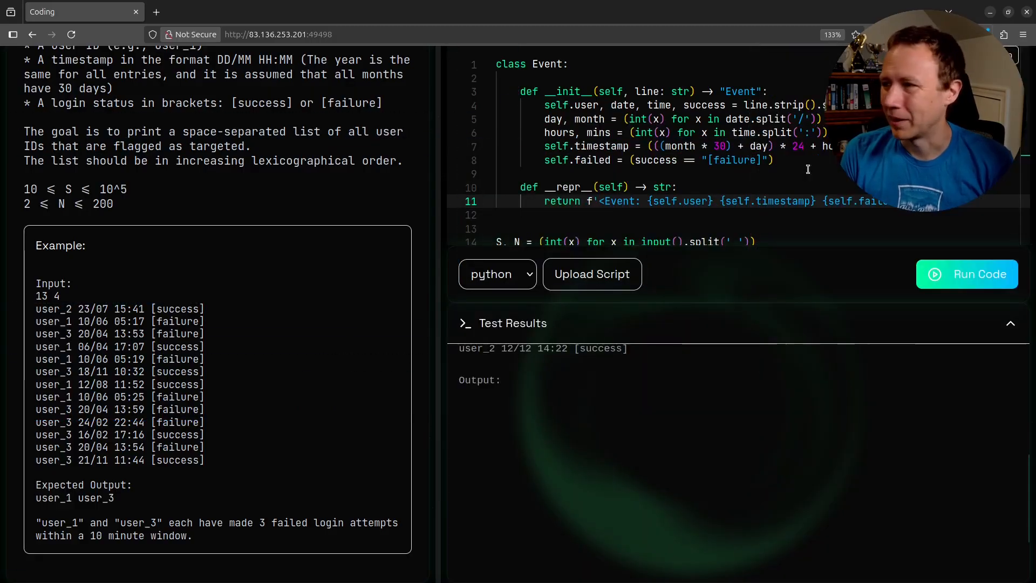
pyautogui.moveTo(711, 313)
pyautogui.write('(')
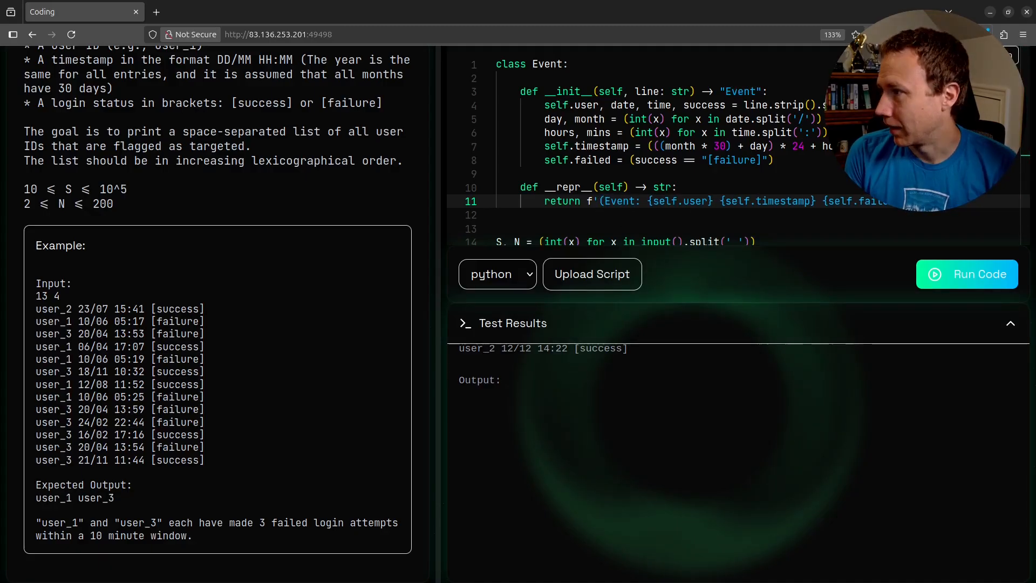
# Run the parenthesised summary and check the first event's timestamp in the output
pyautogui.click(967, 273)
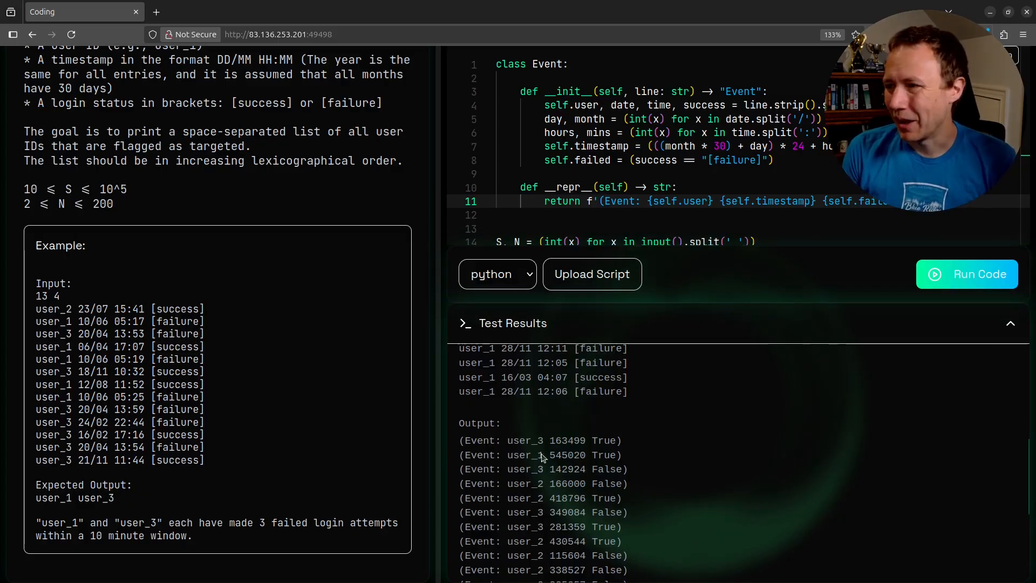
pyautogui.moveTo(685, 495)
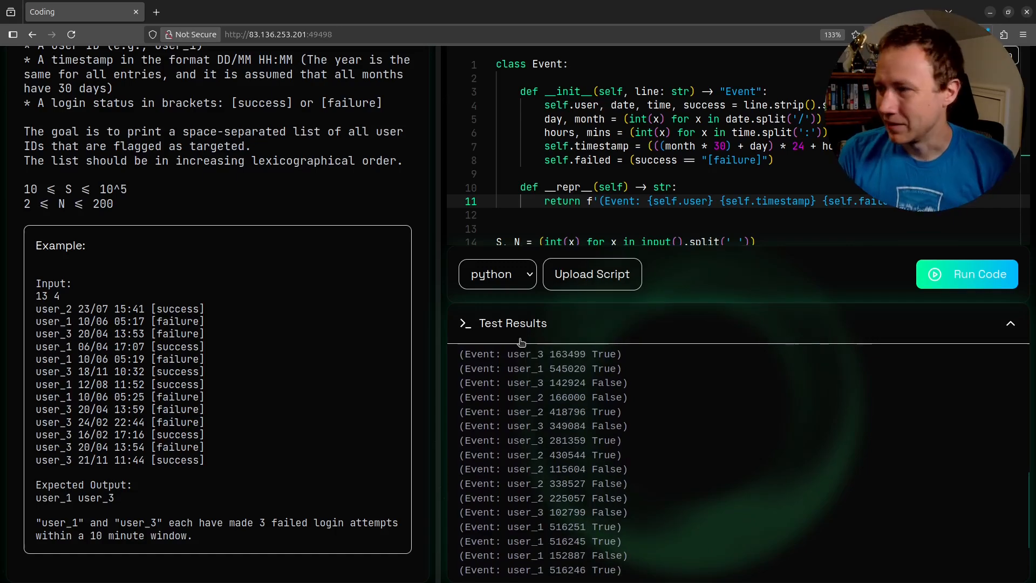
pyautogui.scroll(3)
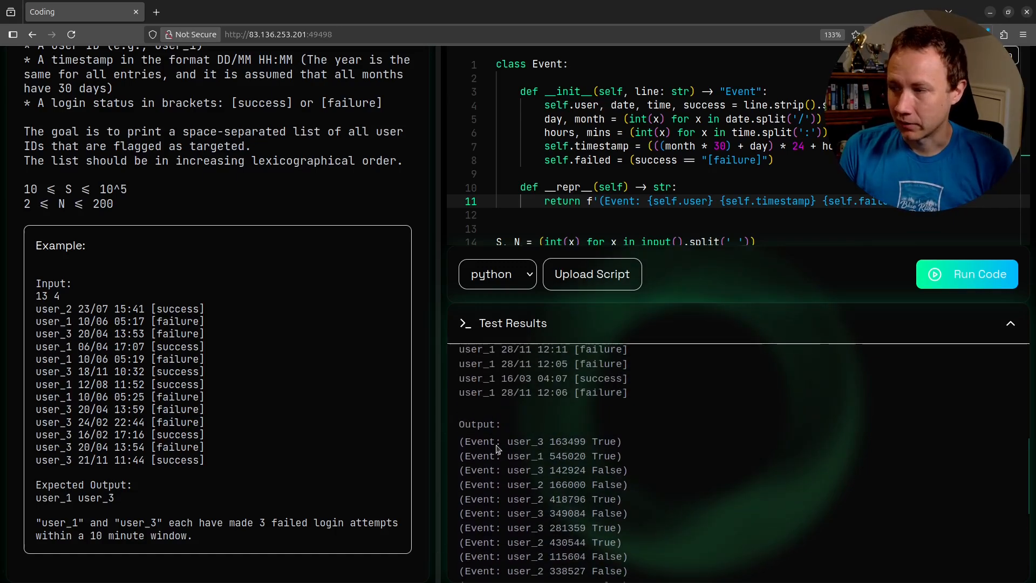
pyautogui.doubleClick(566, 441)
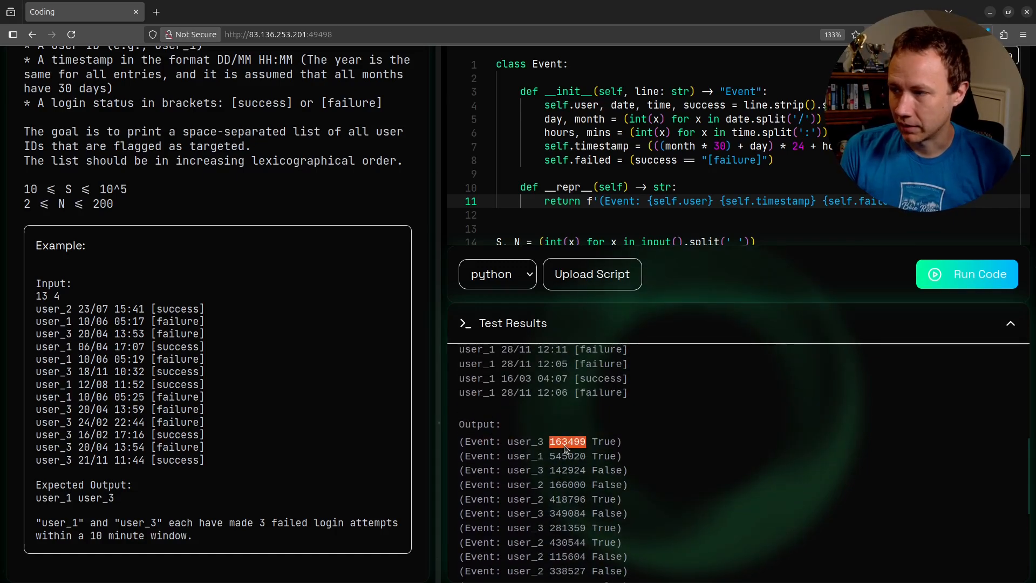
pyautogui.scroll(3)
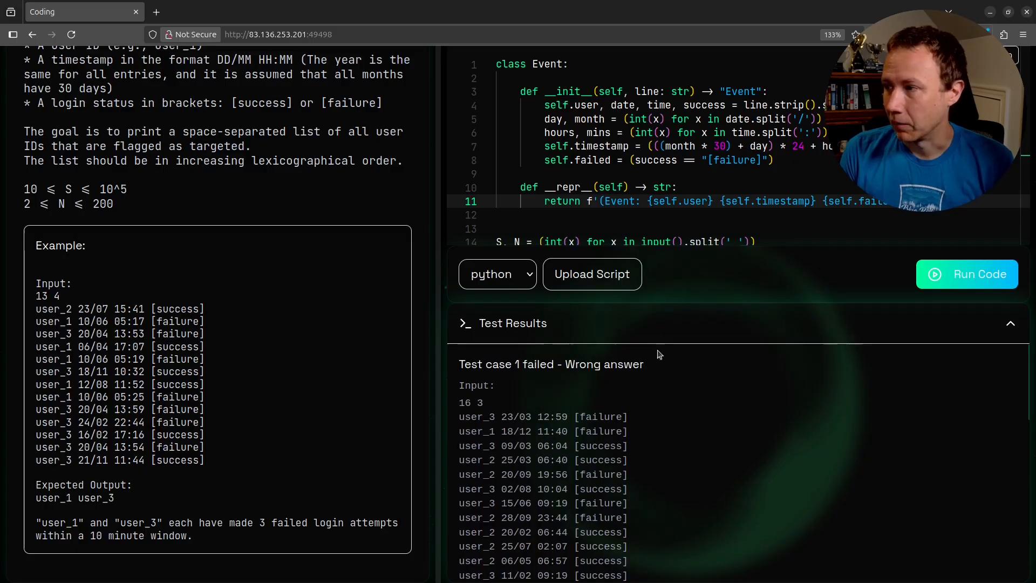
pyautogui.scroll(-3)
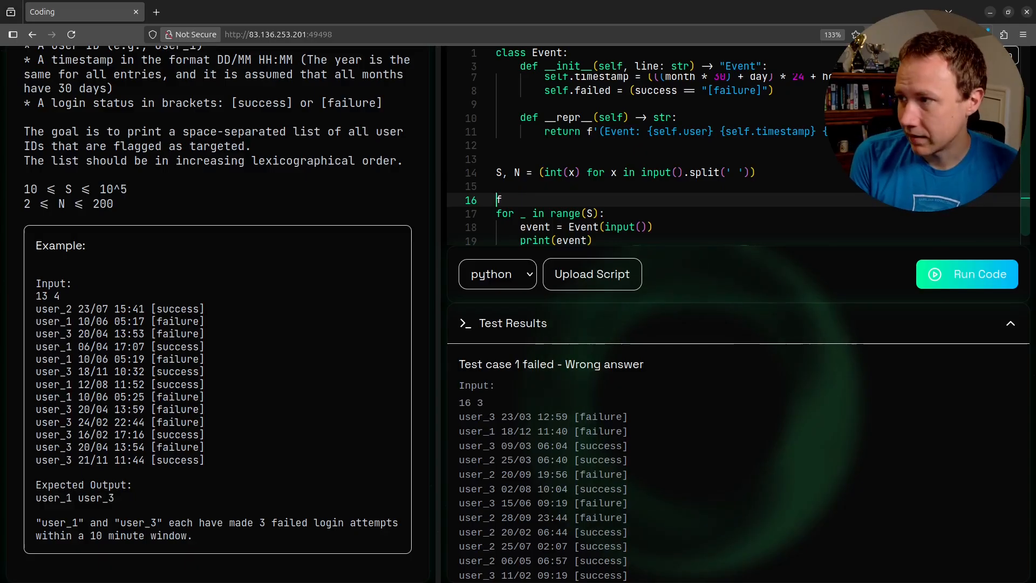
# Import defaultdict from collections and create failed_logins = defaultdict(list)
pyautogui.write('failed_logins -')
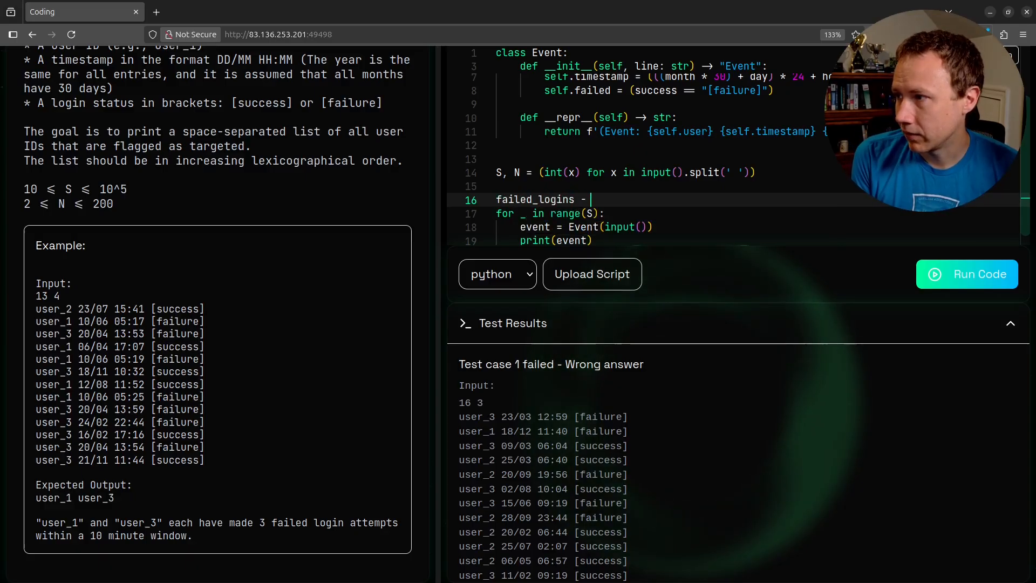
pyautogui.write('=')
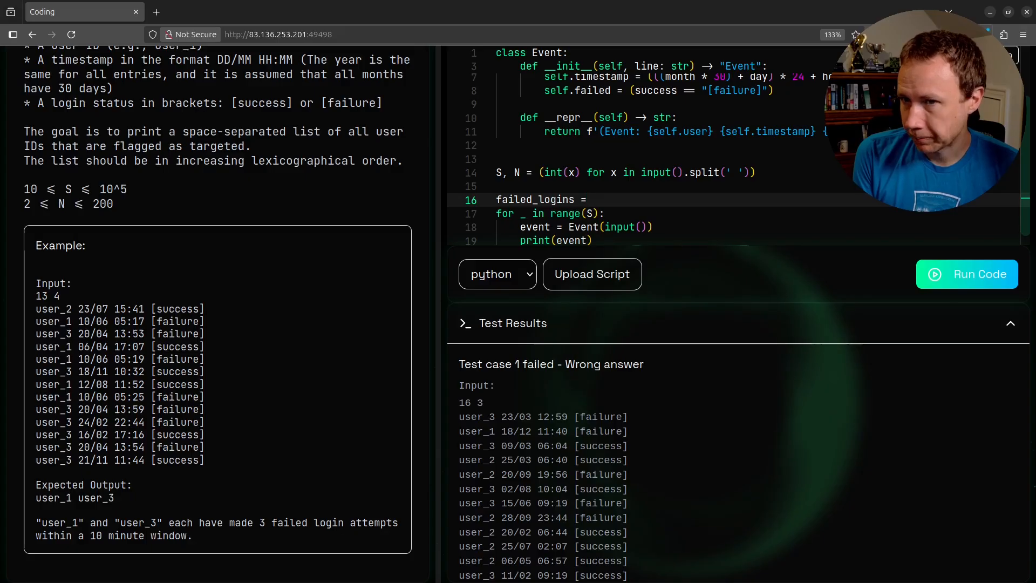
pyautogui.scroll(3)
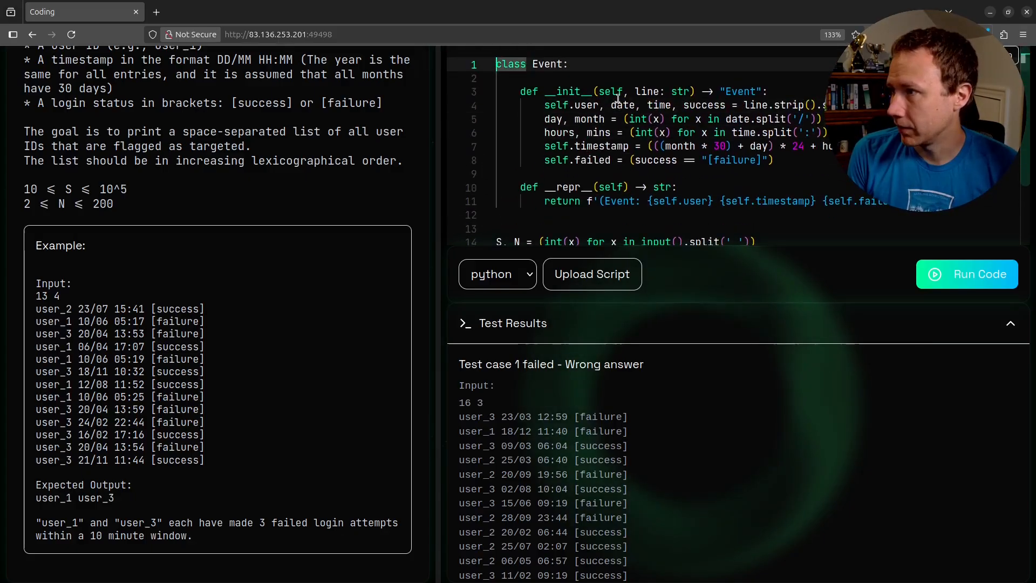
pyautogui.write('from collec')
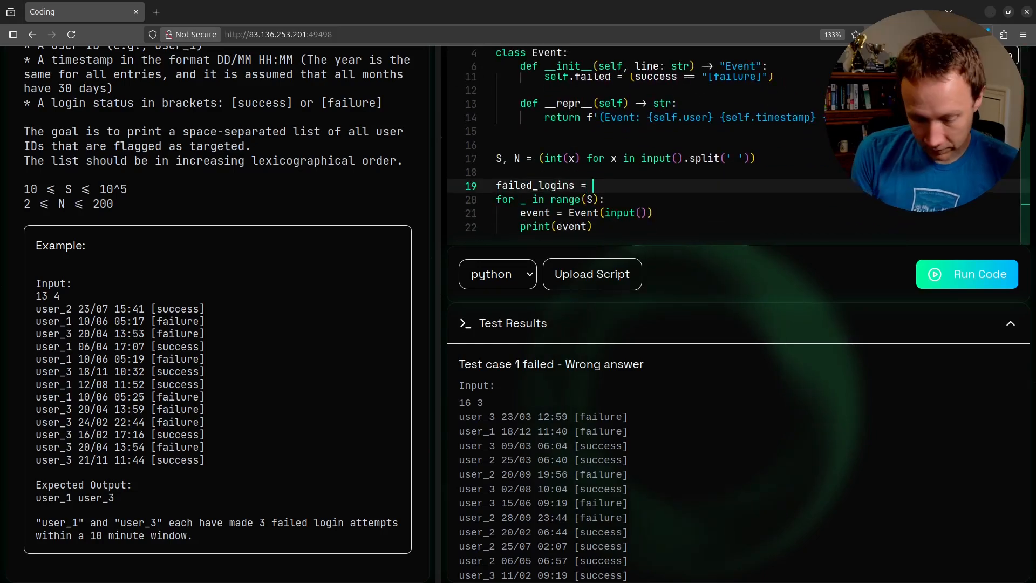
pyautogui.write('defaultdict')
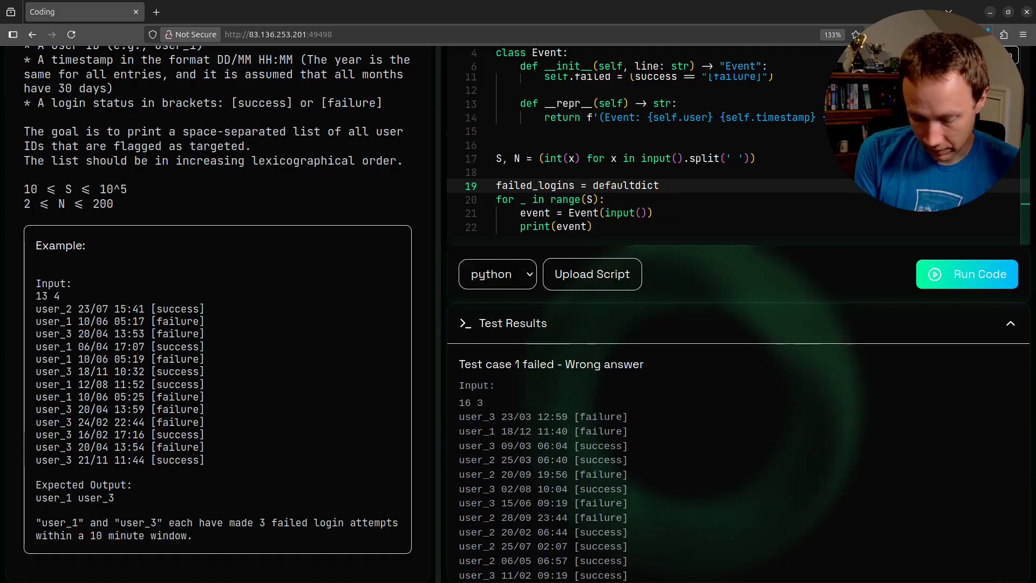
pyautogui.write('(list)')
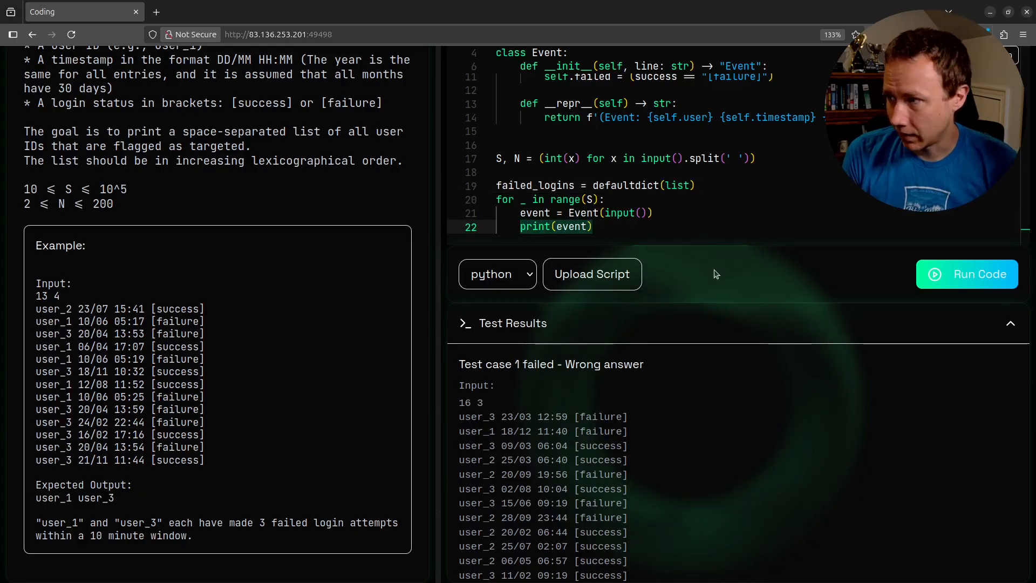
# Replace print(event) with if event.failed: failed_logins[event.user].append(event)
pyautogui.write('fai')
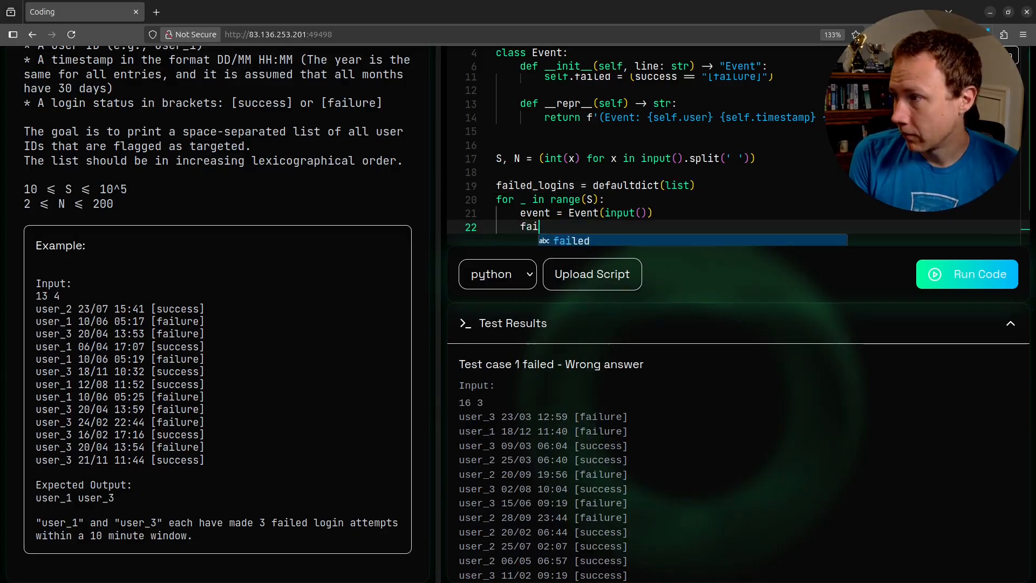
pyautogui.write('if event')
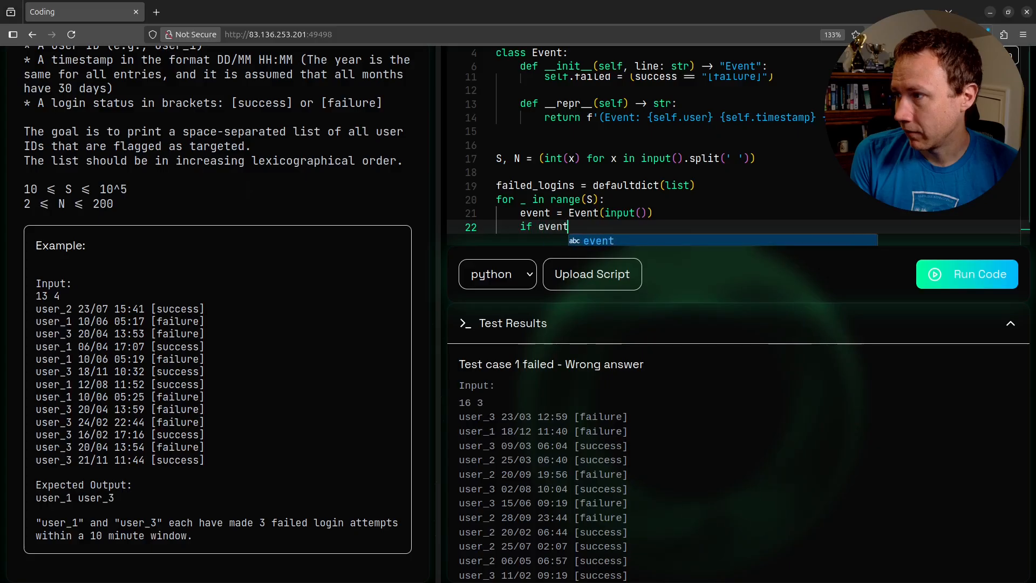
pyautogui.write('.failed:')
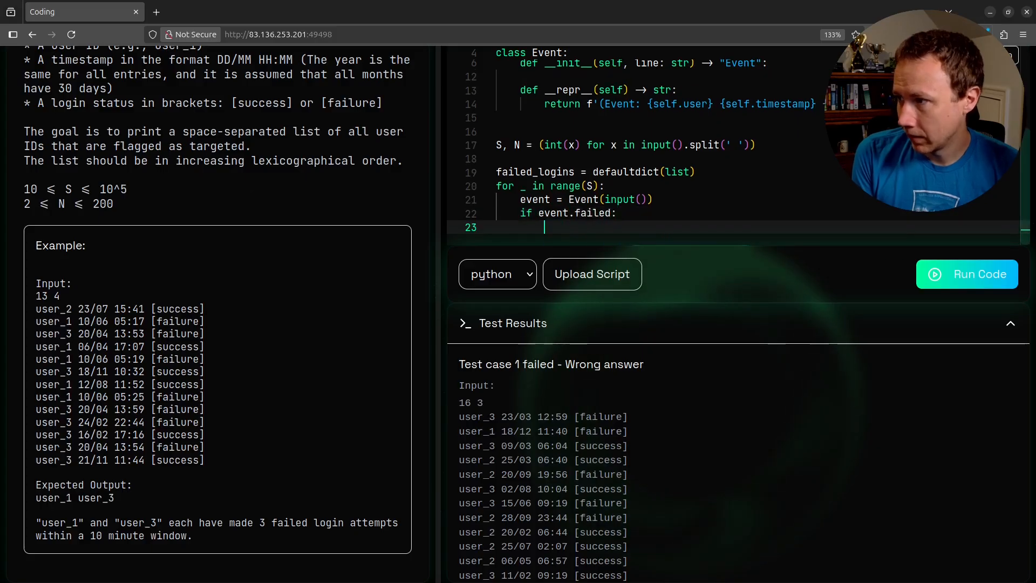
pyautogui.write('failed_logins')
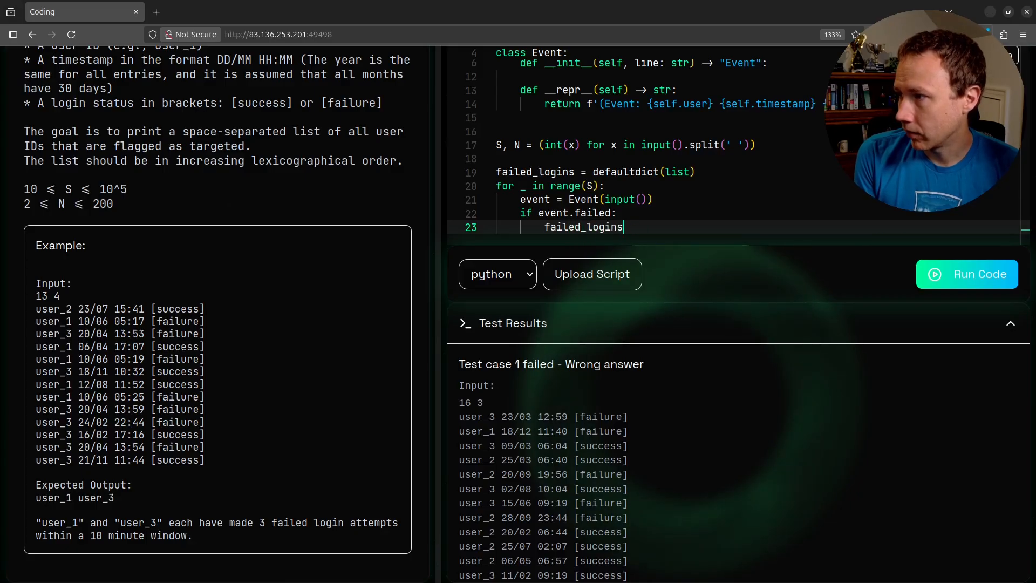
pyautogui.write('[event.user]')
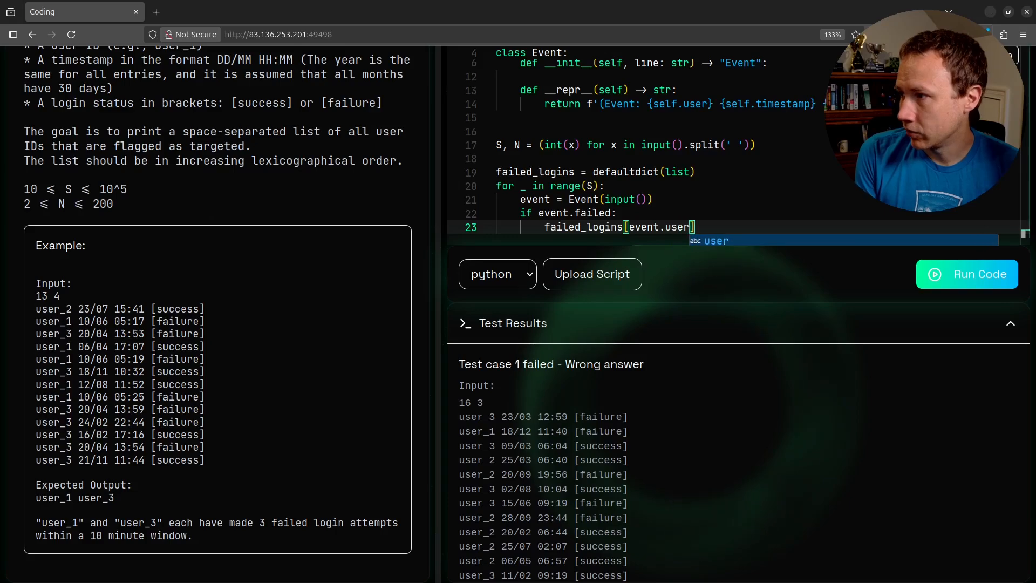
pyautogui.write('.appen')
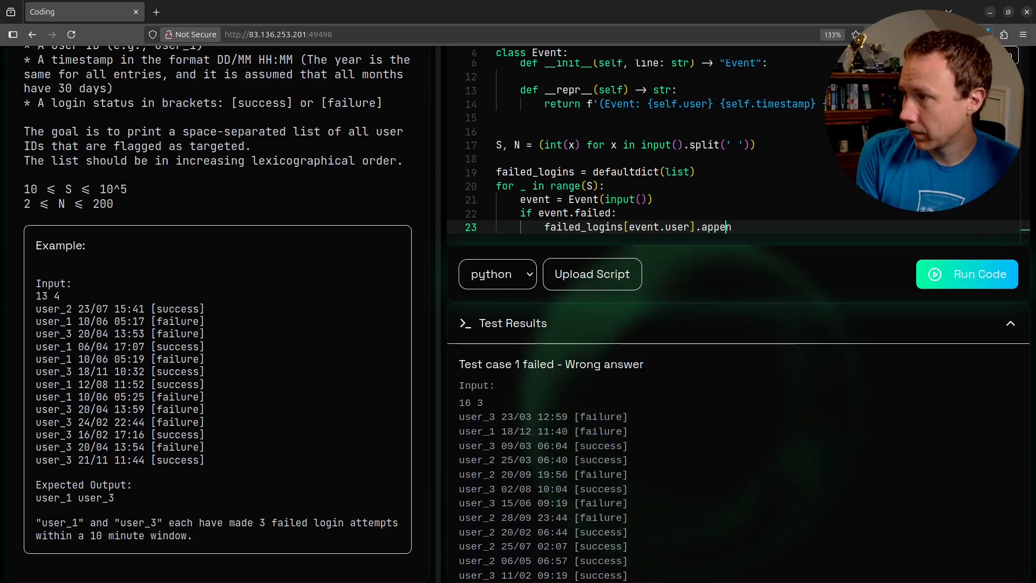
pyautogui.write('d(event)')
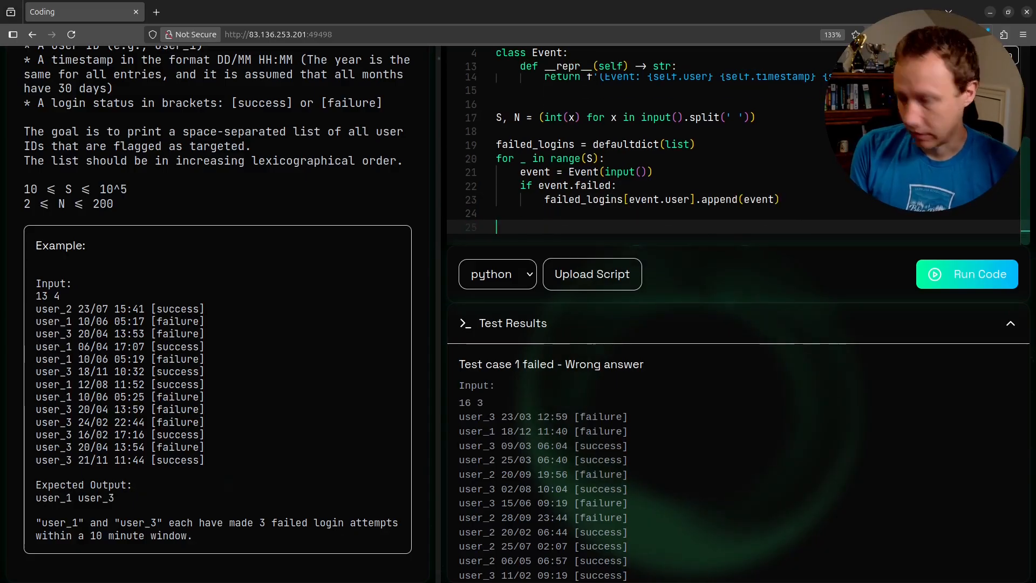
pyautogui.write('print(failed)')
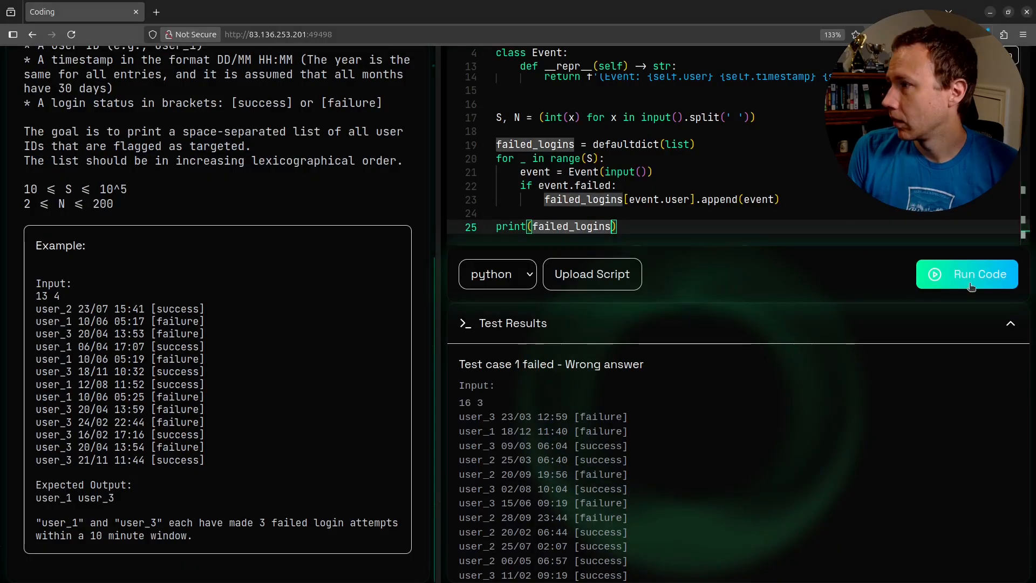
pyautogui.click(967, 273)
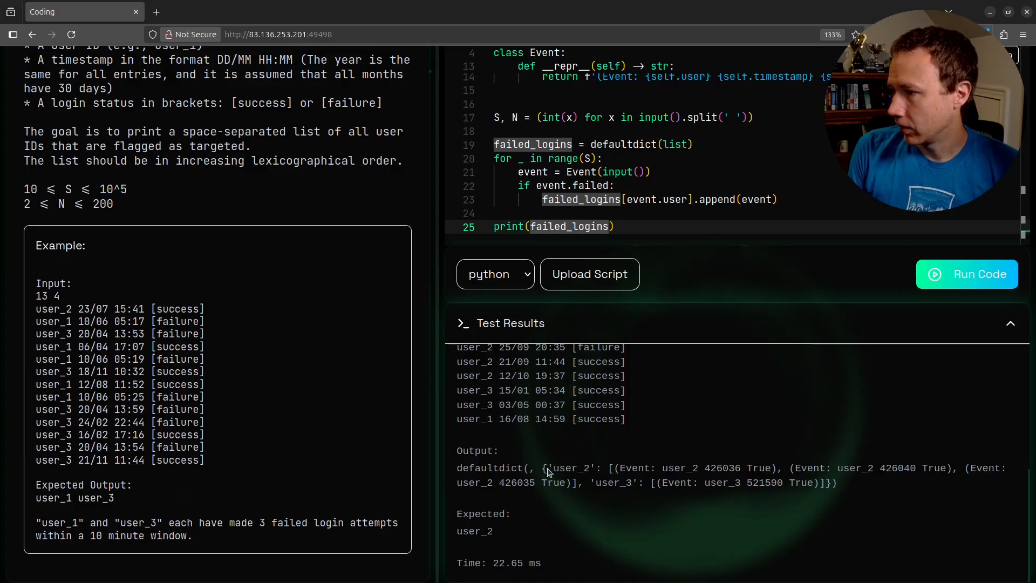
pyautogui.doubleClick(679, 467)
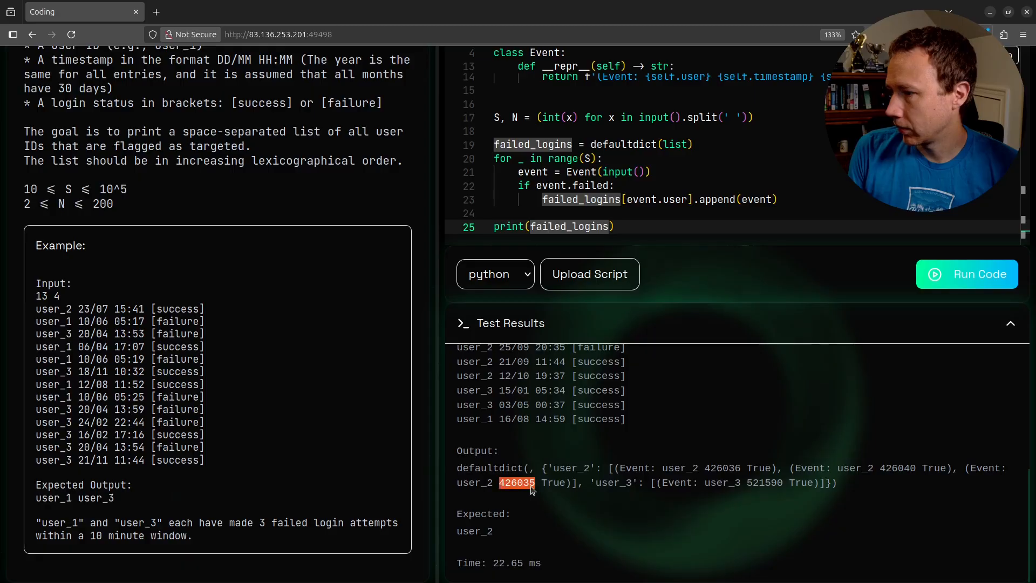
pyautogui.scroll(3)
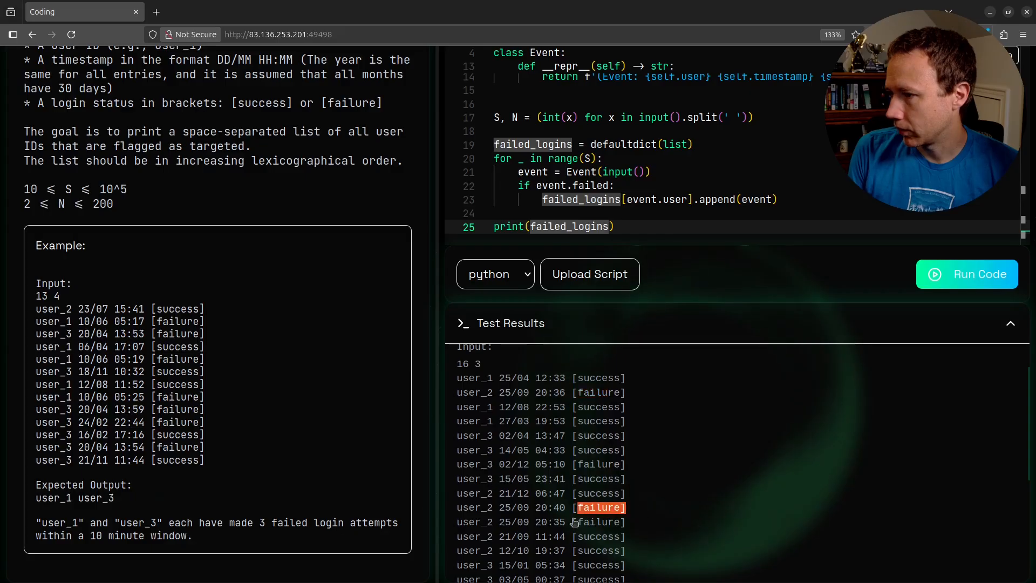
pyautogui.scroll(-3)
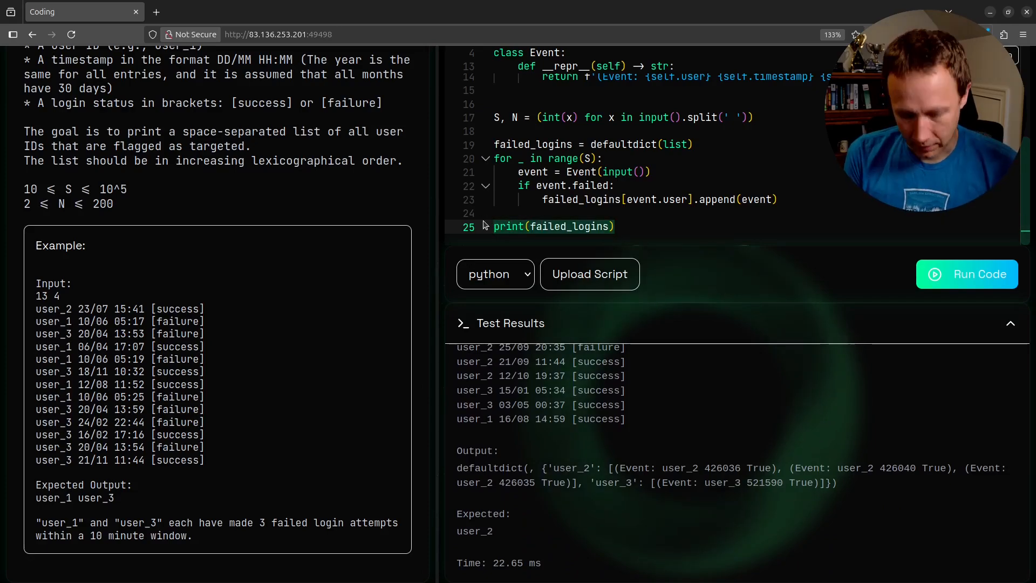
pyautogui.write('for')
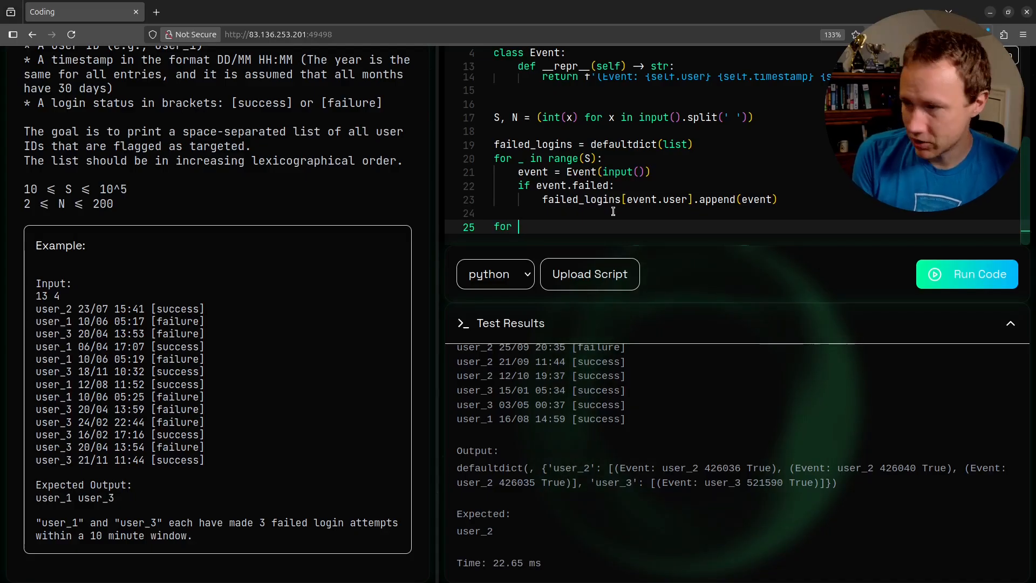
# Sort each user's failure list with .sort() and begin looping over users and their events
pyautogui.write('user in')
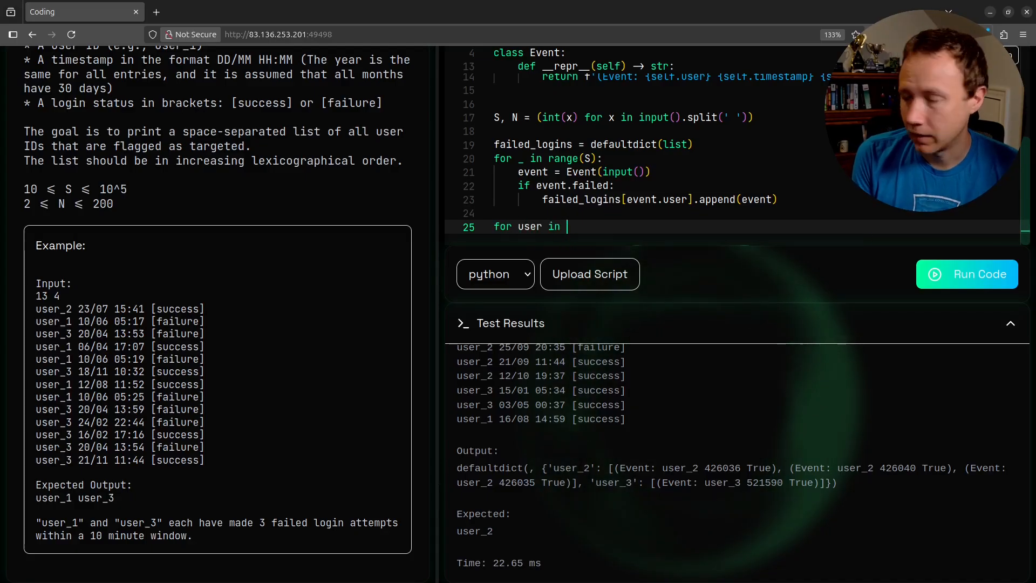
pyautogui.write('failur')
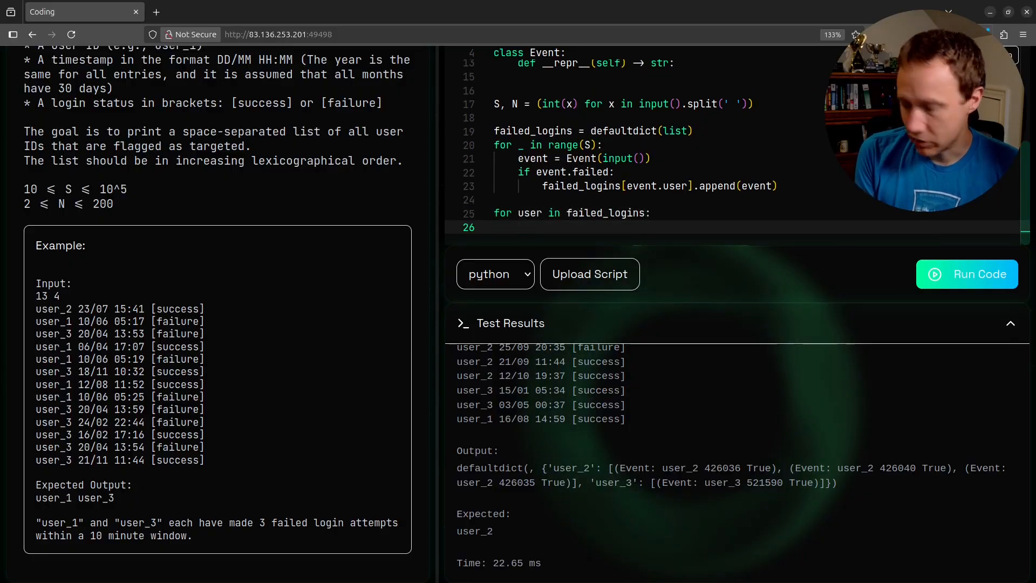
pyautogui.write('failed_logins[user')
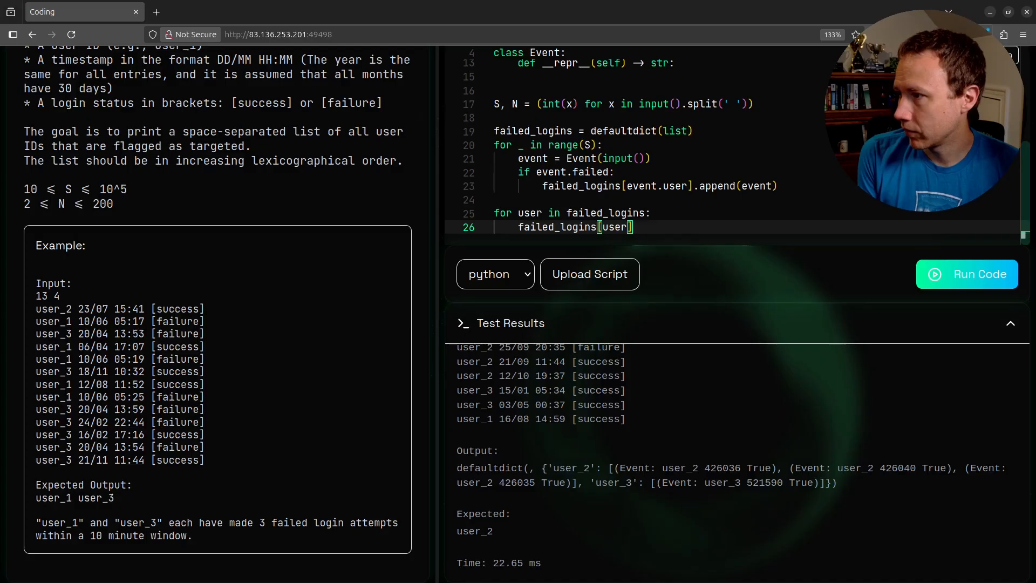
pyautogui.write('.sort()')
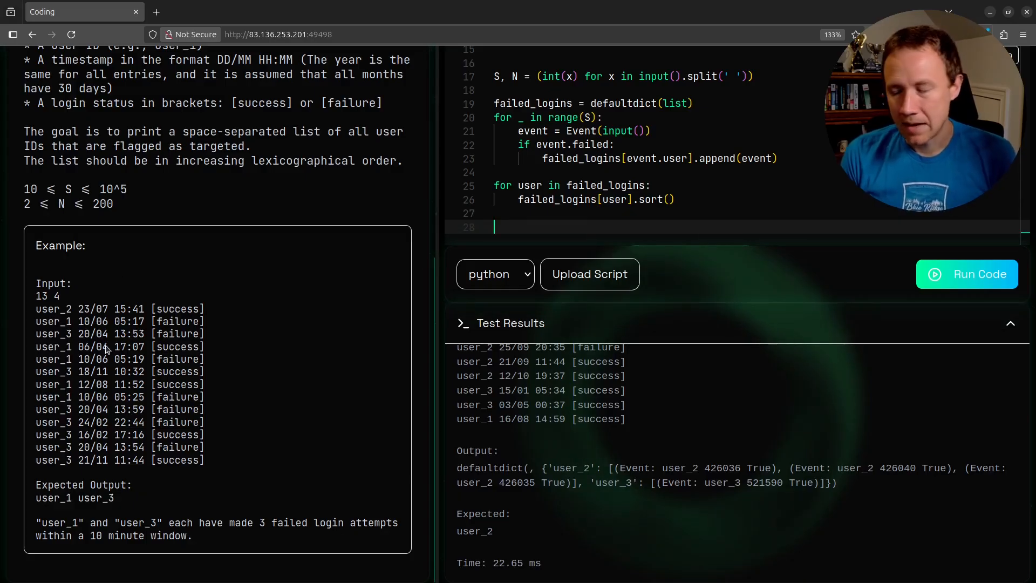
pyautogui.moveTo(402, 268)
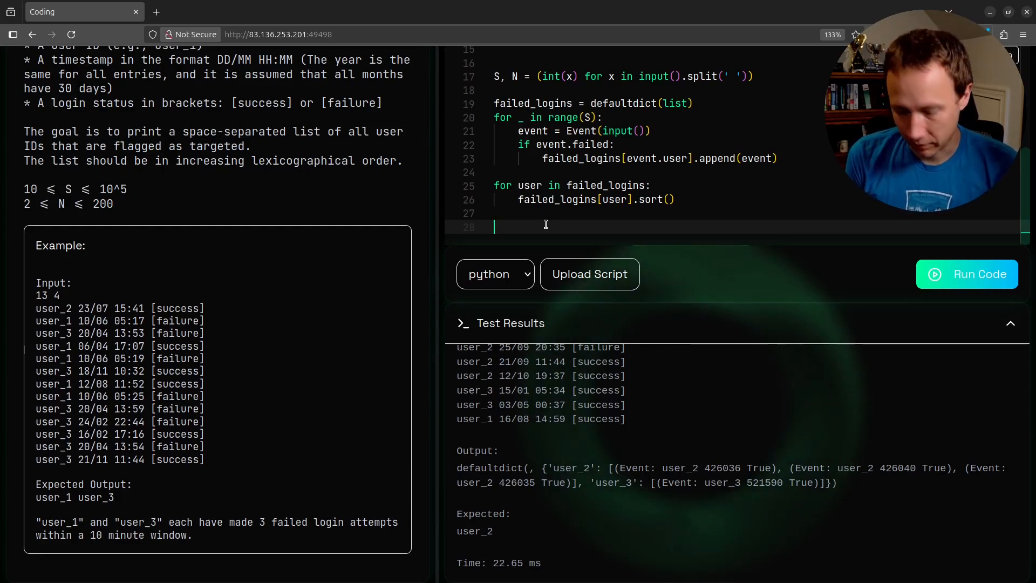
pyautogui.write('f')
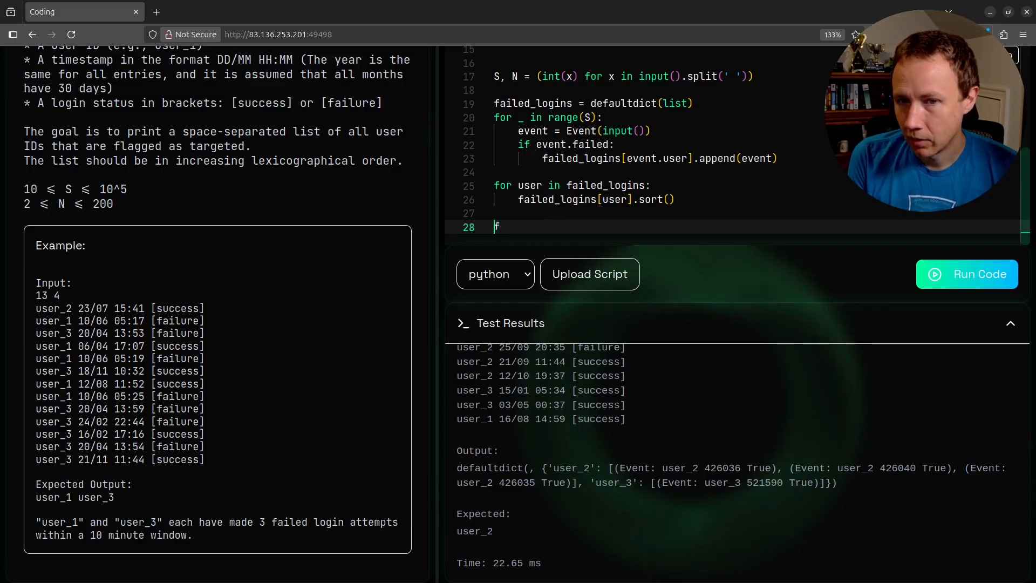
pyautogui.write('or user, even')
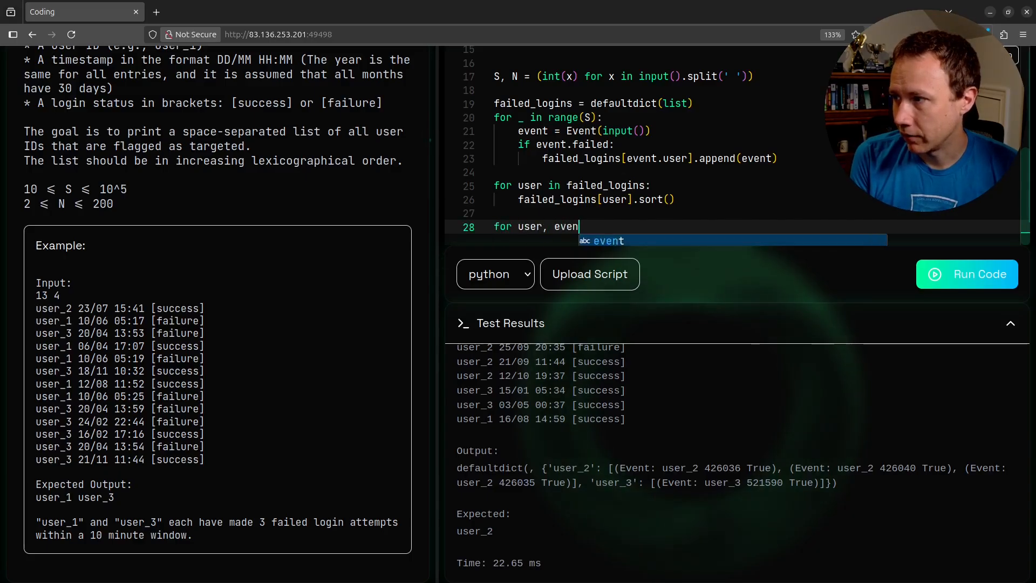
pyautogui.write('ts in failed_logins.items():')
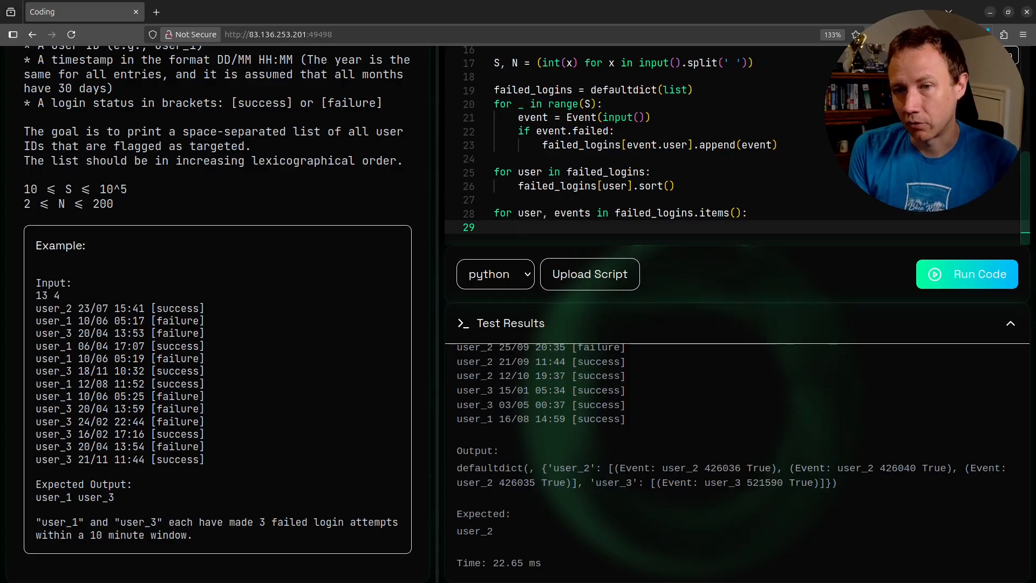
# Loop i over range(len(events) - 2) and check events[i + 2] - events[i] < 10
pyautogui.write('for i')
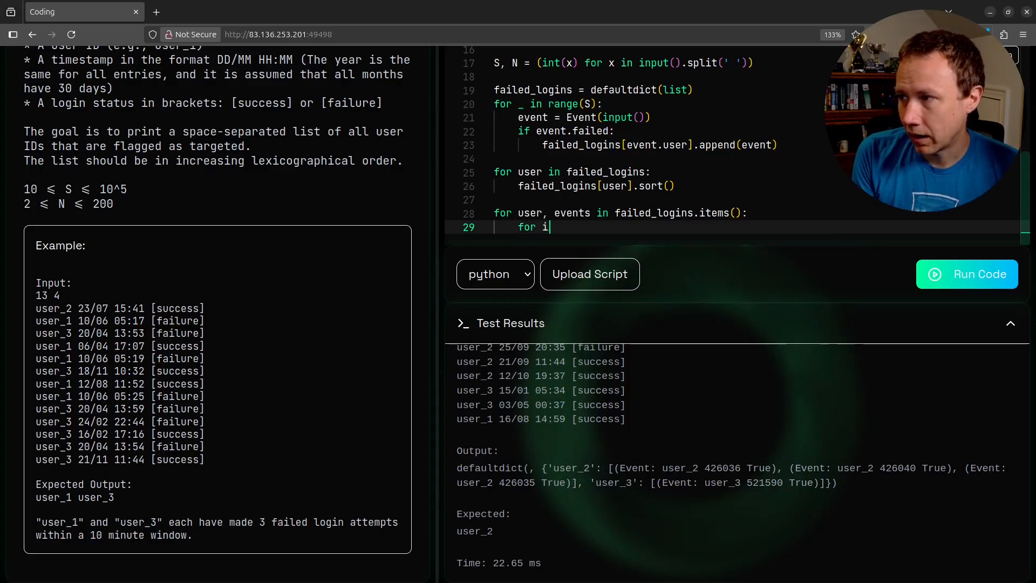
pyautogui.write('in range(len()')
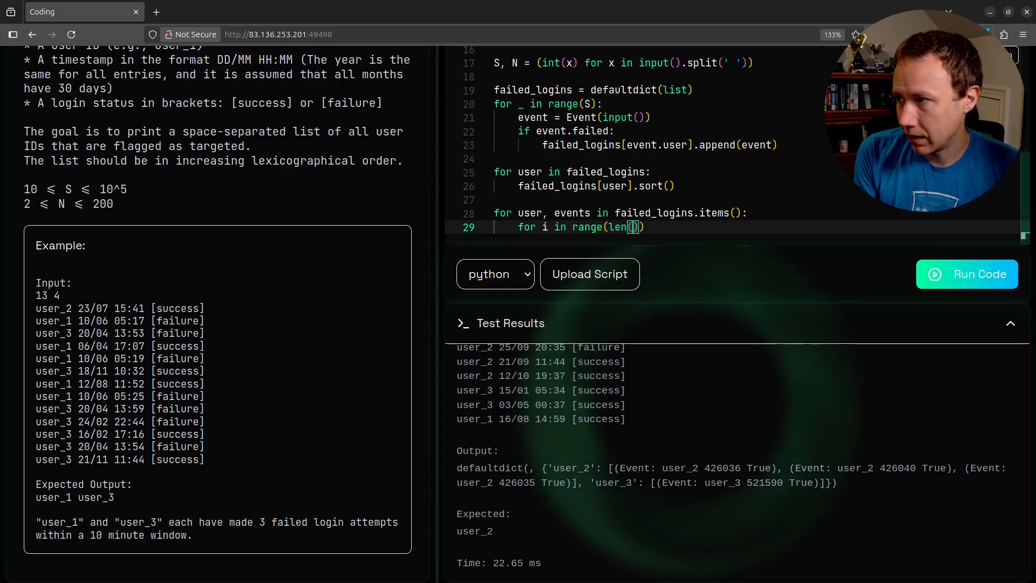
pyautogui.write('events) -')
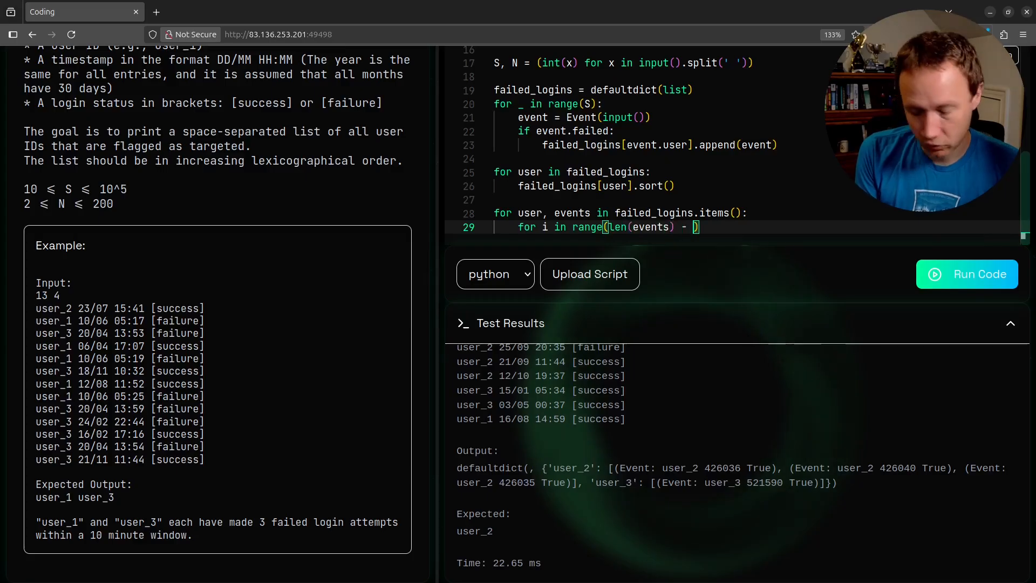
pyautogui.write('2')
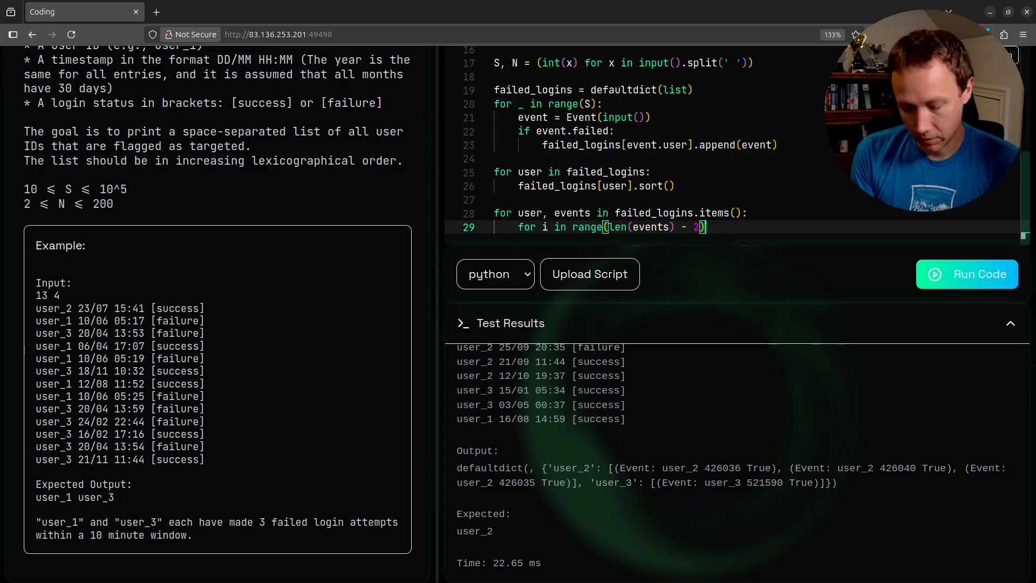
pyautogui.press('Return')
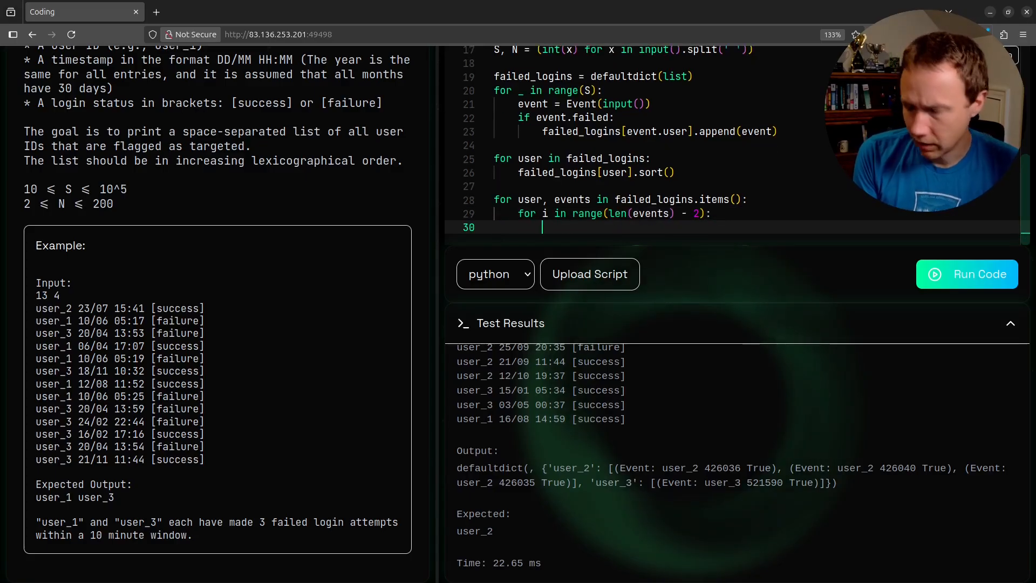
pyautogui.write('if events[')
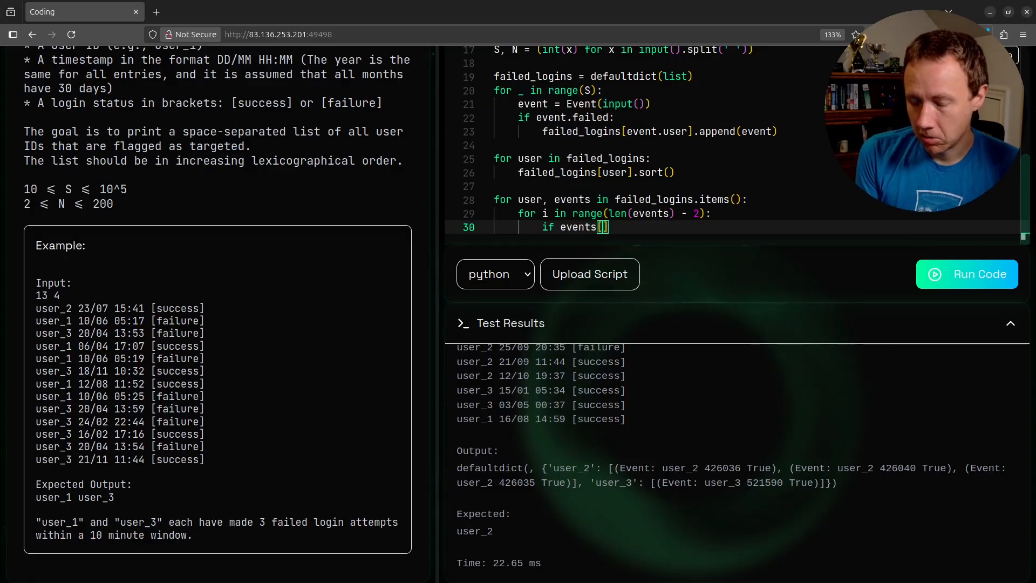
pyautogui.write('i +')
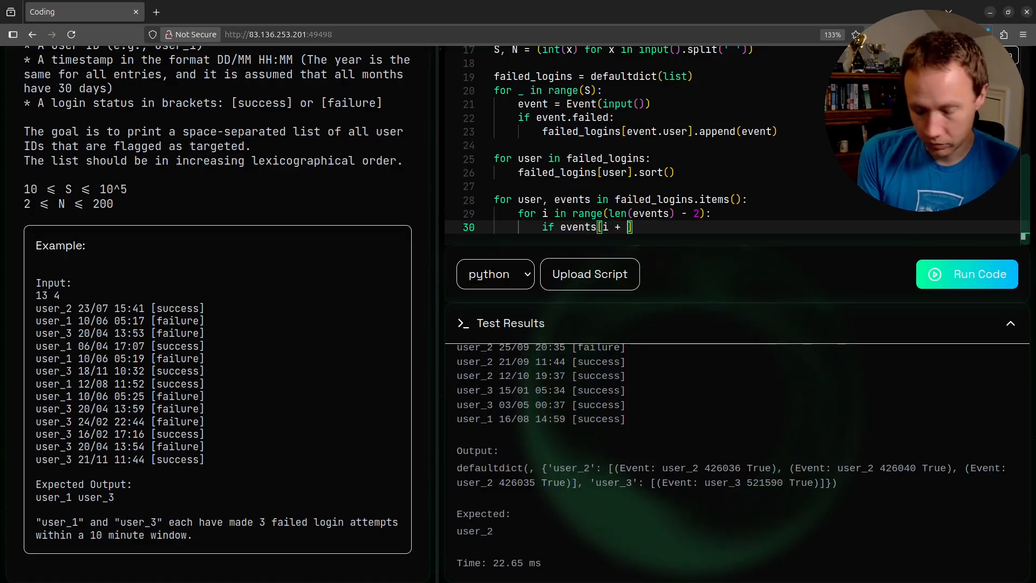
pyautogui.write('2] - events[]')
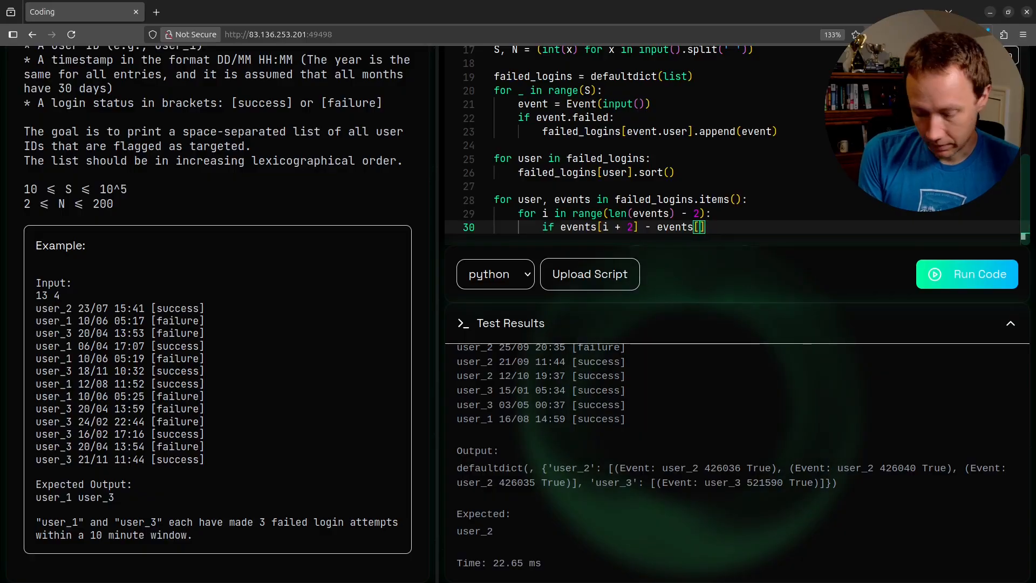
pyautogui.write('i')
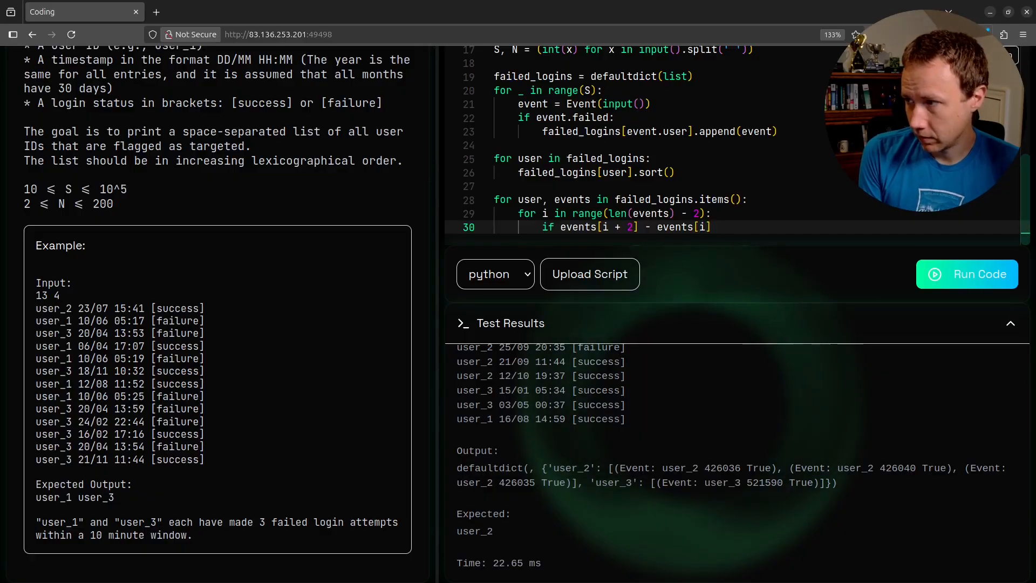
pyautogui.write('< 10:')
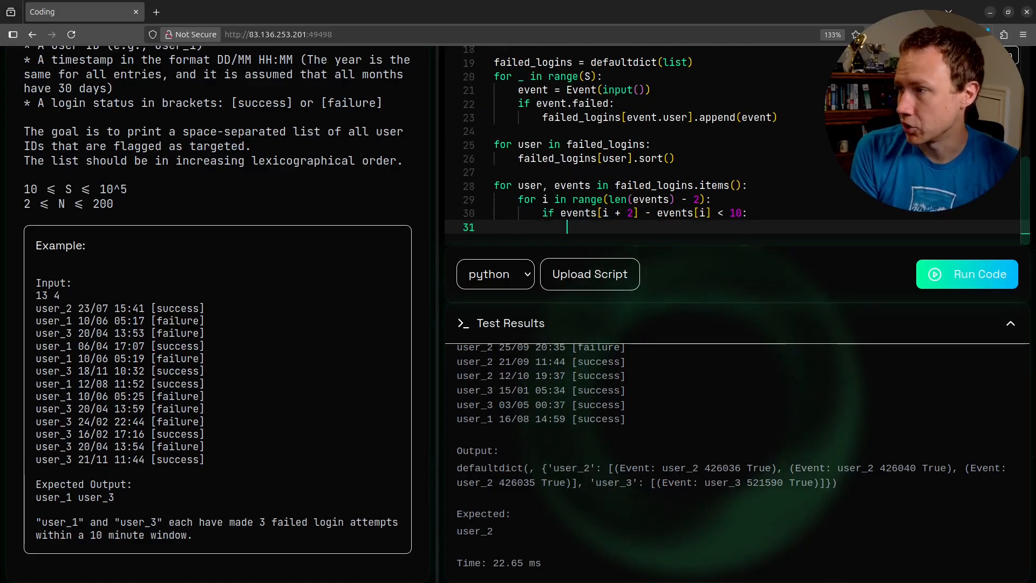
# Create targets = set(), add the user inside the window check, and begin printing targets
pyautogui.write('tar')
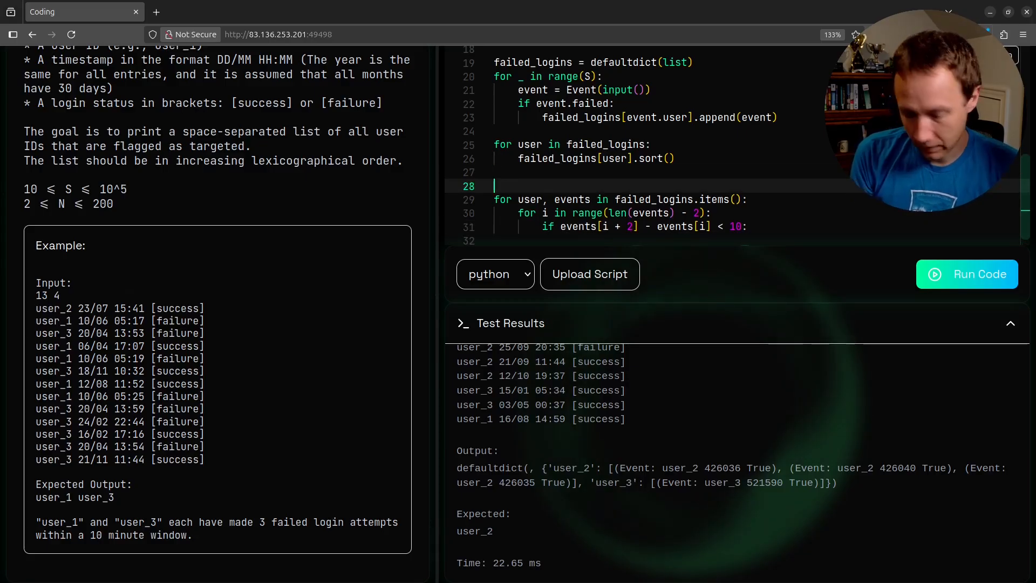
pyautogui.write('targets = set(')
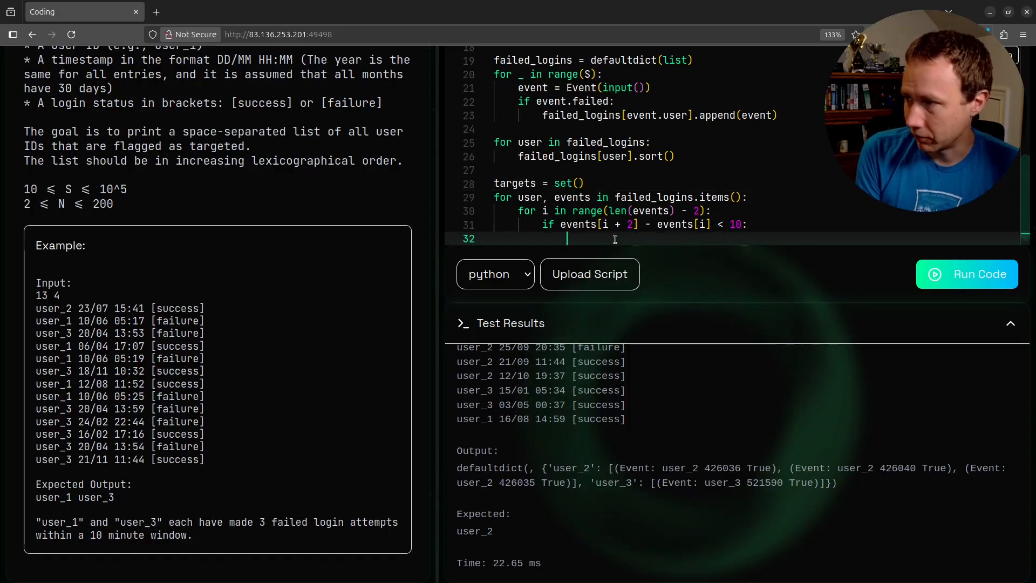
pyautogui.write('targets.add(')
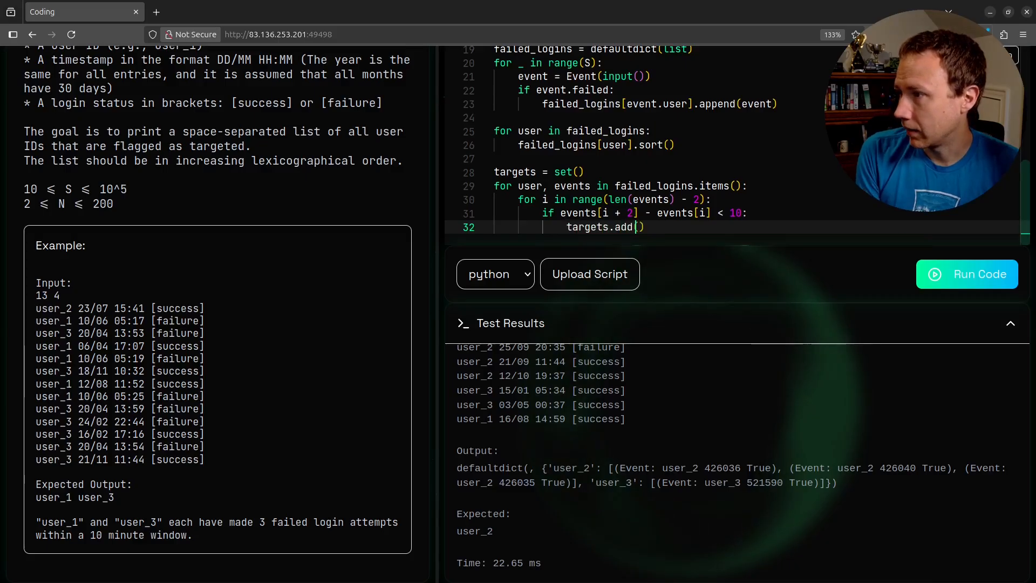
pyautogui.write('user')
pyautogui.write("print('")
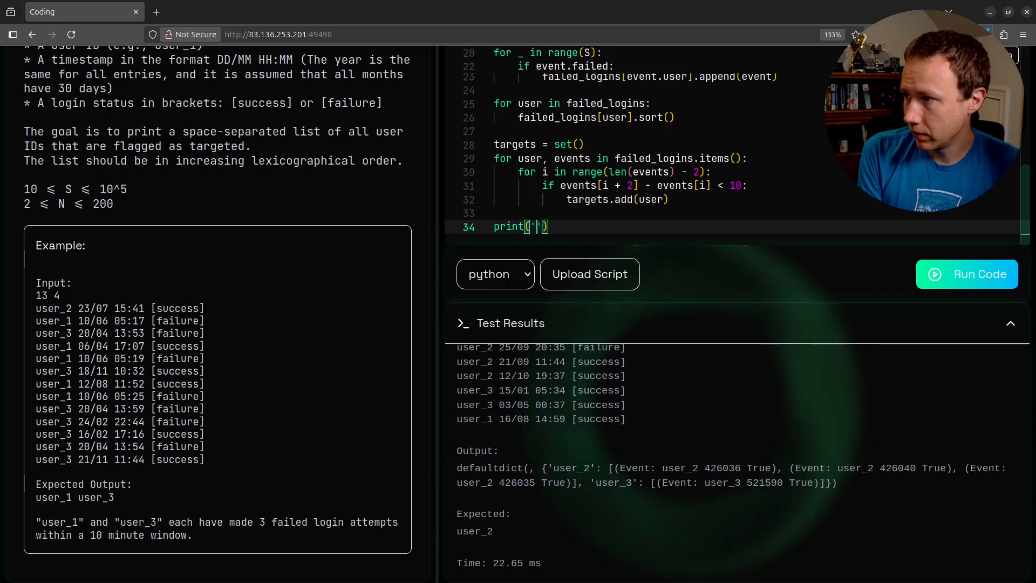
pyautogui.write('t')
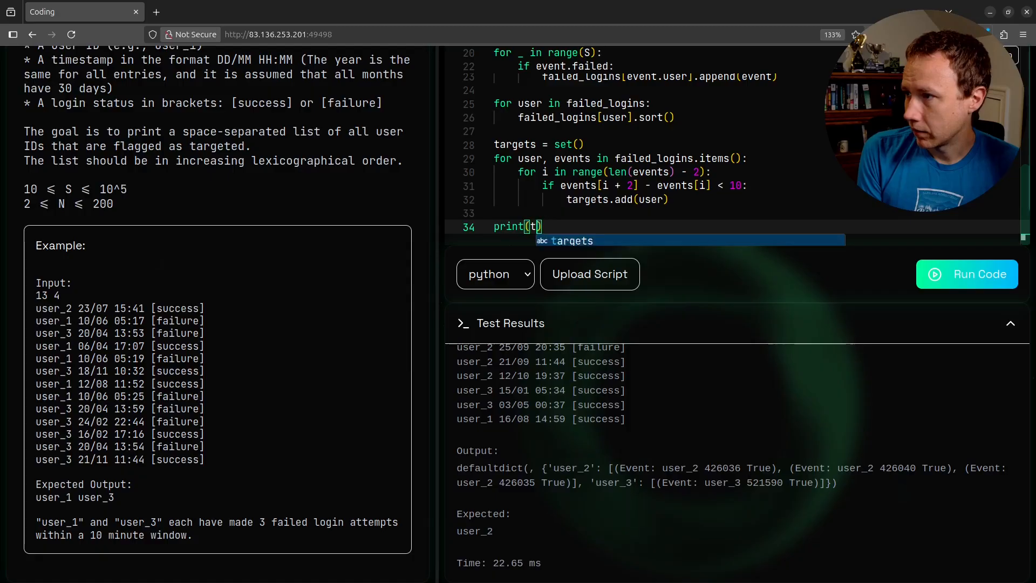
# Run the code, then add def __gt__(self, other: "Event") to the Event class
pyautogui.click(967, 273)
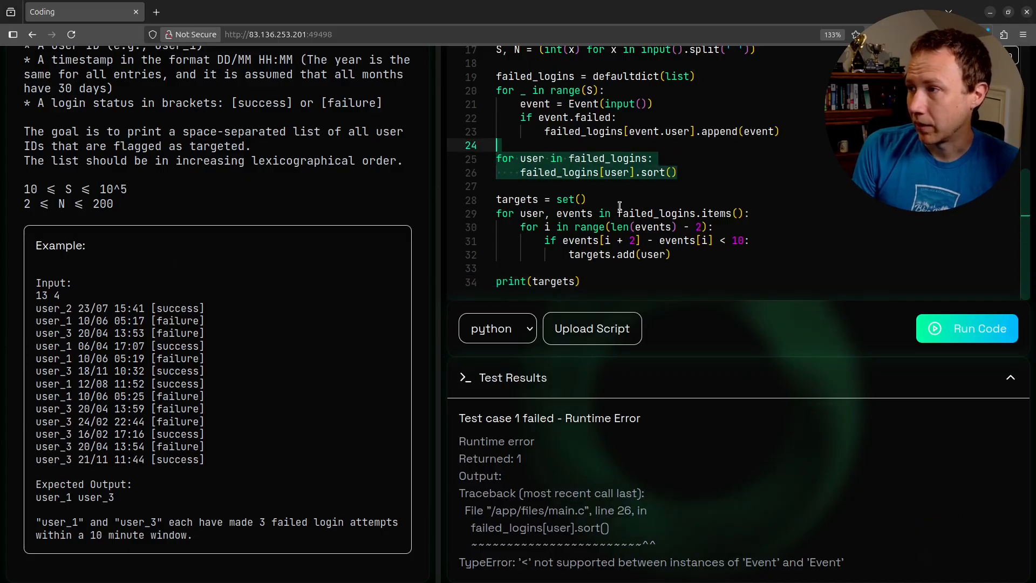
pyautogui.scroll(3)
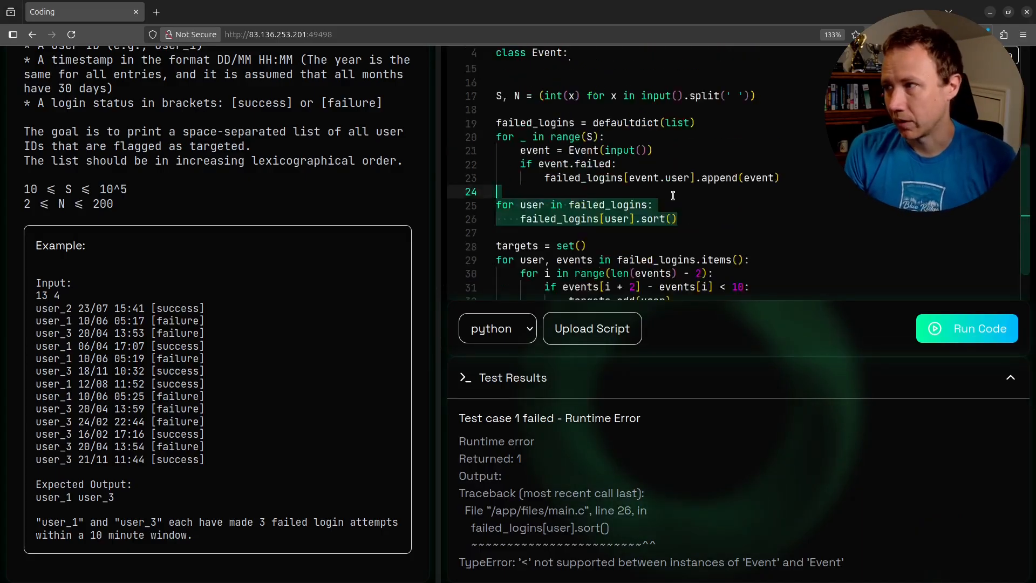
pyautogui.scroll(3)
pyautogui.write('def')
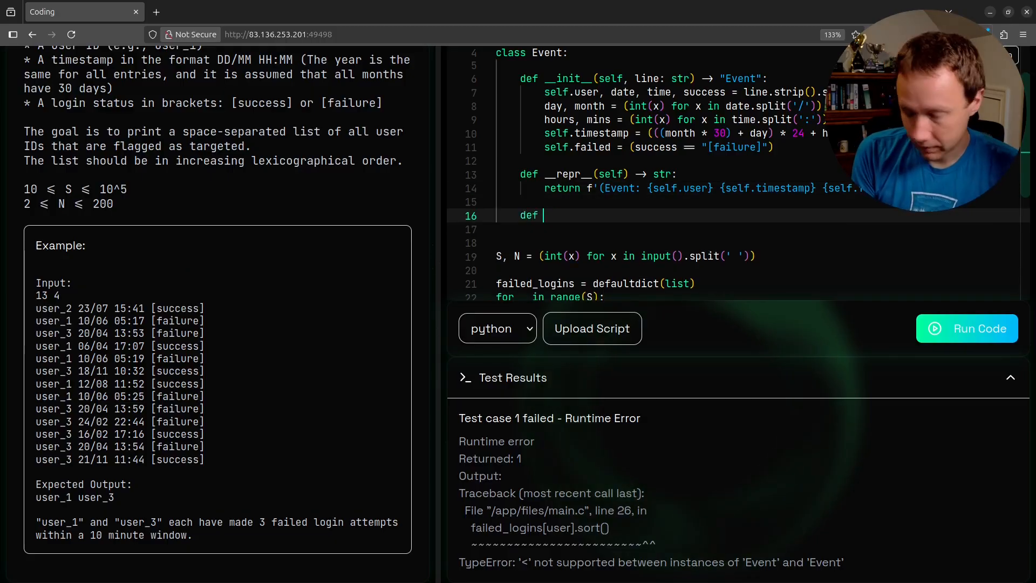
pyautogui.write('__gt__()')
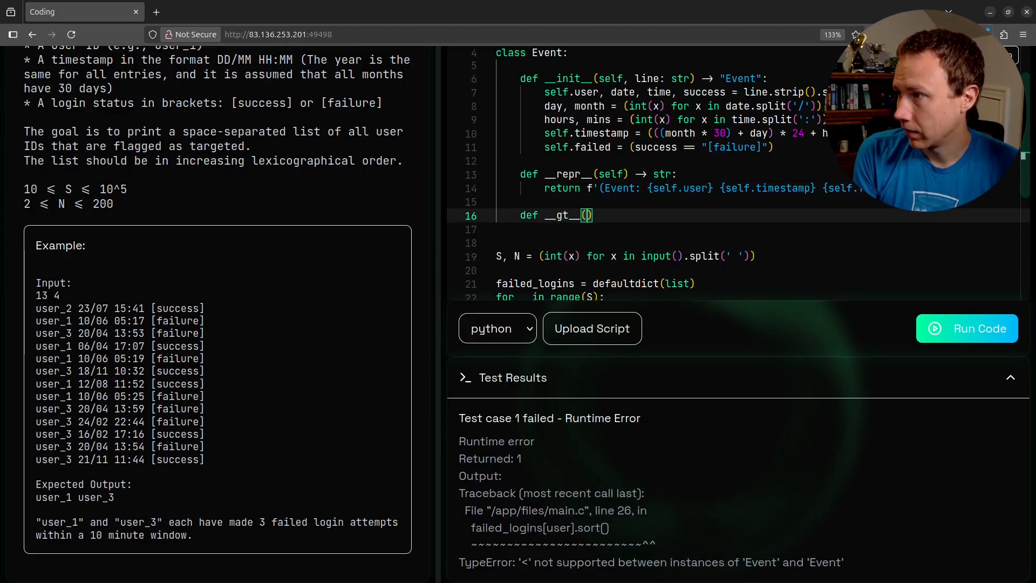
pyautogui.write('self, other')
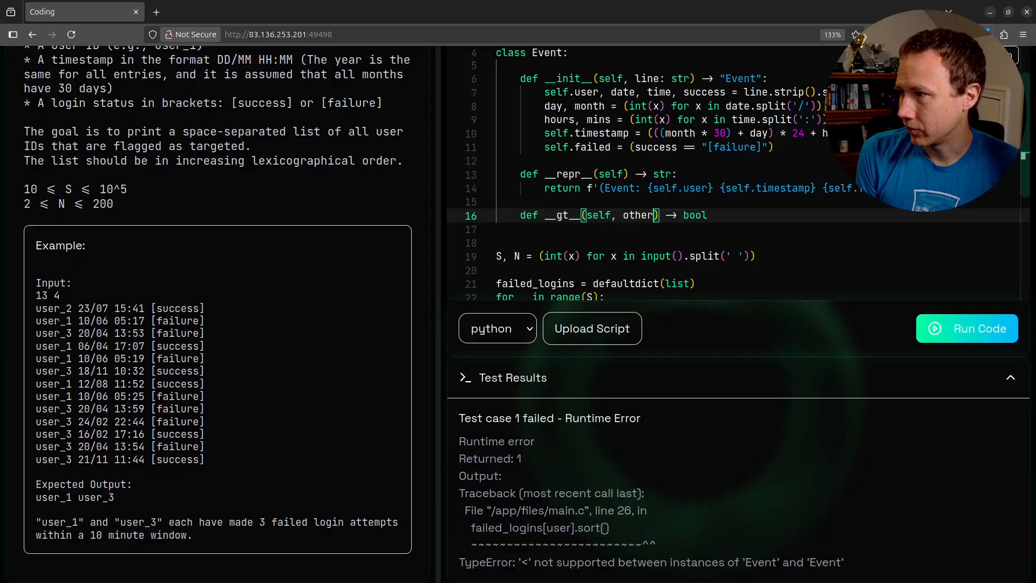
pyautogui.write(': "Event"')
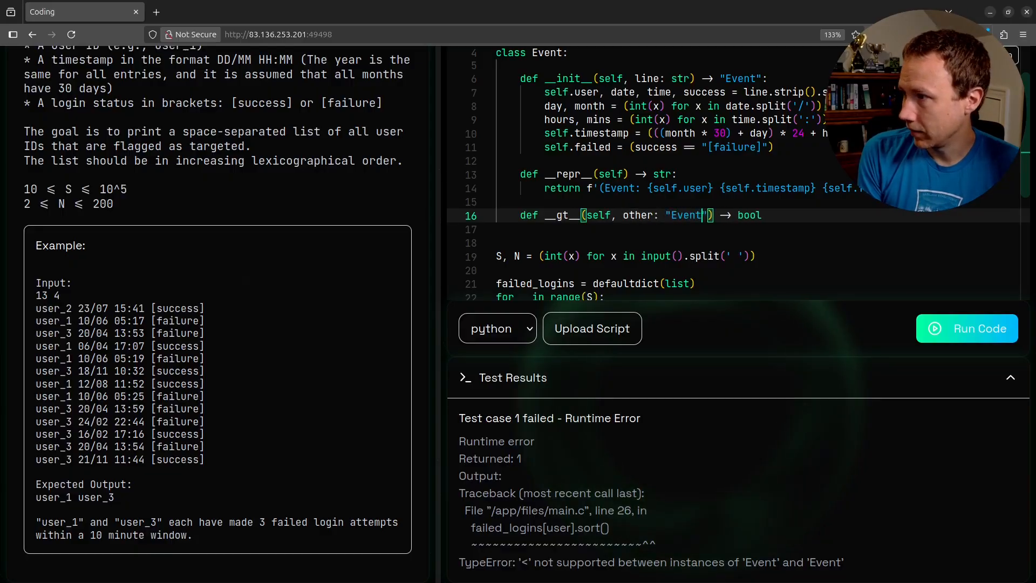
pyautogui.write(':')
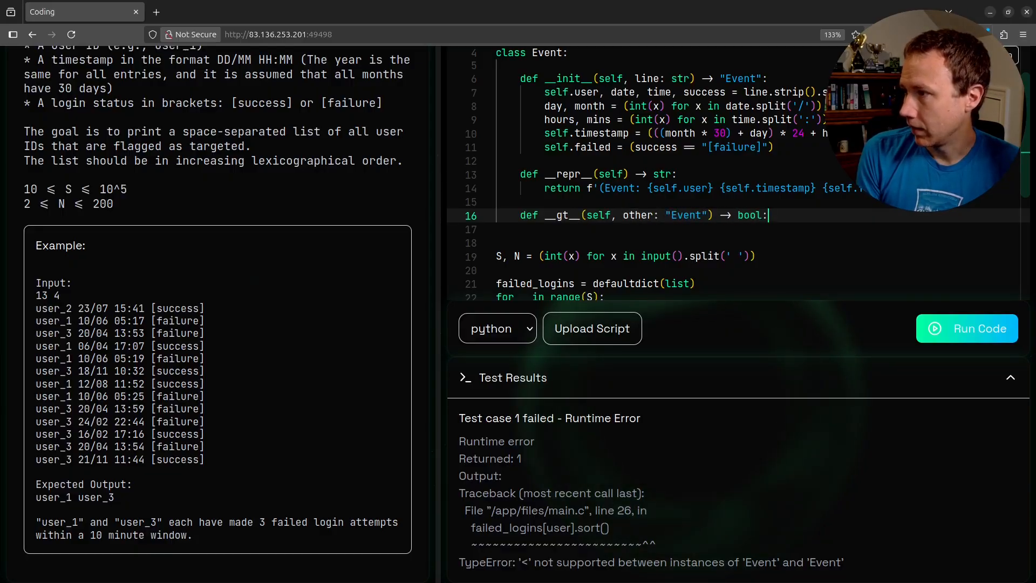
# Return self.timestamp > other.timestamp from __gt__ and review the code below
pyautogui.write('return self.timestamp >')
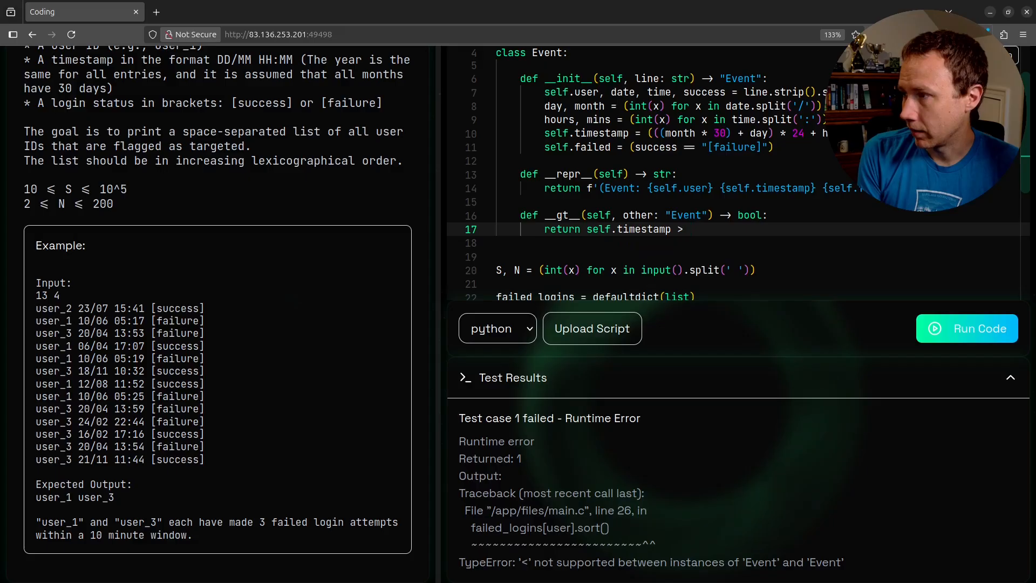
pyautogui.write('other.timestamp')
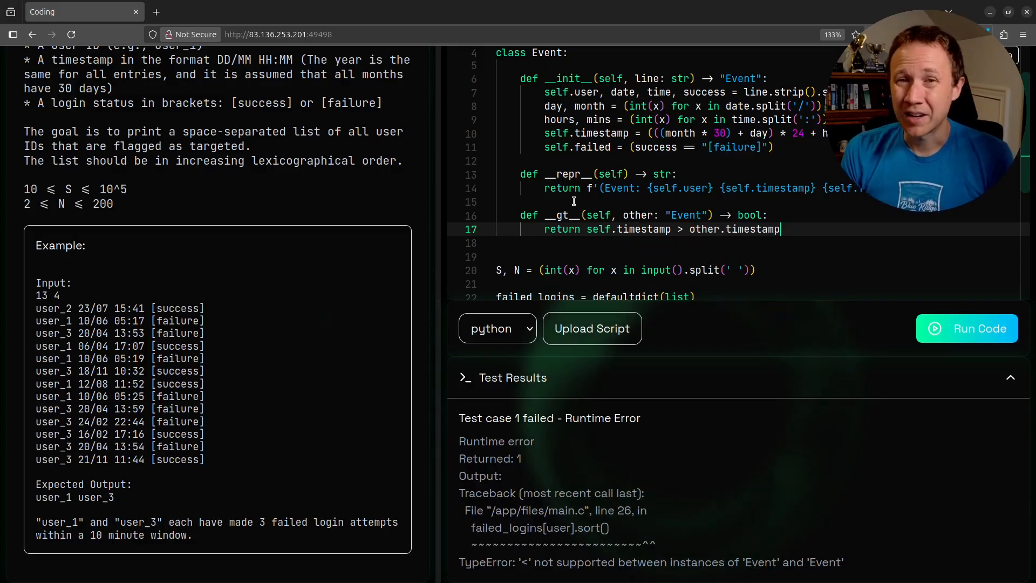
pyautogui.scroll(-3)
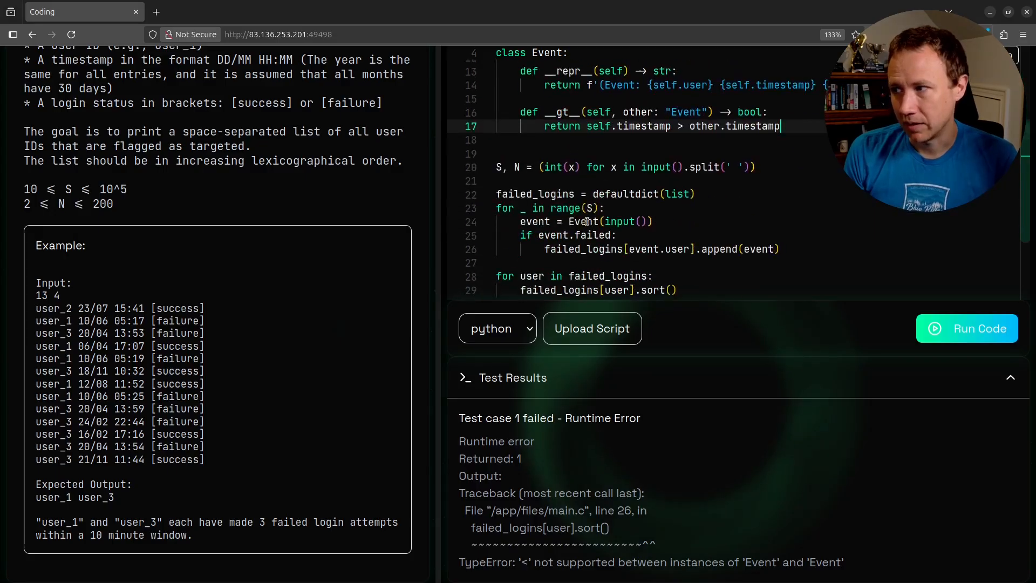
pyautogui.scroll(3)
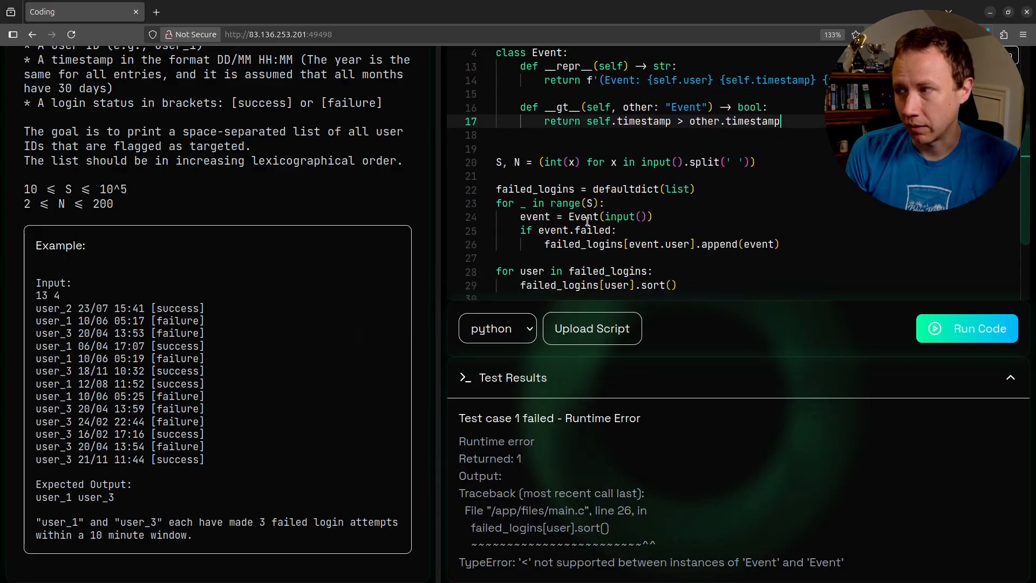
pyautogui.scroll(-3)
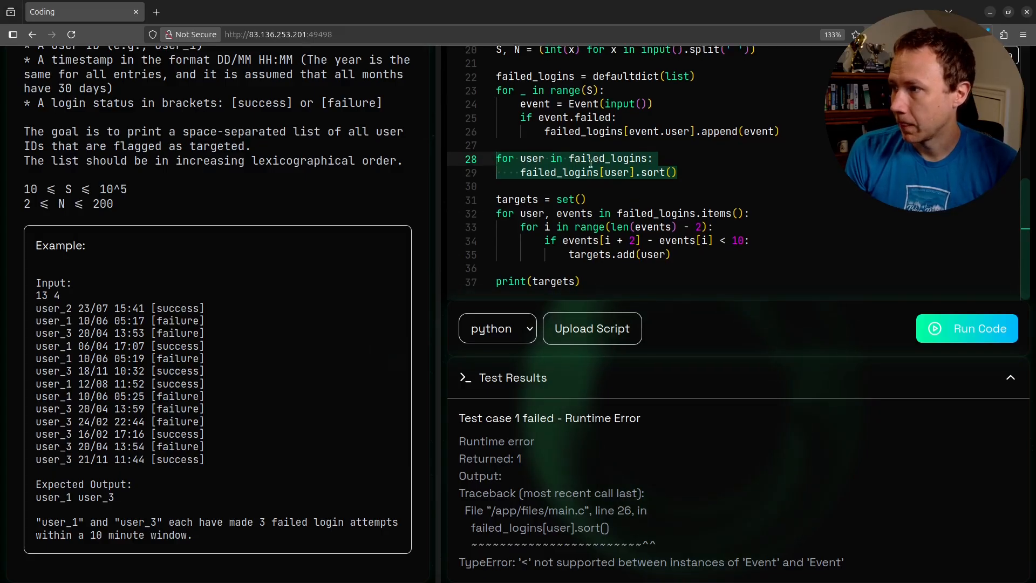
# Run the tests, then subtract .timestamp values in the 10-minute check on line 34
pyautogui.click(966, 328)
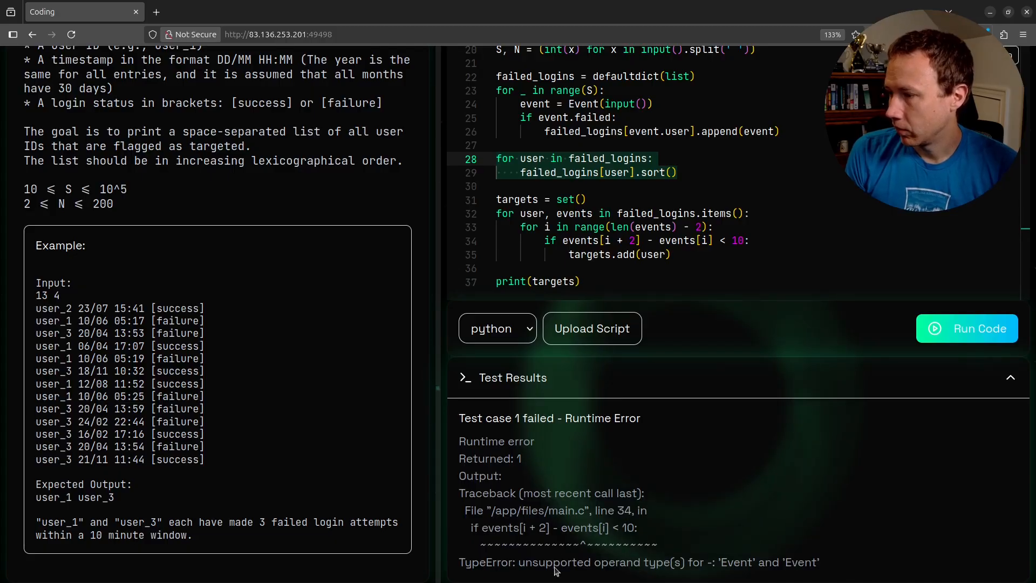
pyautogui.click(640, 240)
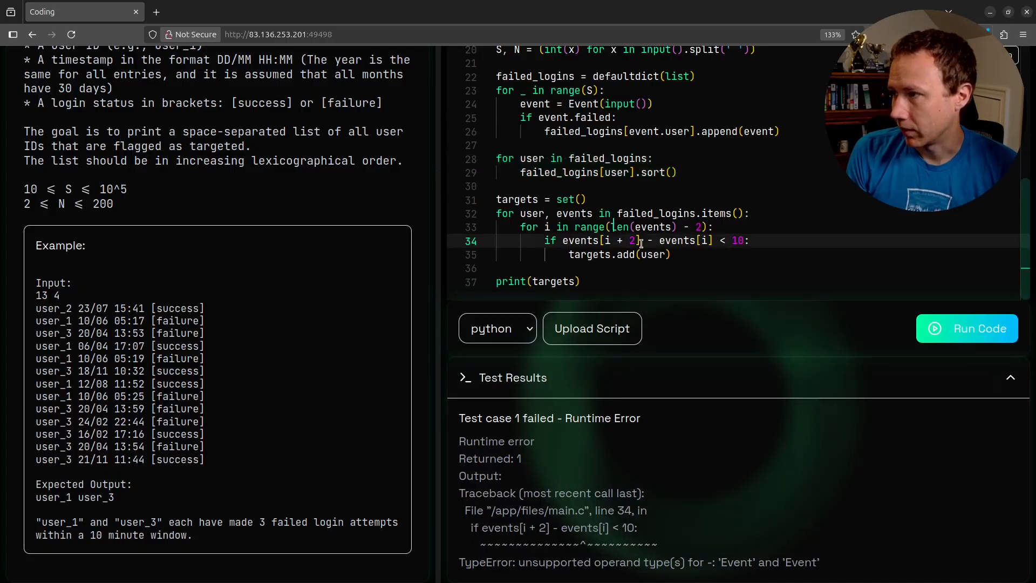
pyautogui.write('.timestamp')
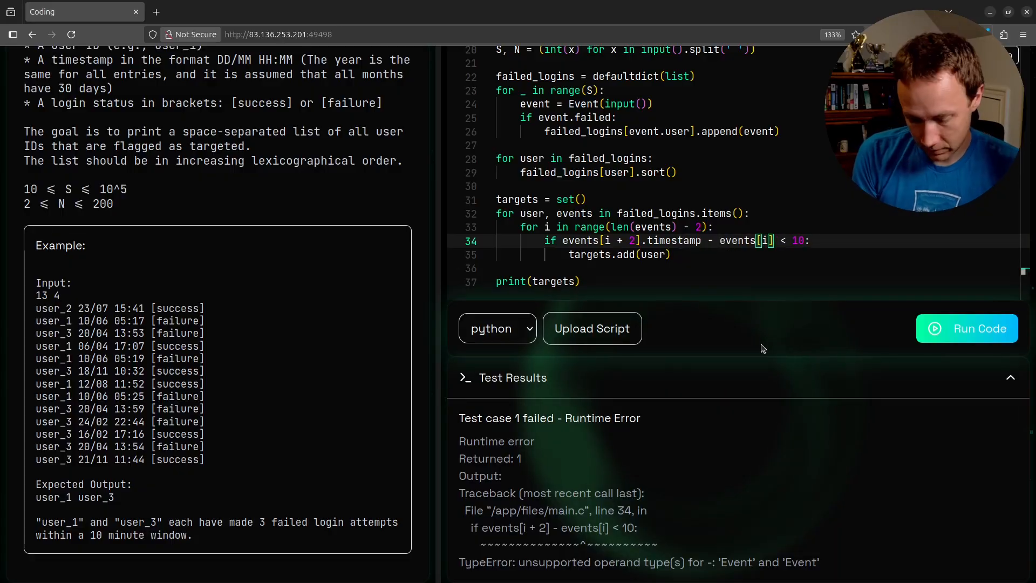
pyautogui.write('.timestamp')
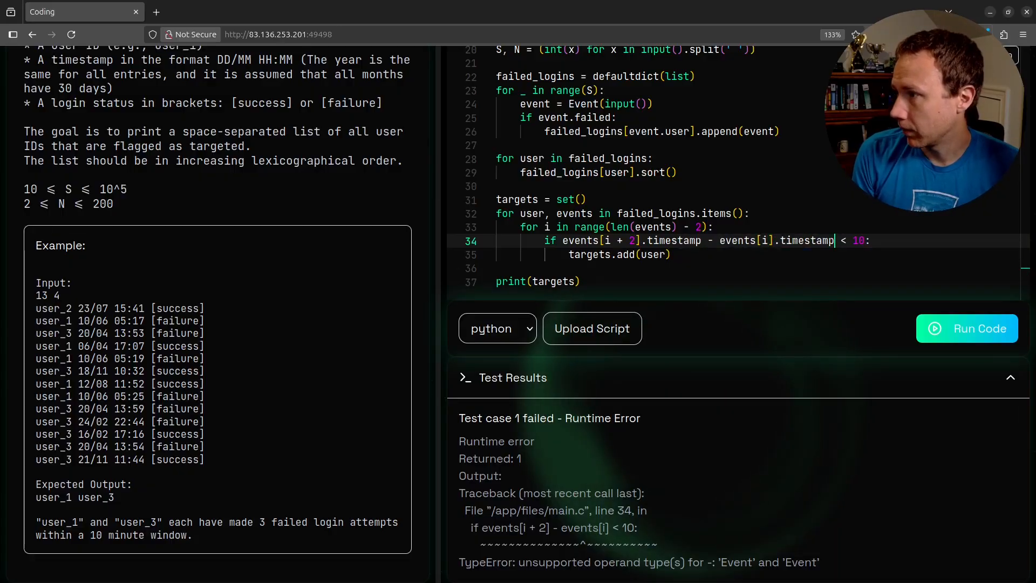
# Rerun the tests to see user sets output, then change the print to ' '.join(targets)
pyautogui.click(966, 328)
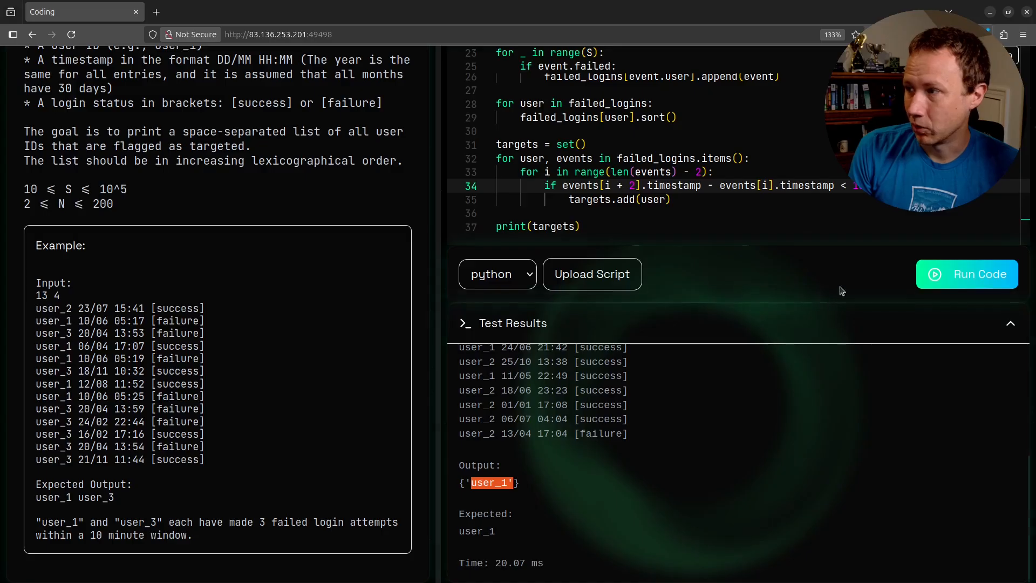
pyautogui.click(967, 273)
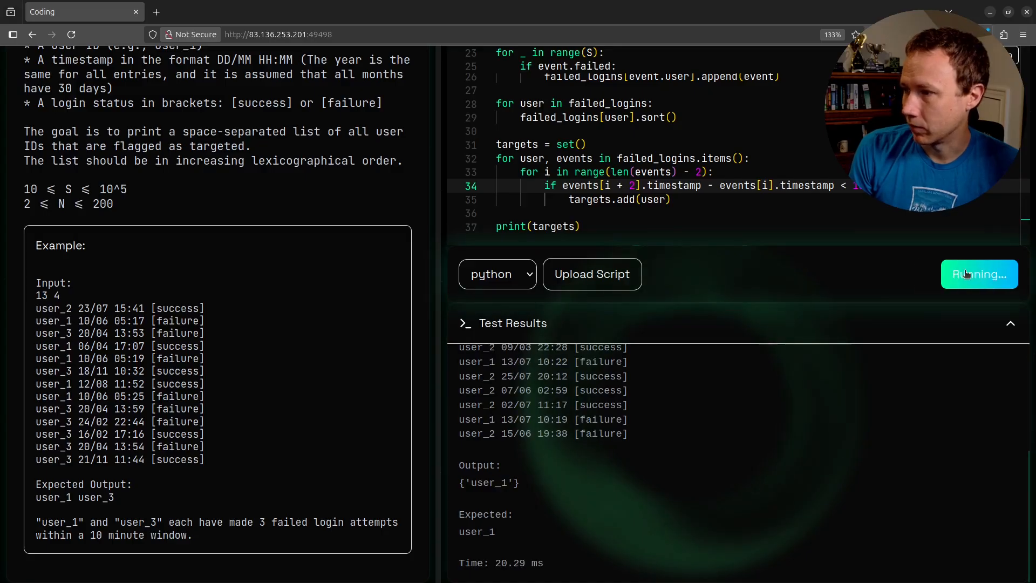
pyautogui.click(979, 273)
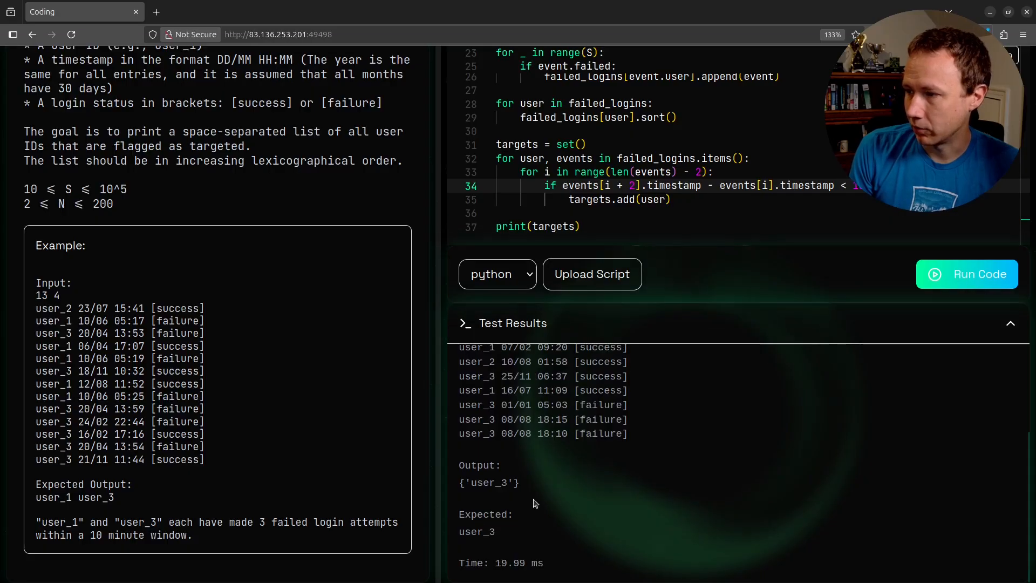
pyautogui.doubleClick(551, 225)
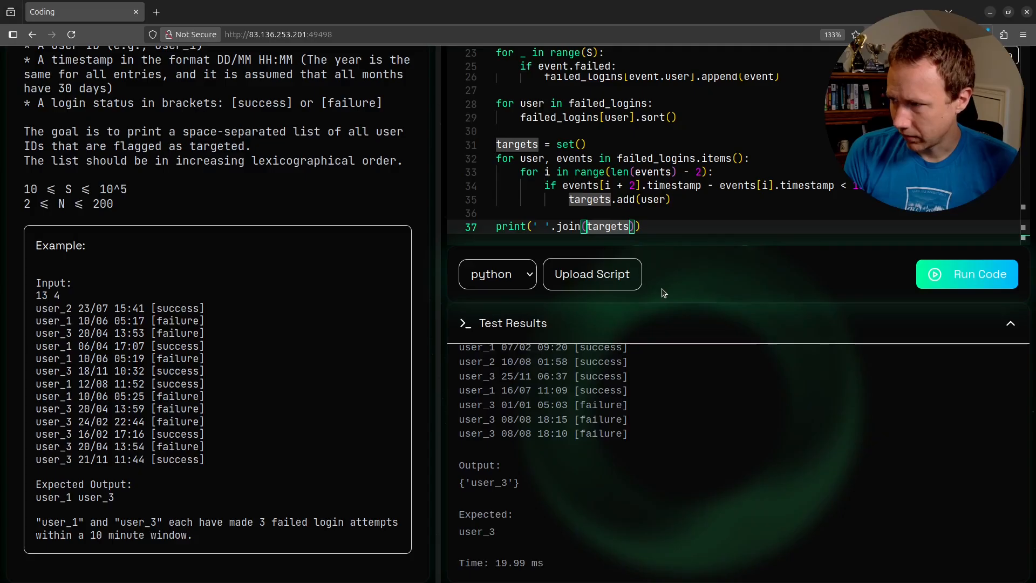
# Wrap targets in sorted() inside the join and run the tests for the Congratulations flag
pyautogui.write('sorted(')
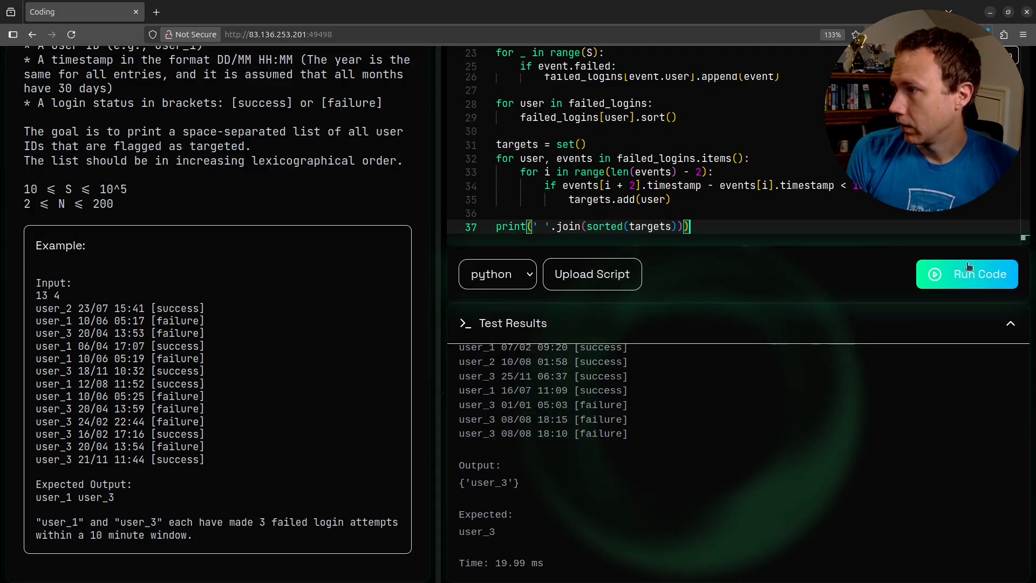
pyautogui.click(967, 273)
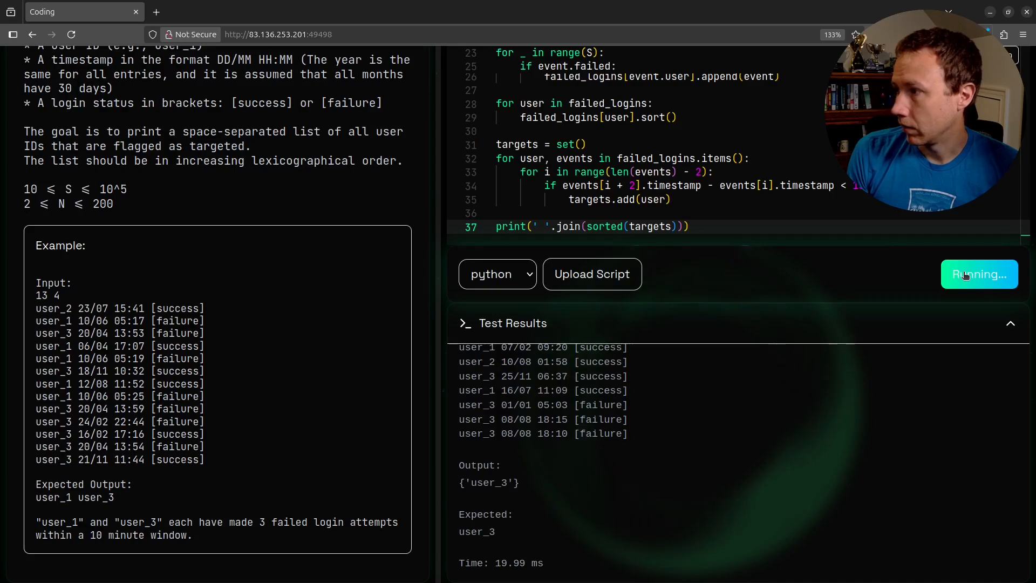
pyautogui.moveTo(791, 463)
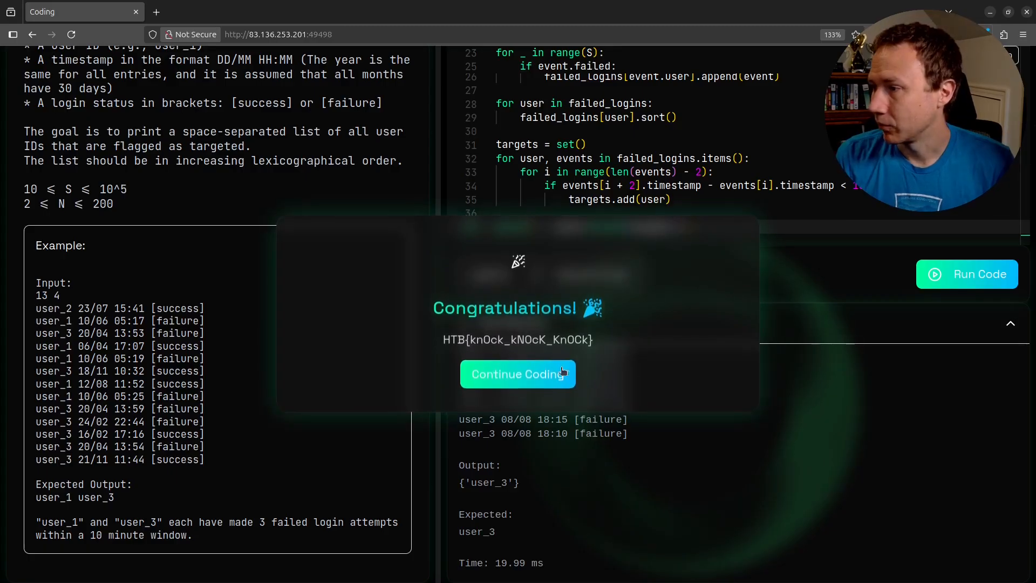
# Dismiss the Congratulations dialog with Continue Coding and scroll through the finished solution
pyautogui.click(517, 374)
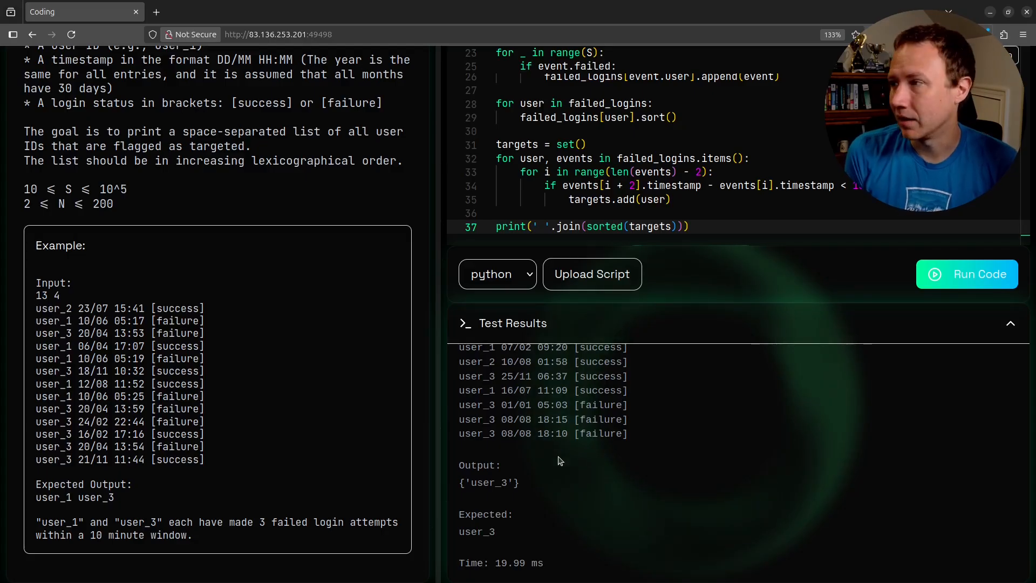
pyautogui.scroll(3)
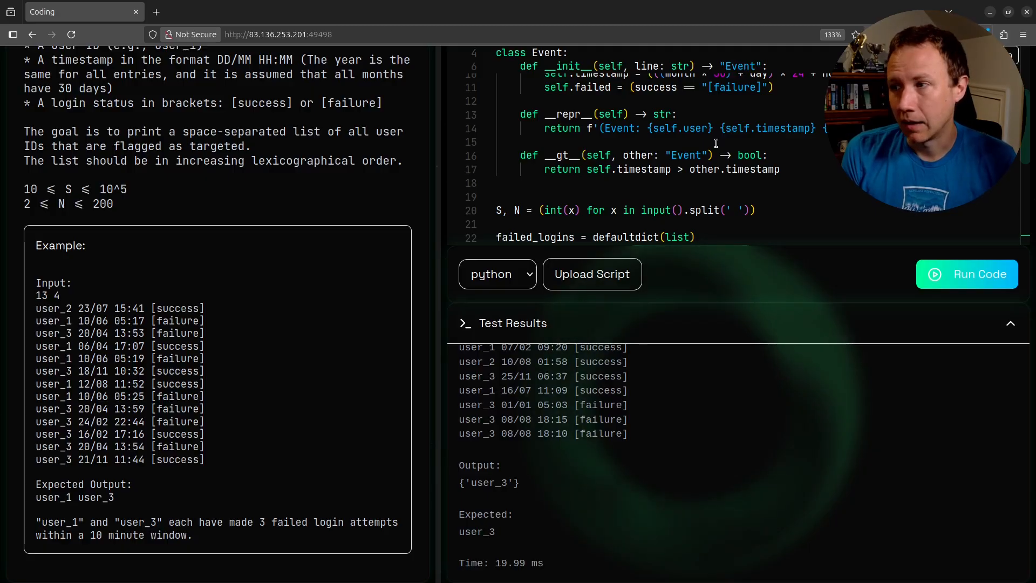
pyautogui.scroll(-3)
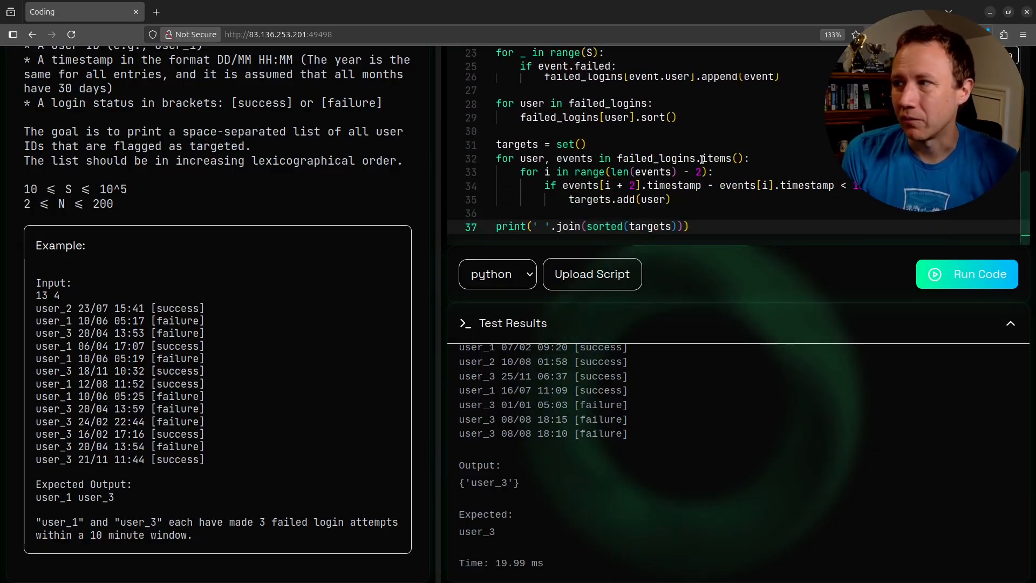